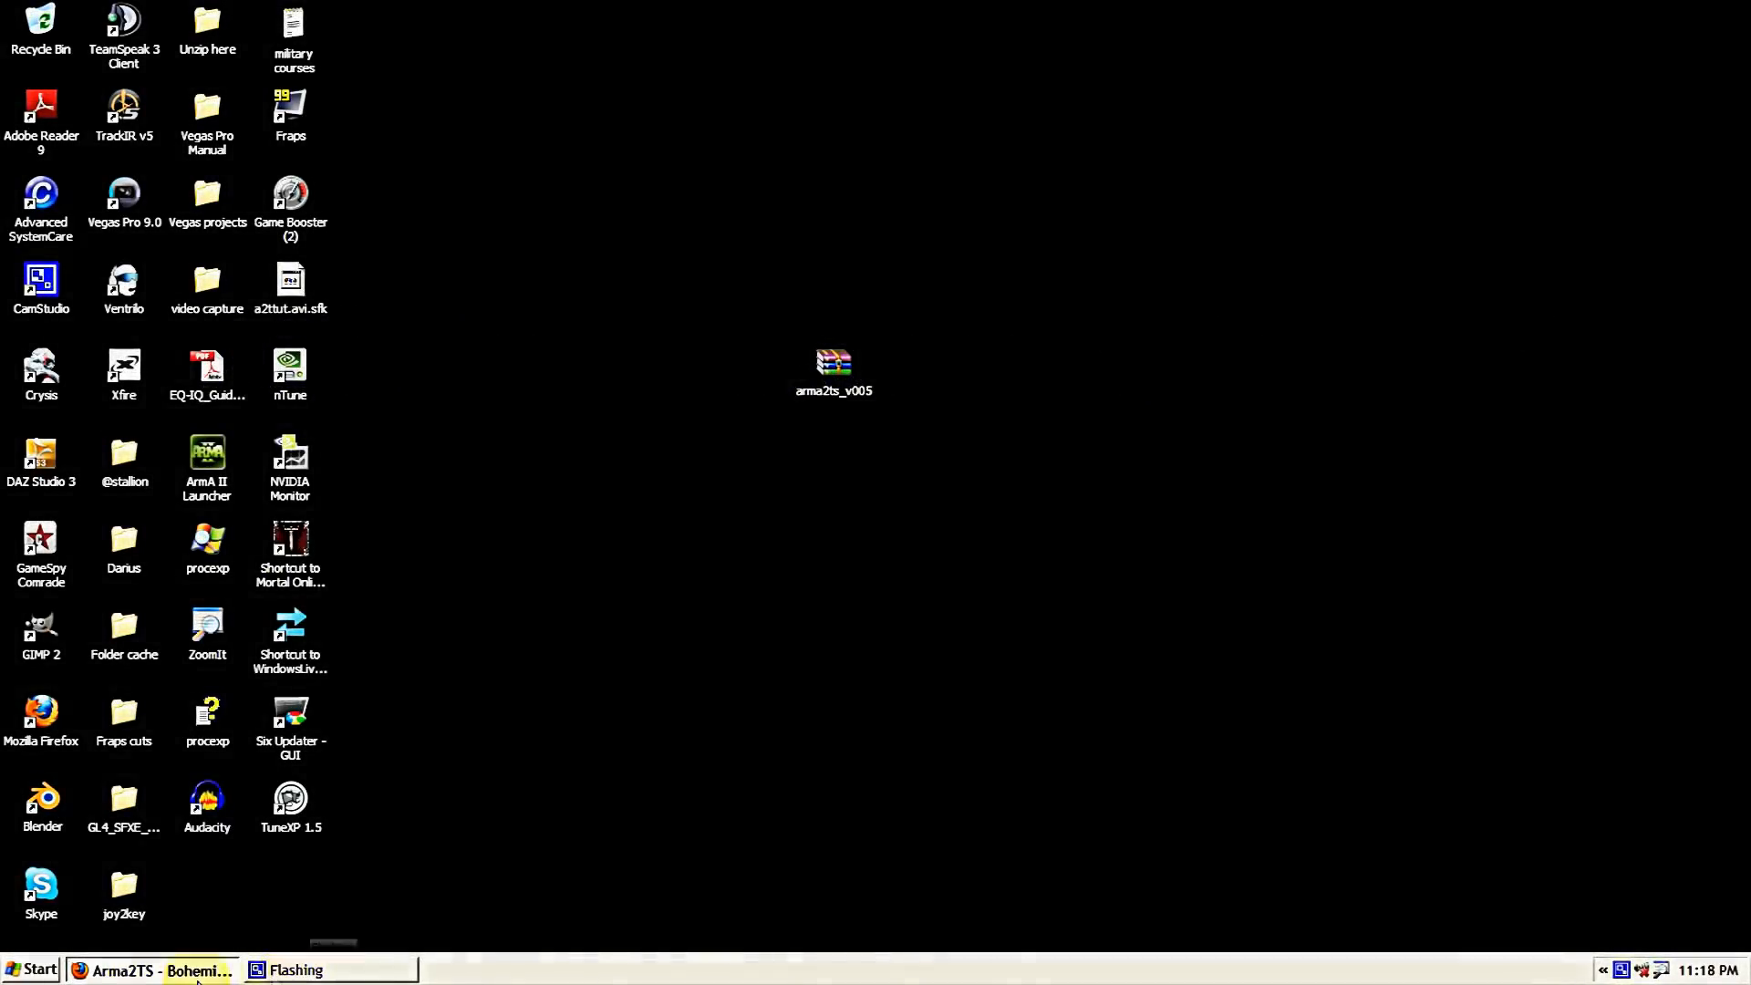
# Review the Arma2TS forum thread, then open the downloaded arma2ts_v005 archive on the desktop in WinRAR.
pyautogui.click(154, 970)
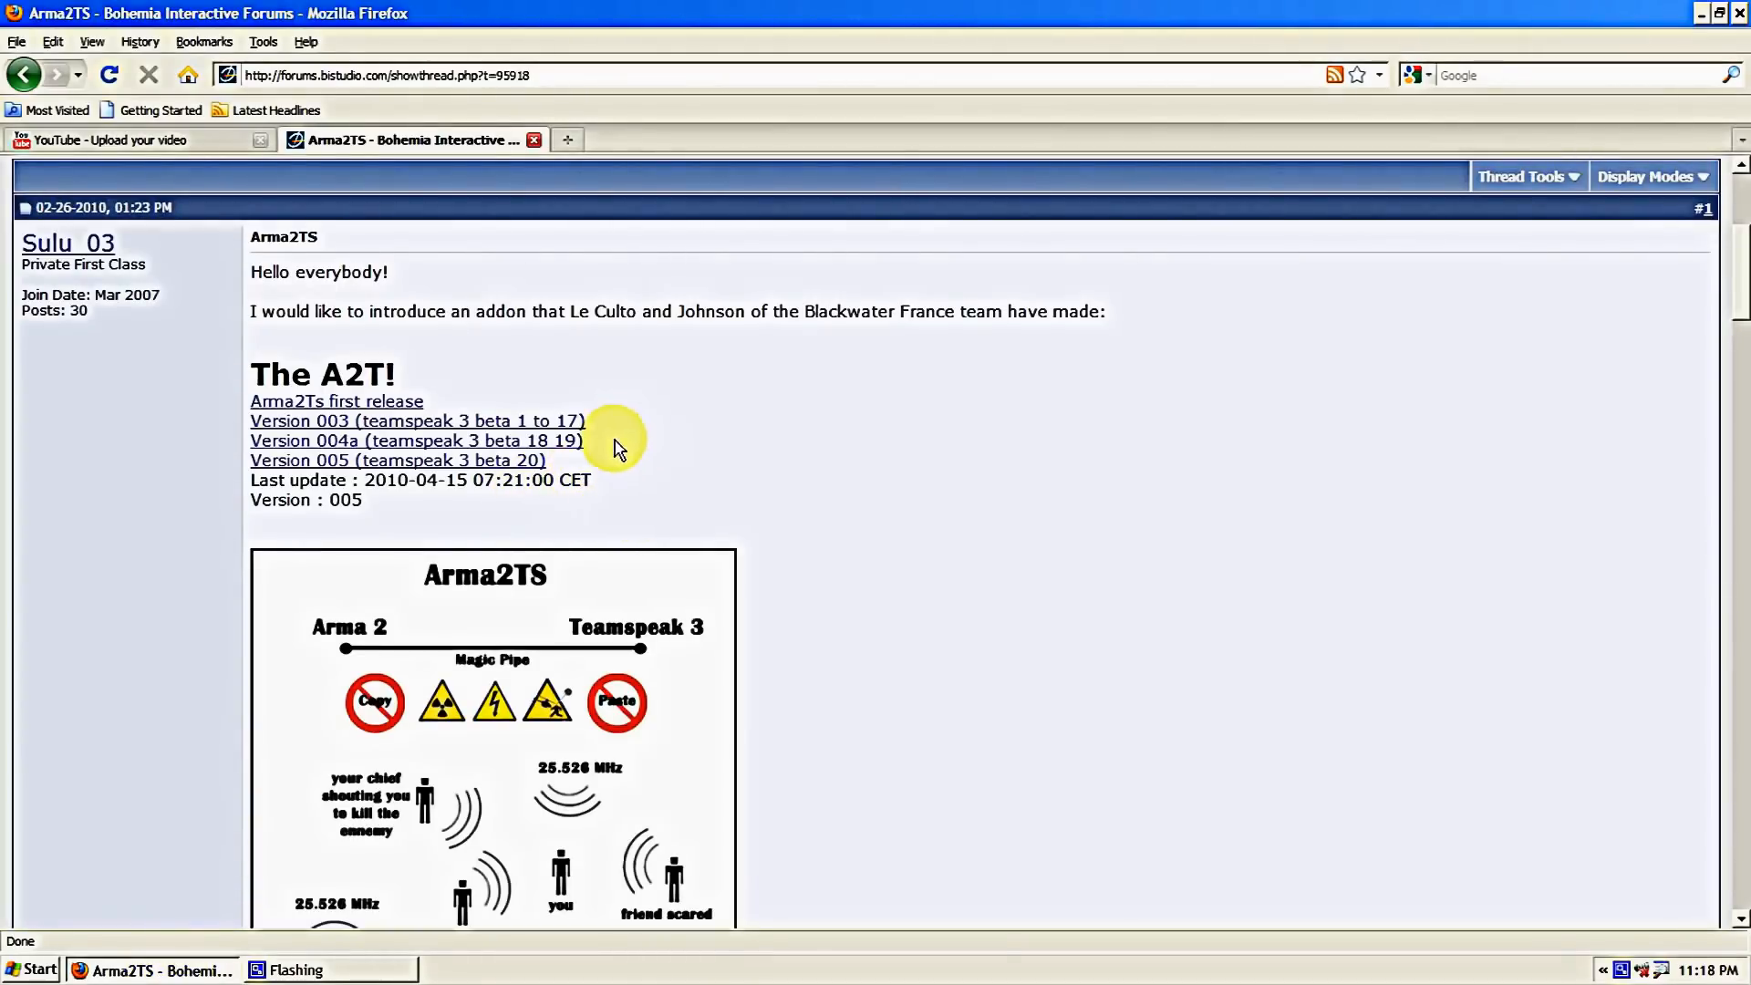
pyautogui.moveTo(581, 324)
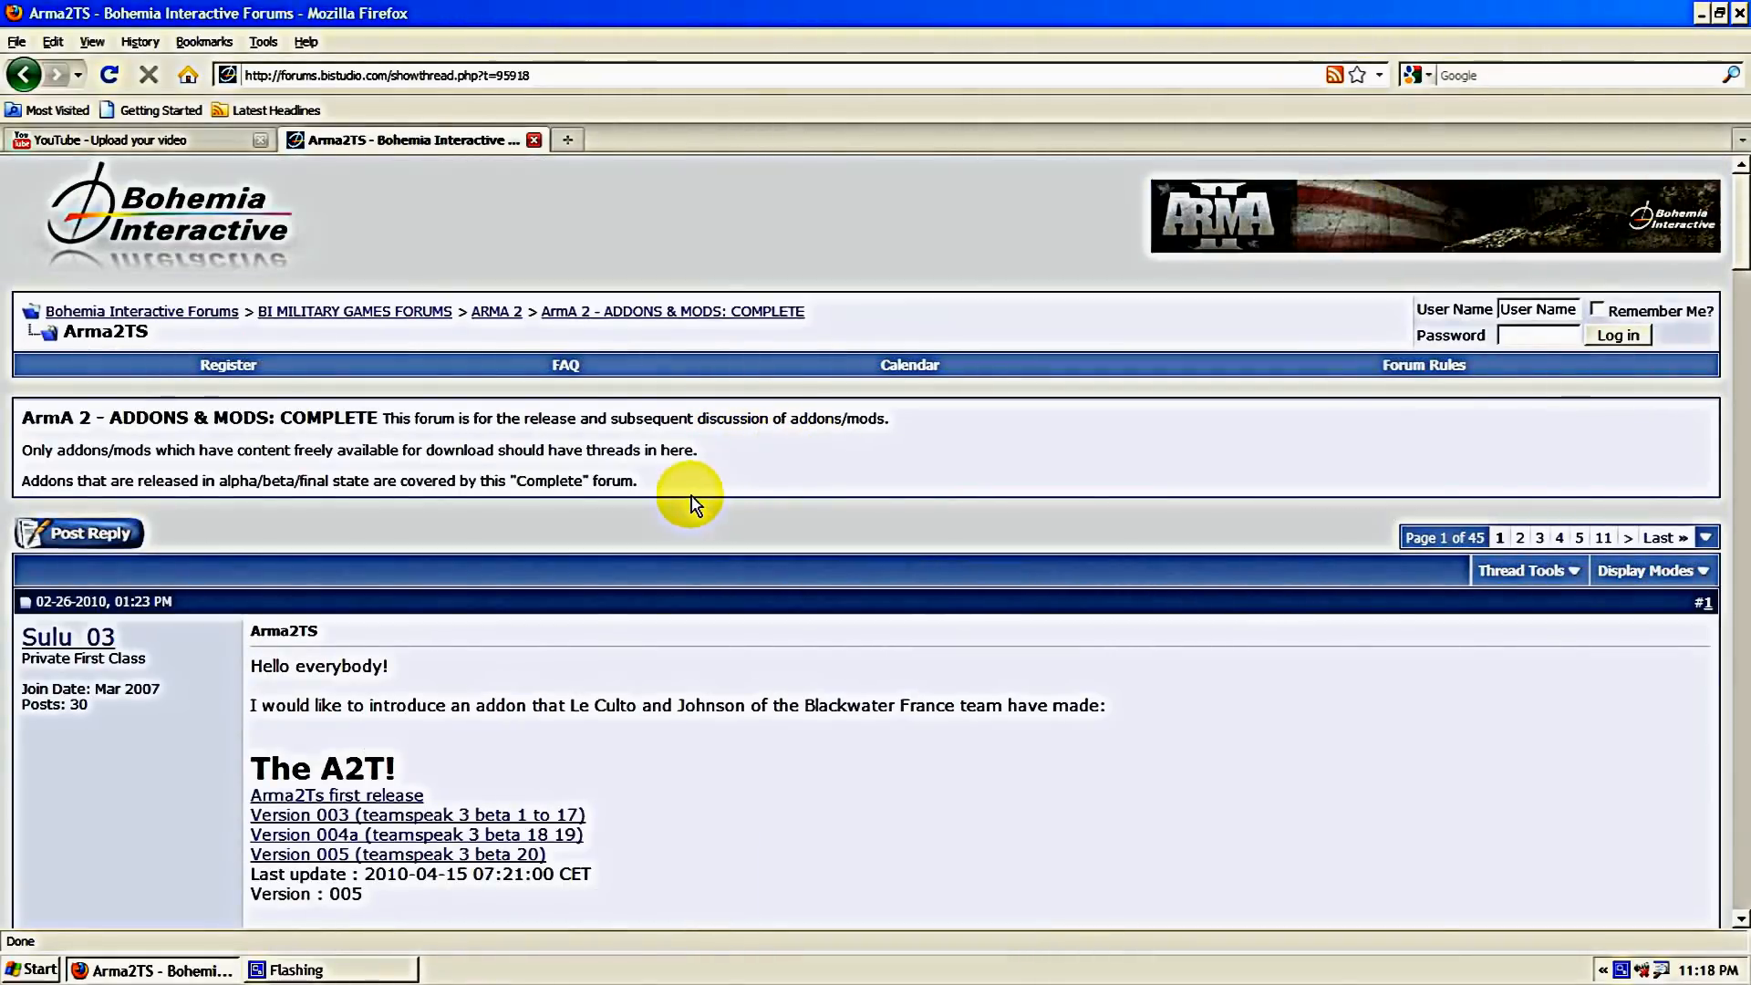
pyautogui.moveTo(748, 960)
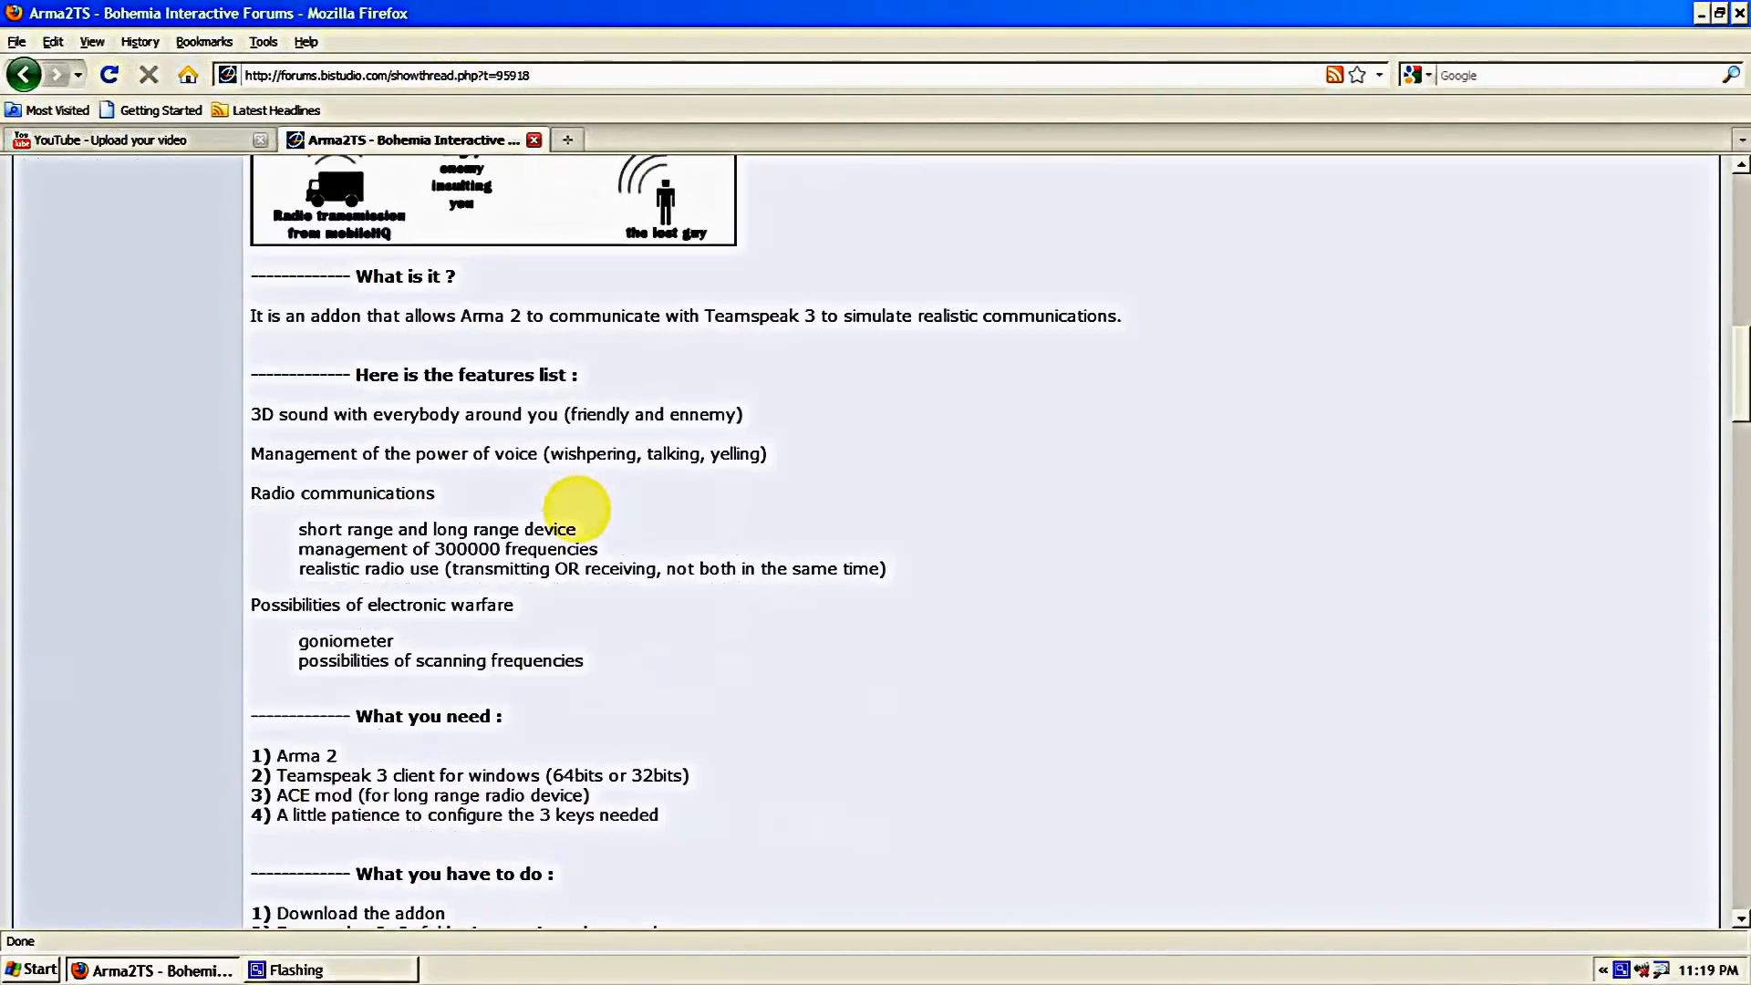
pyautogui.scroll(3)
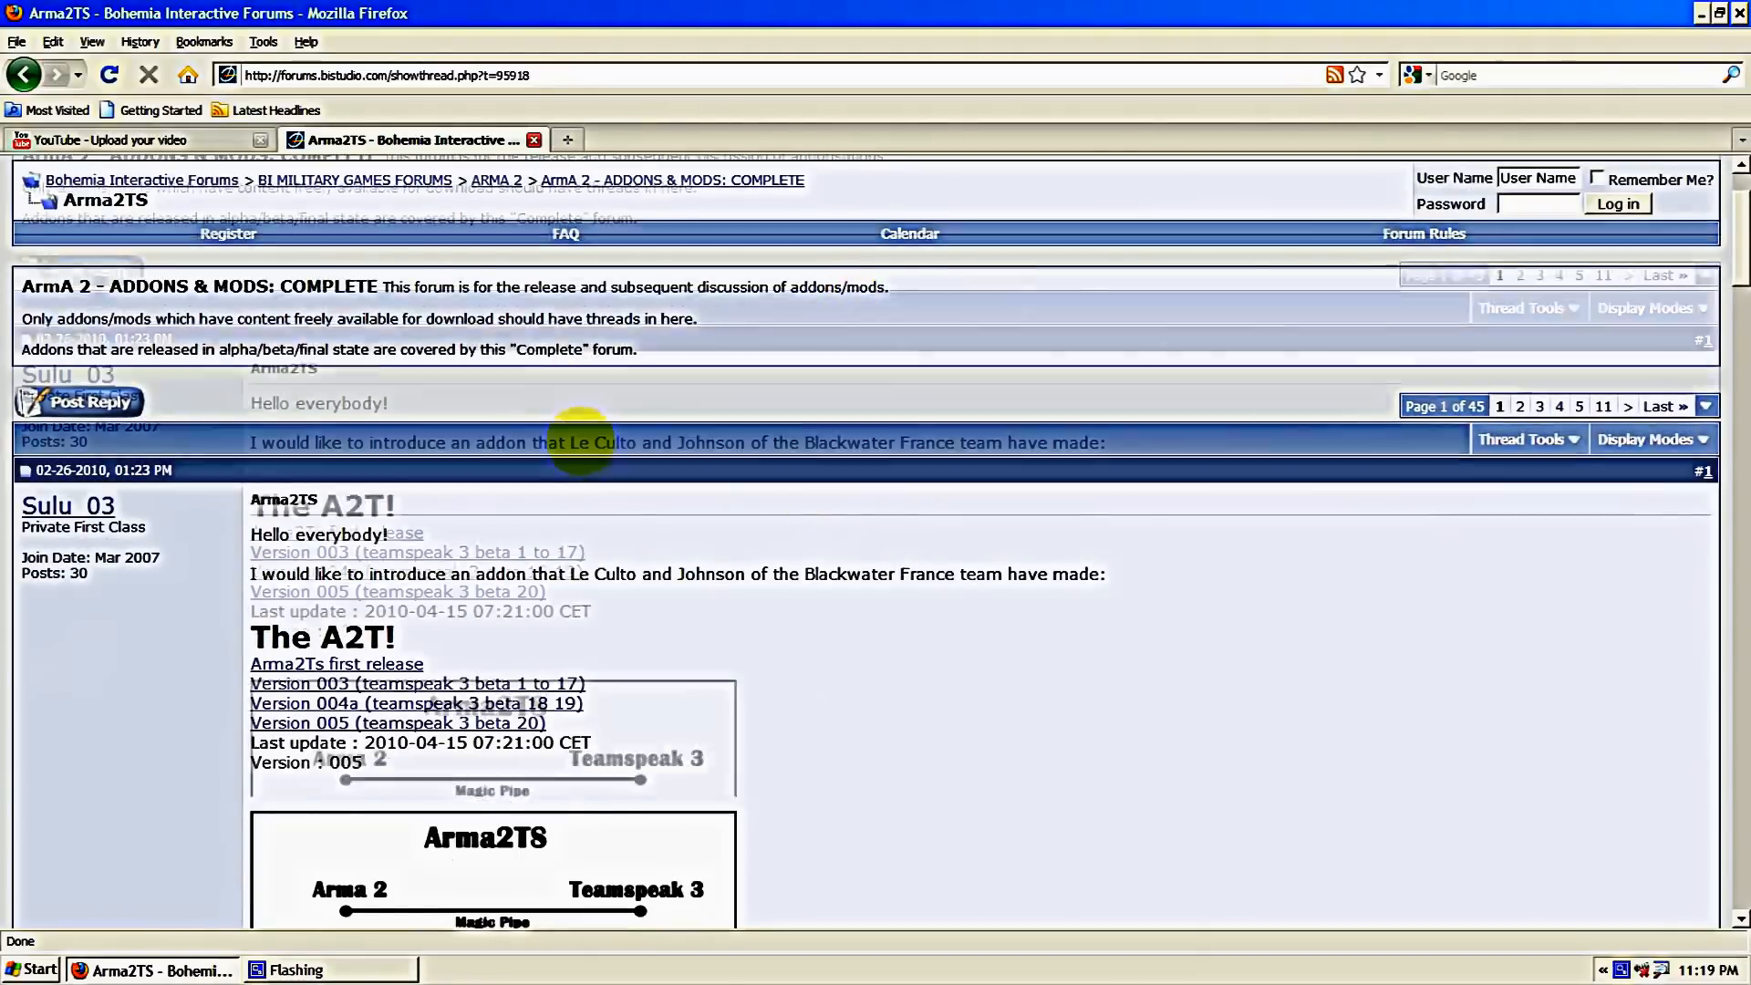
pyautogui.scroll(-3)
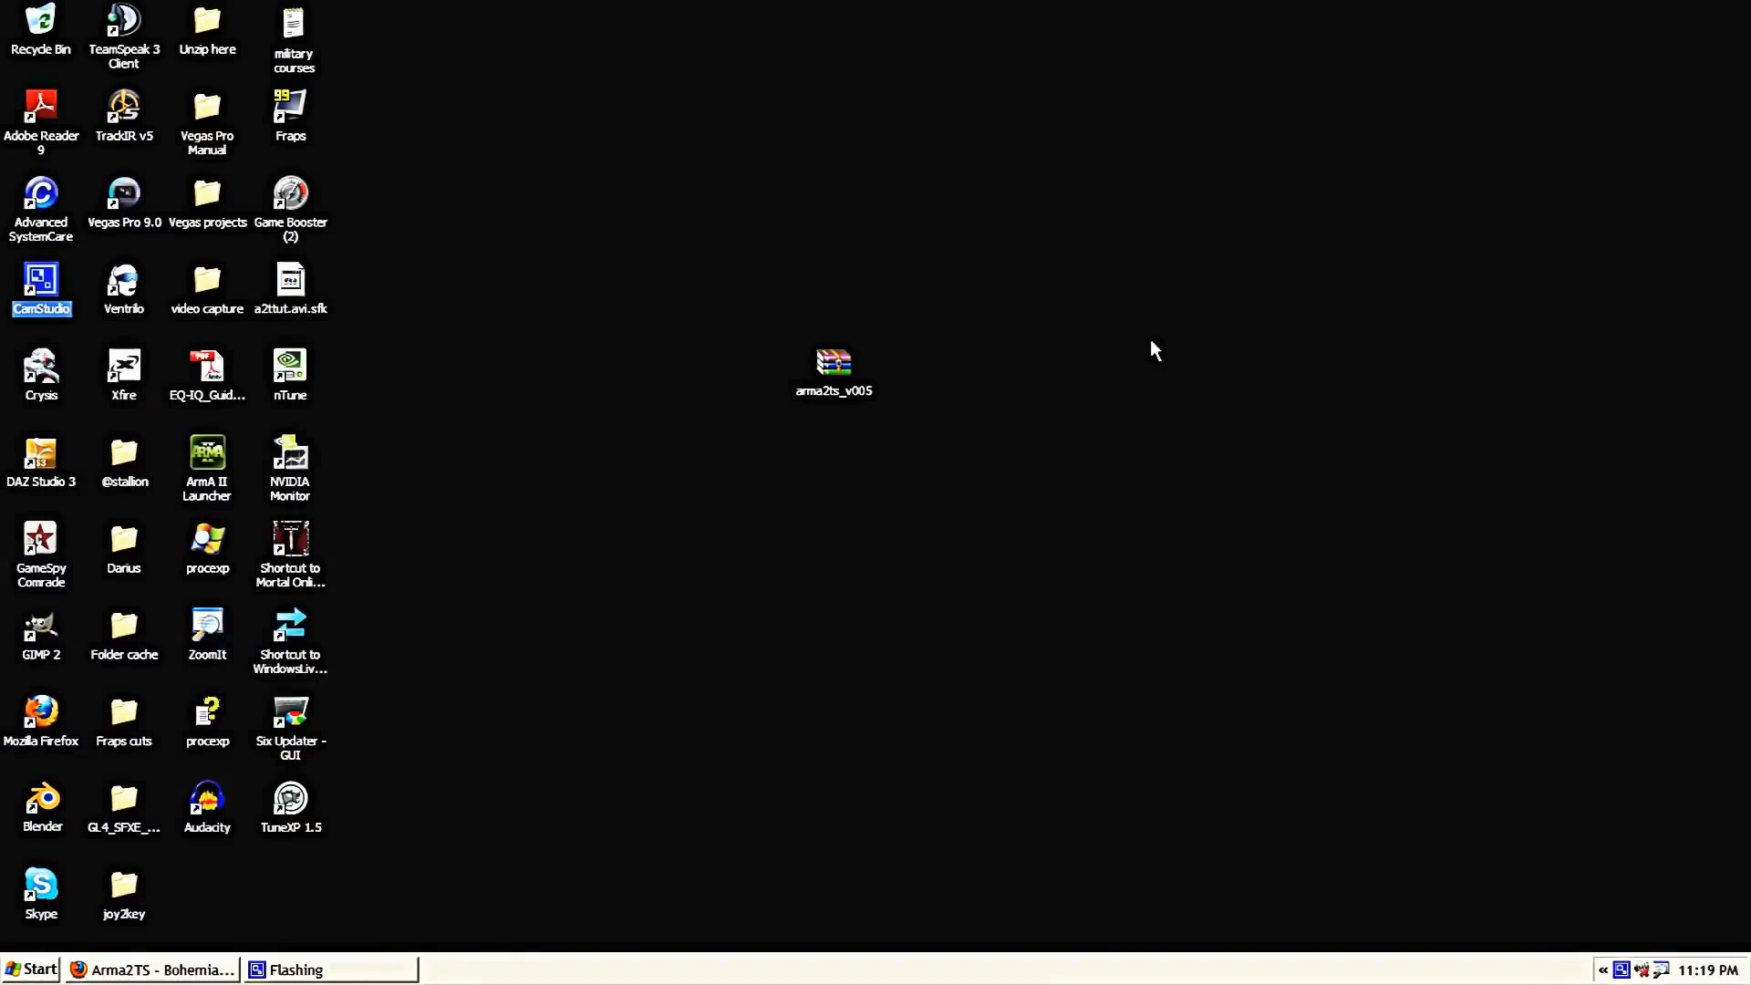
pyautogui.moveTo(832, 374)
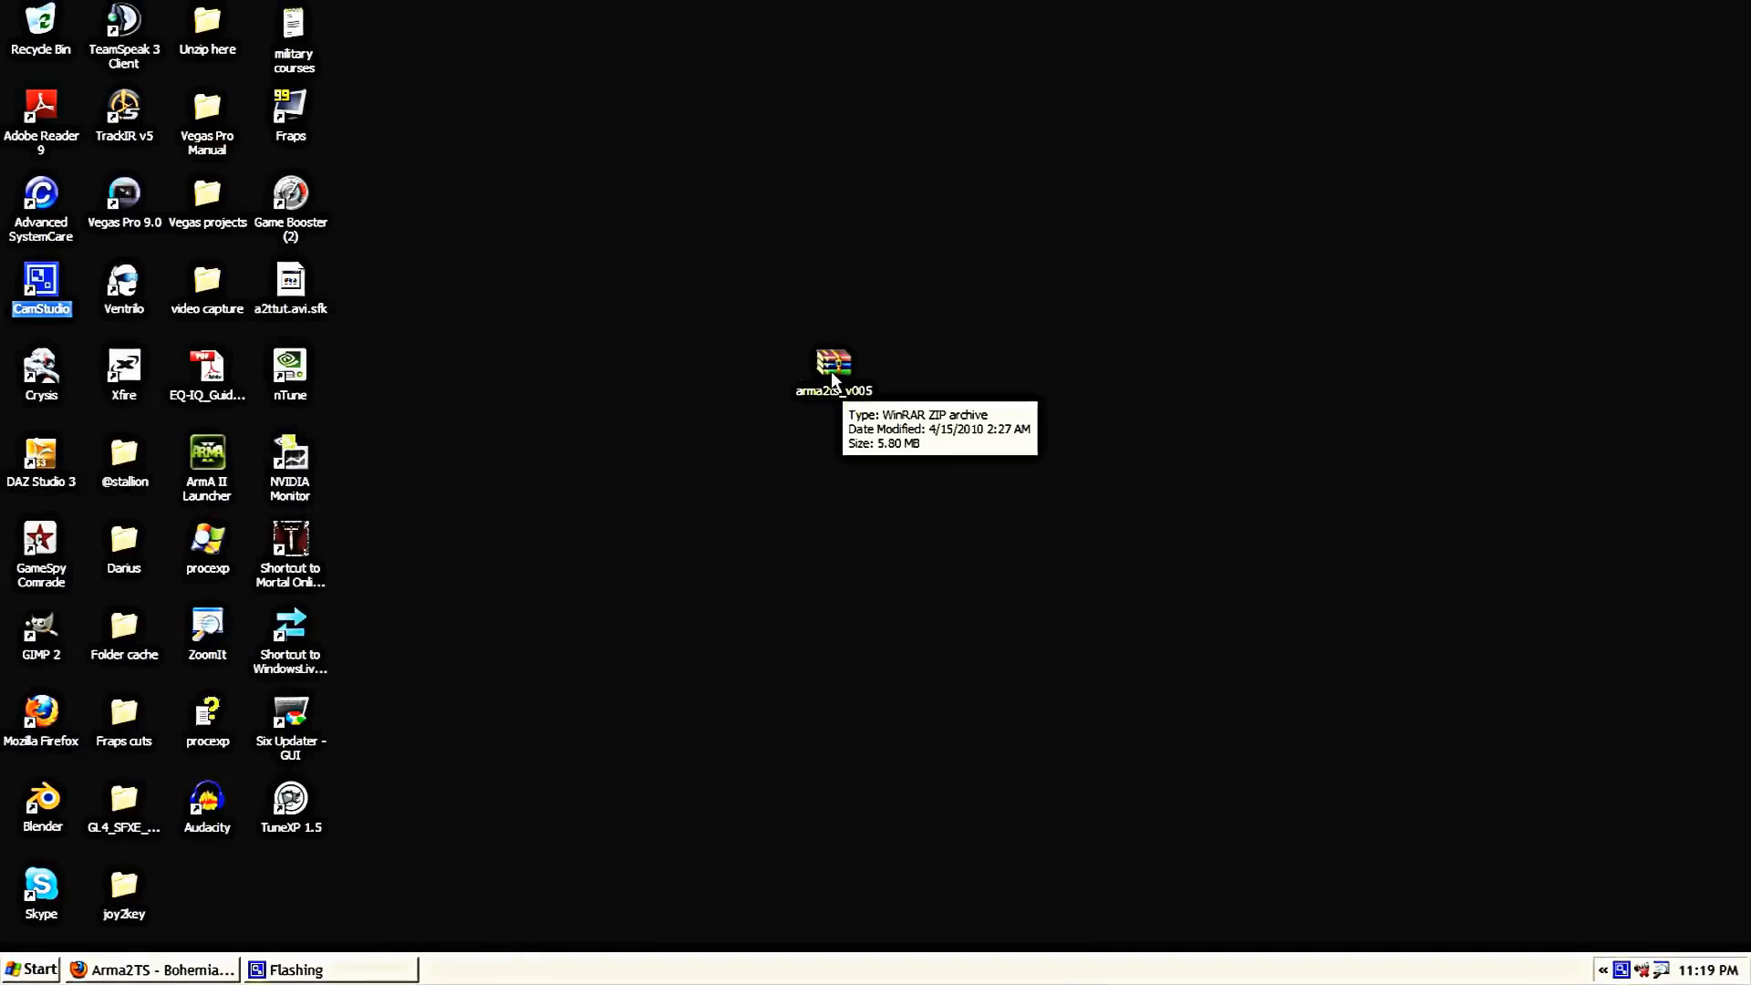
pyautogui.moveTo(832, 369); pyautogui.dragTo(776, 436)
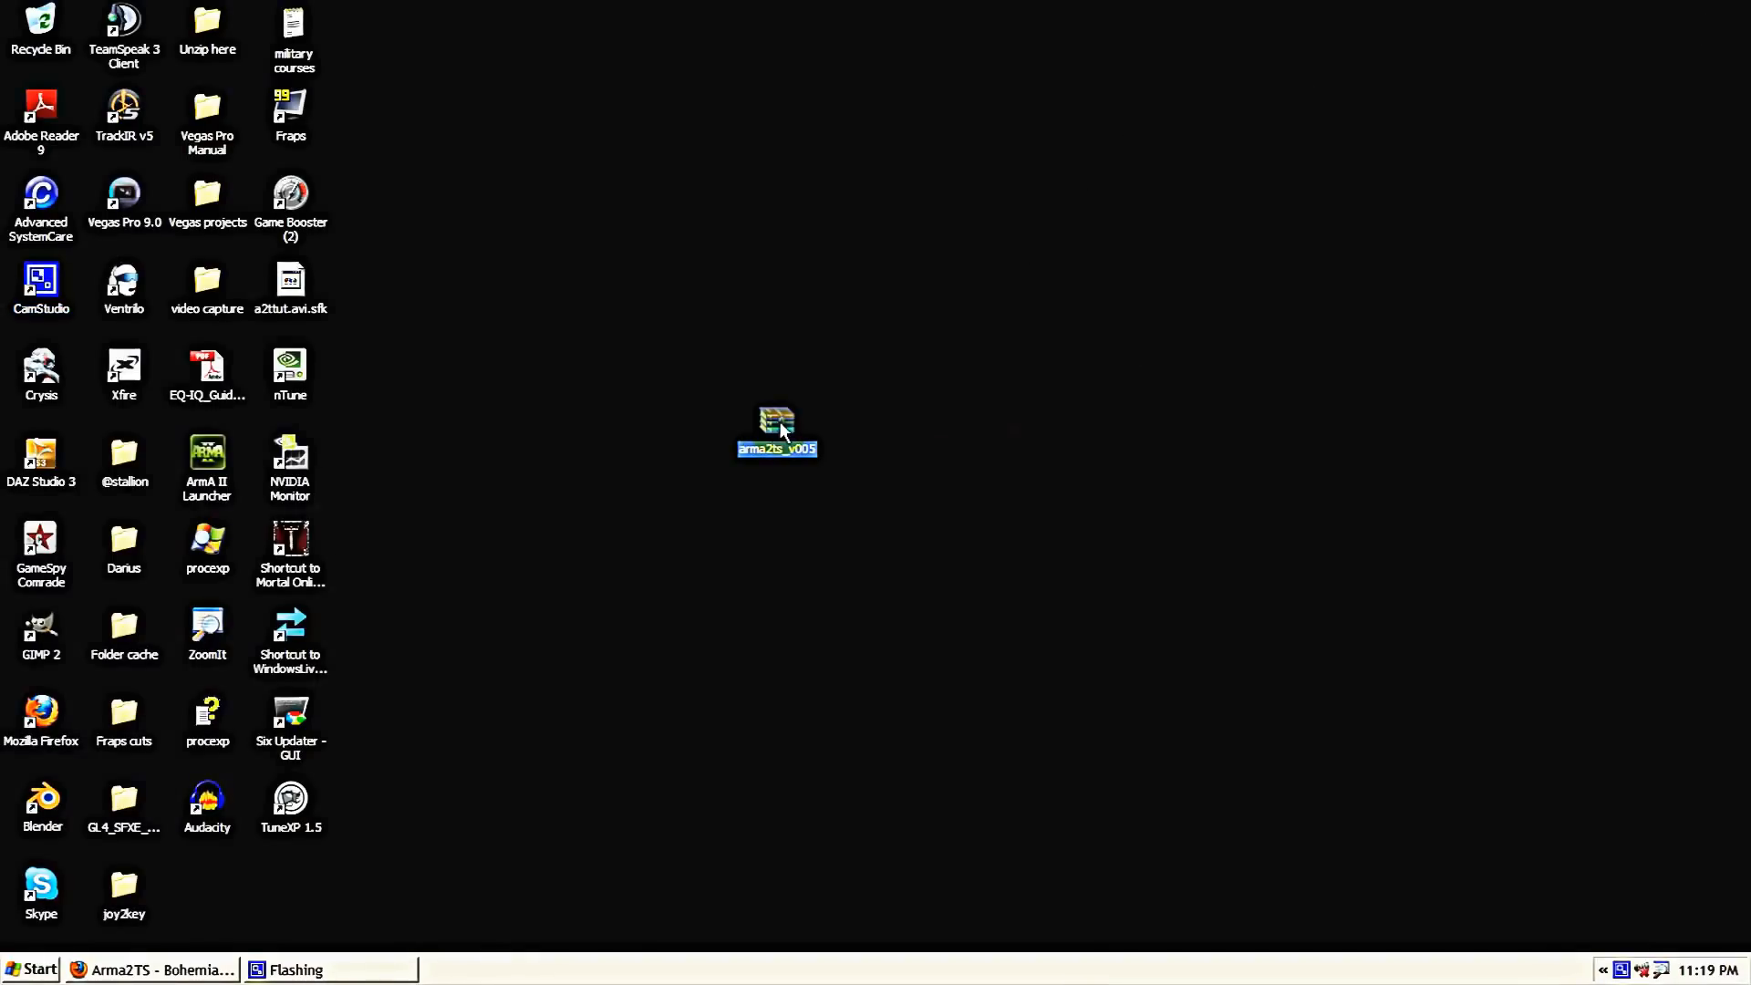
pyautogui.doubleClick(776, 424)
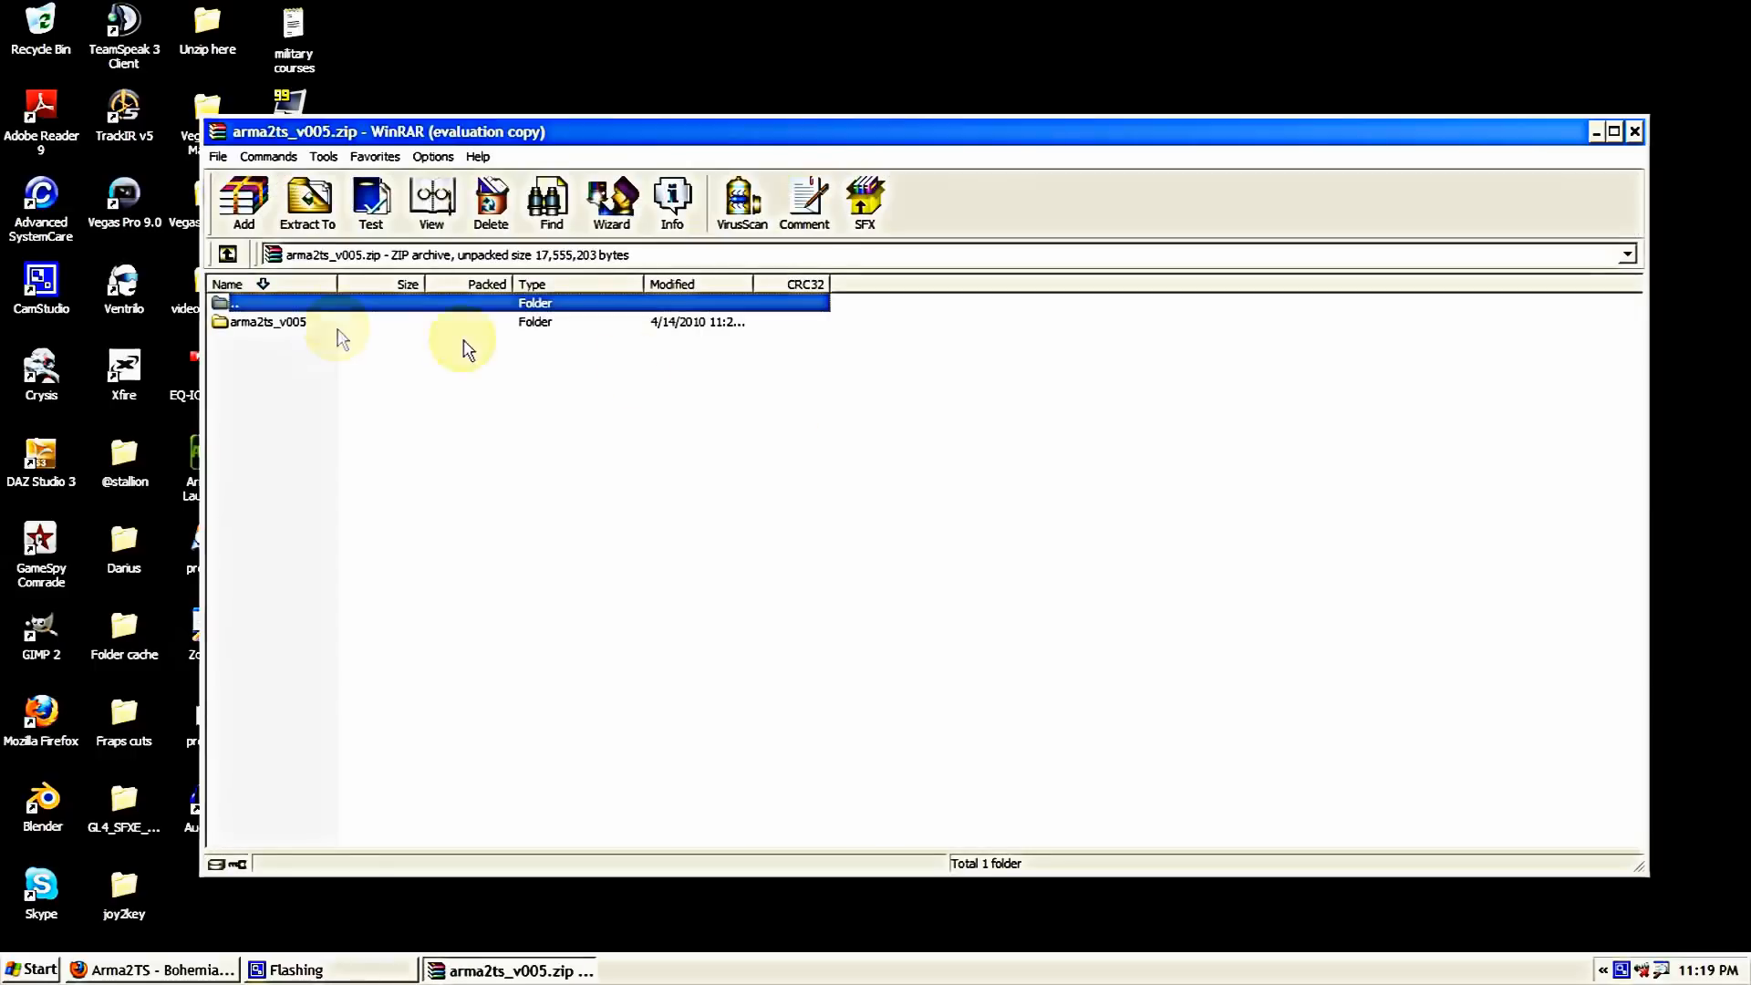
# Extract the arma2ts_v005 folder from the archive to the Desktop, dismissing the license reminder.
pyautogui.click(307, 201)
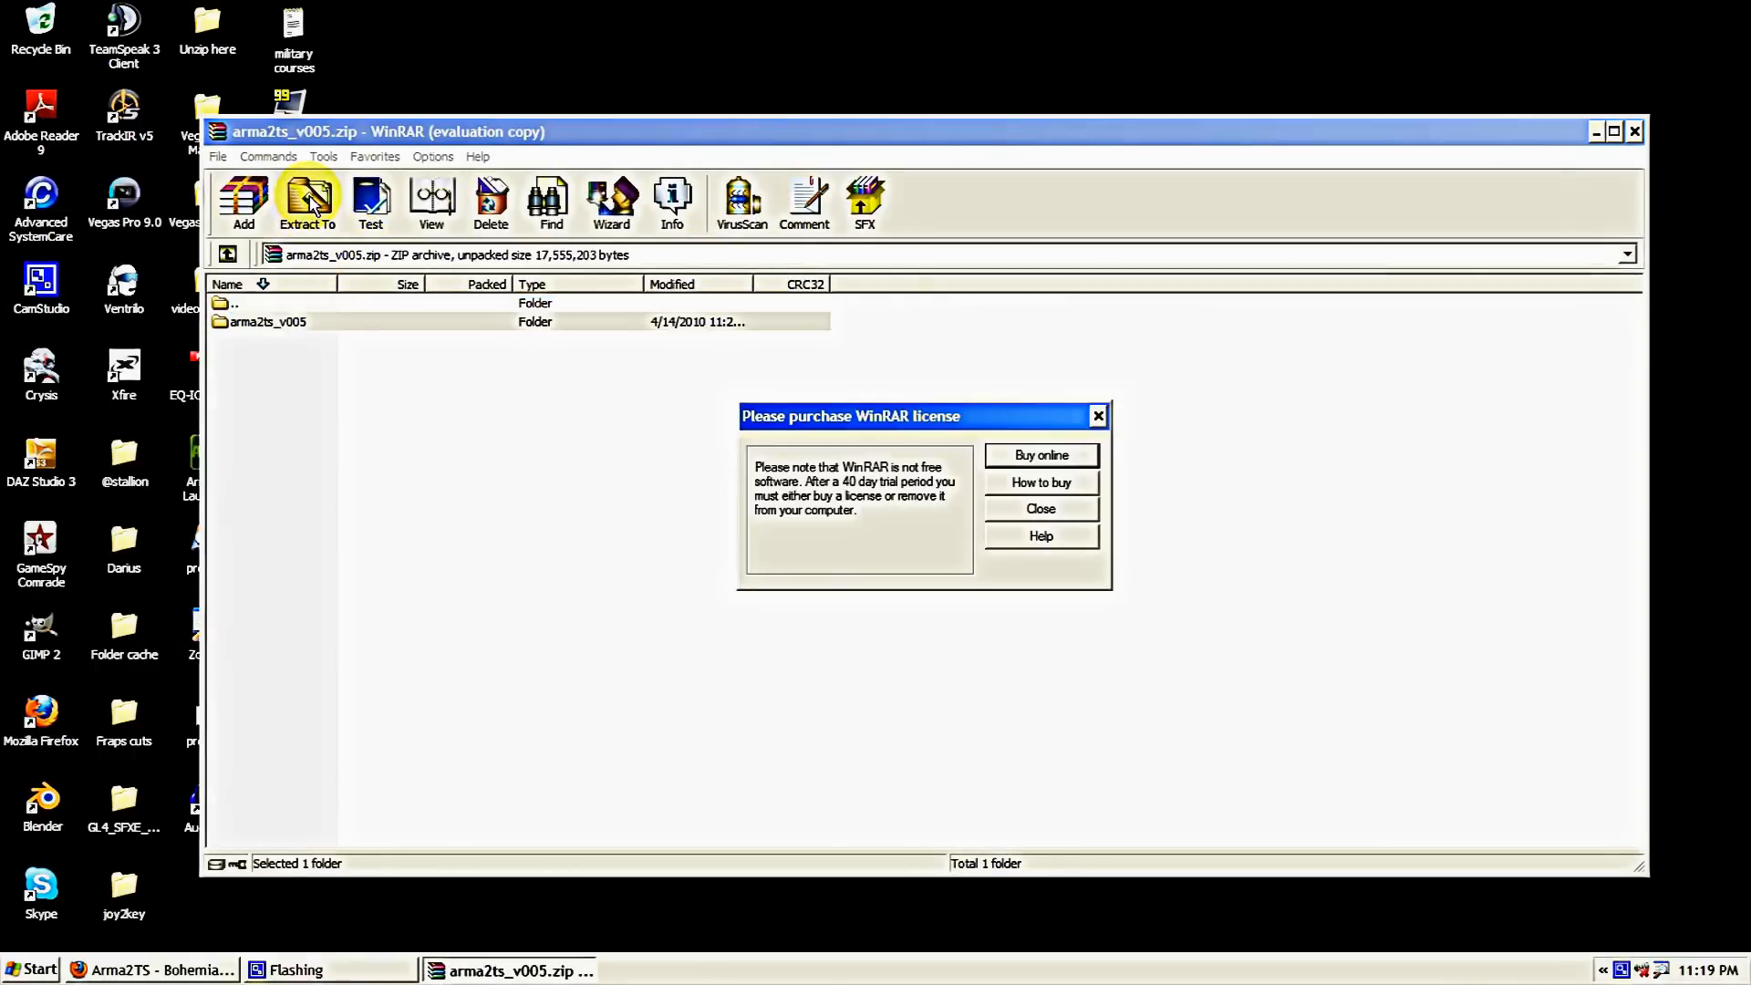
pyautogui.click(1038, 508)
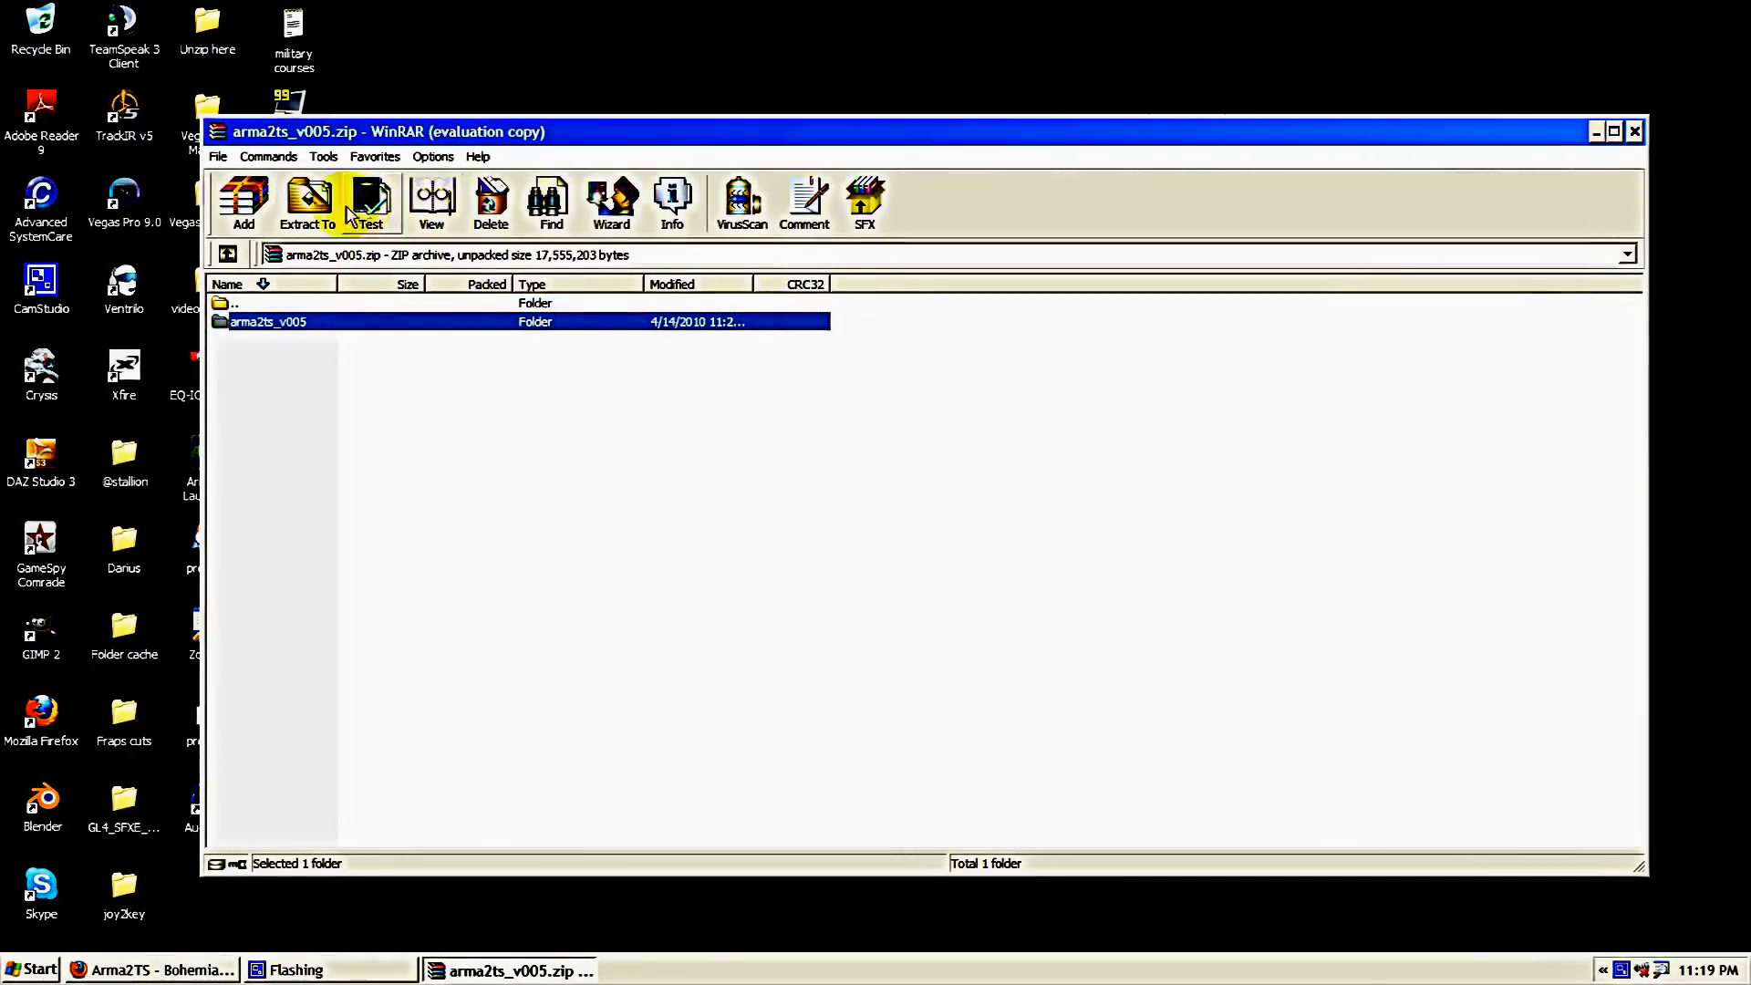
pyautogui.click(309, 203)
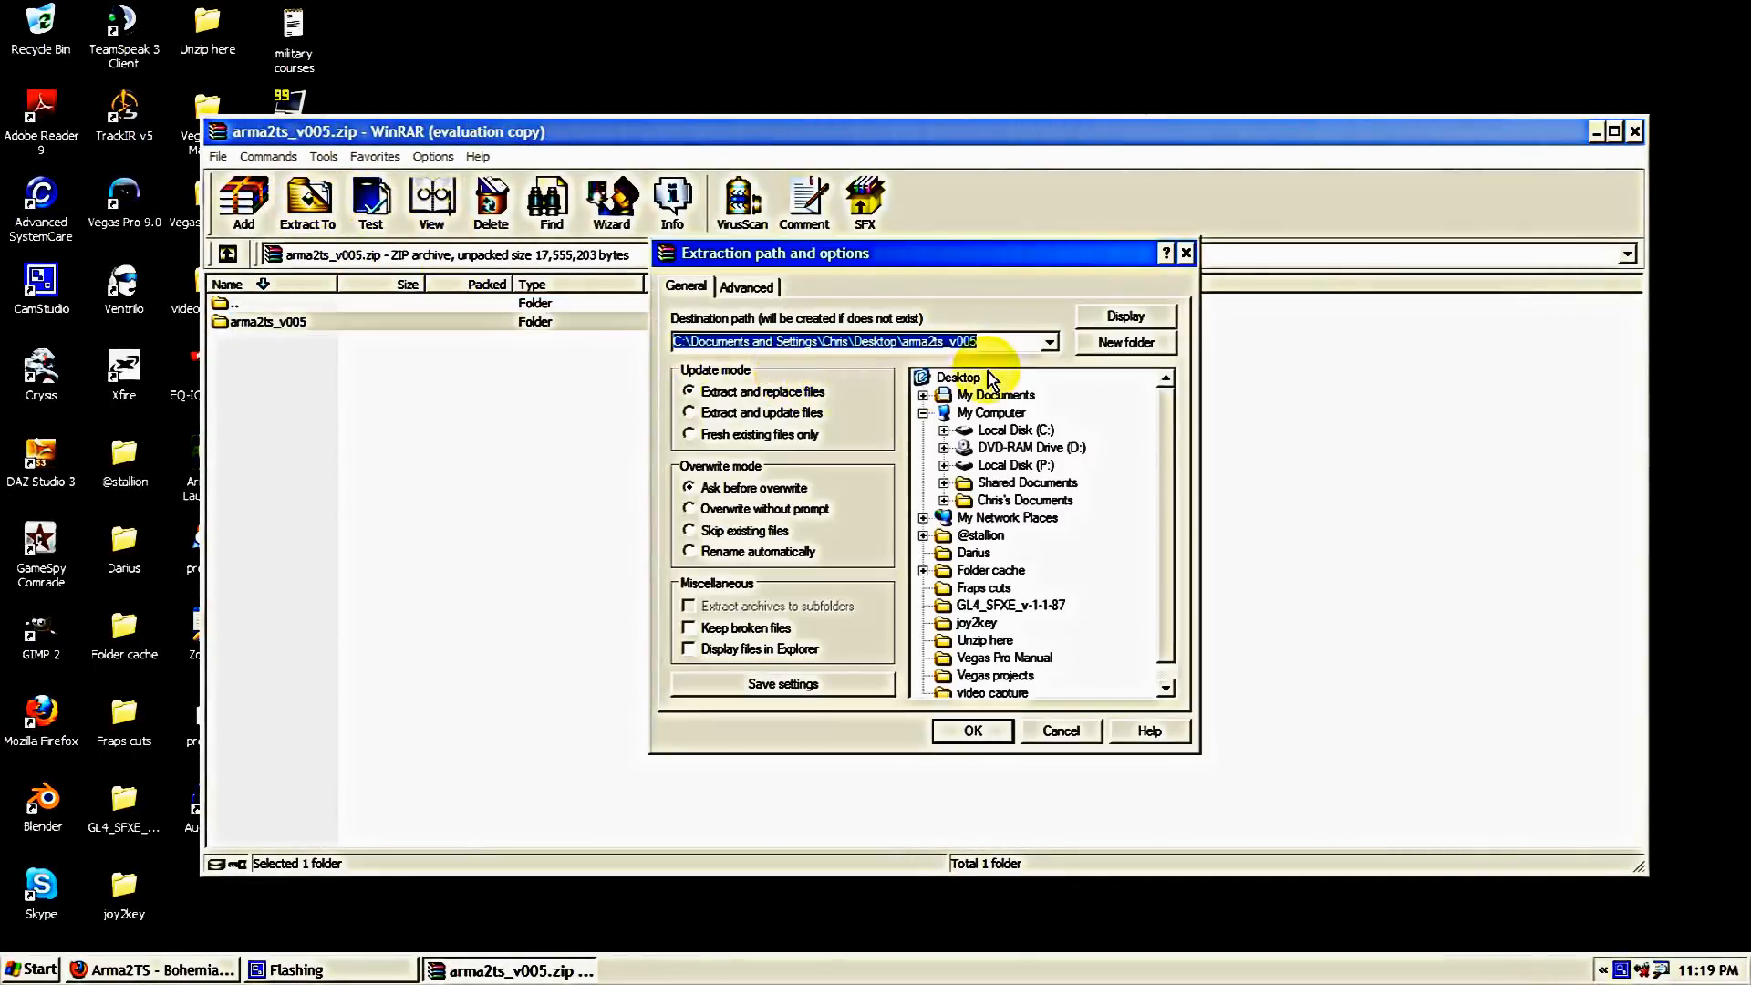
pyautogui.click(957, 376)
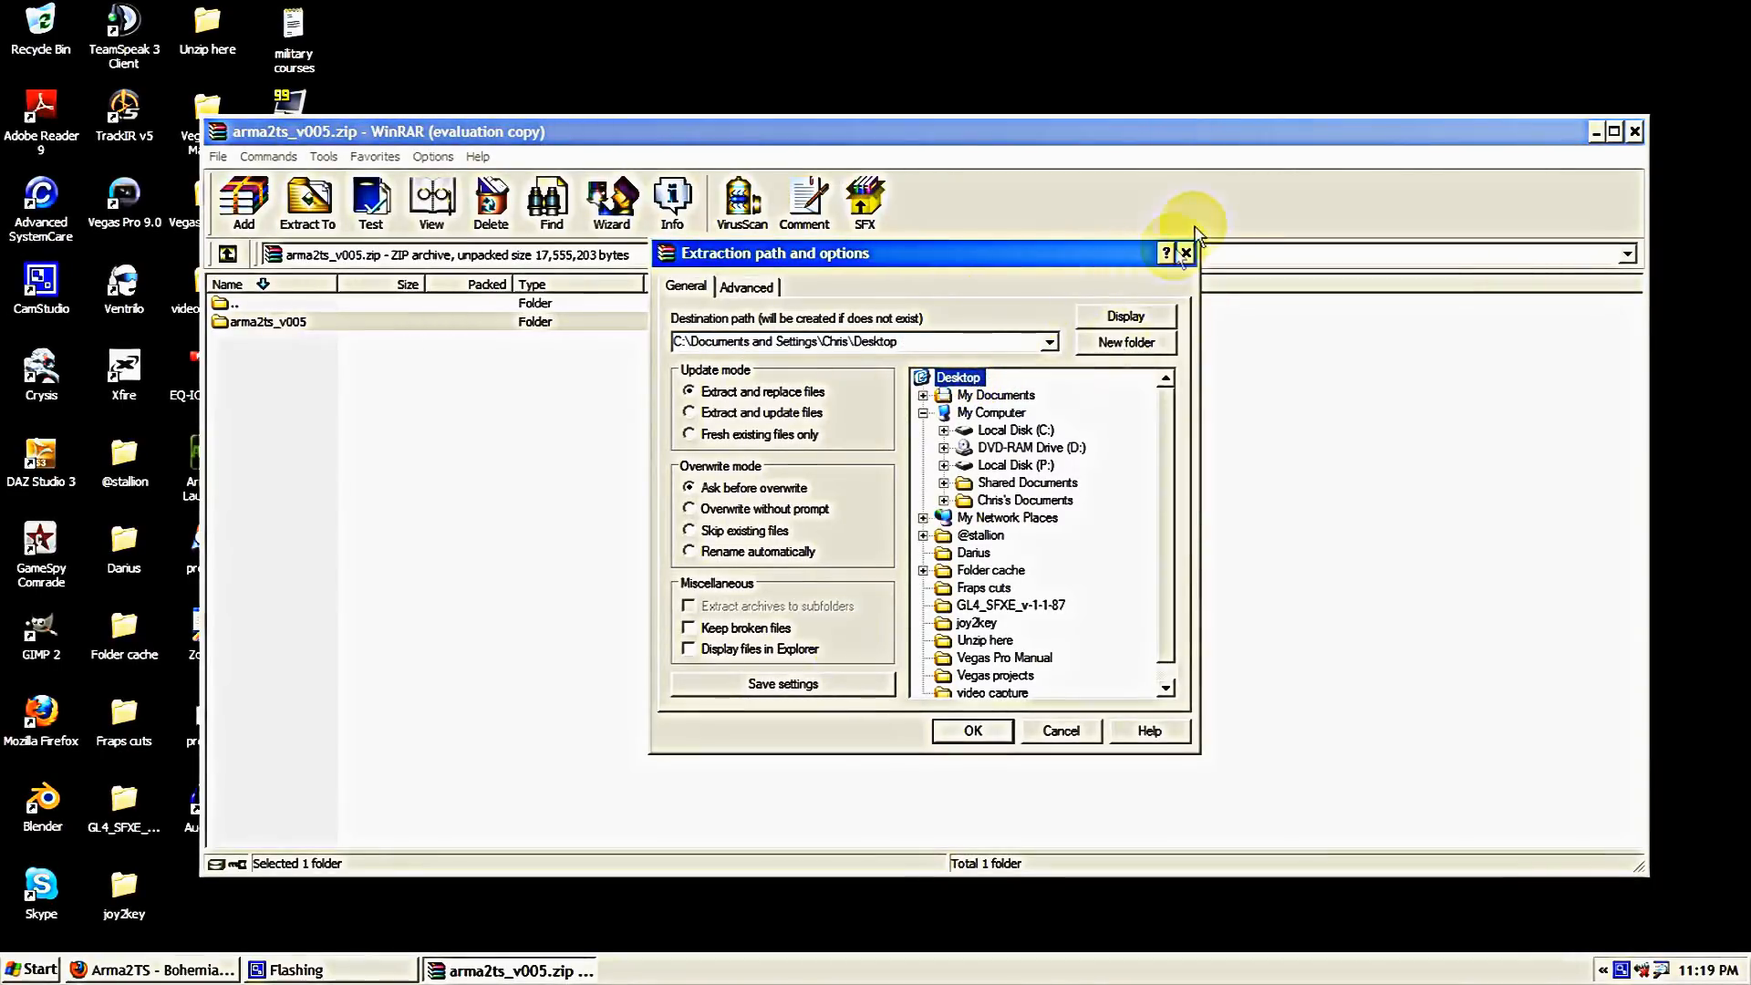
pyautogui.click(1184, 253)
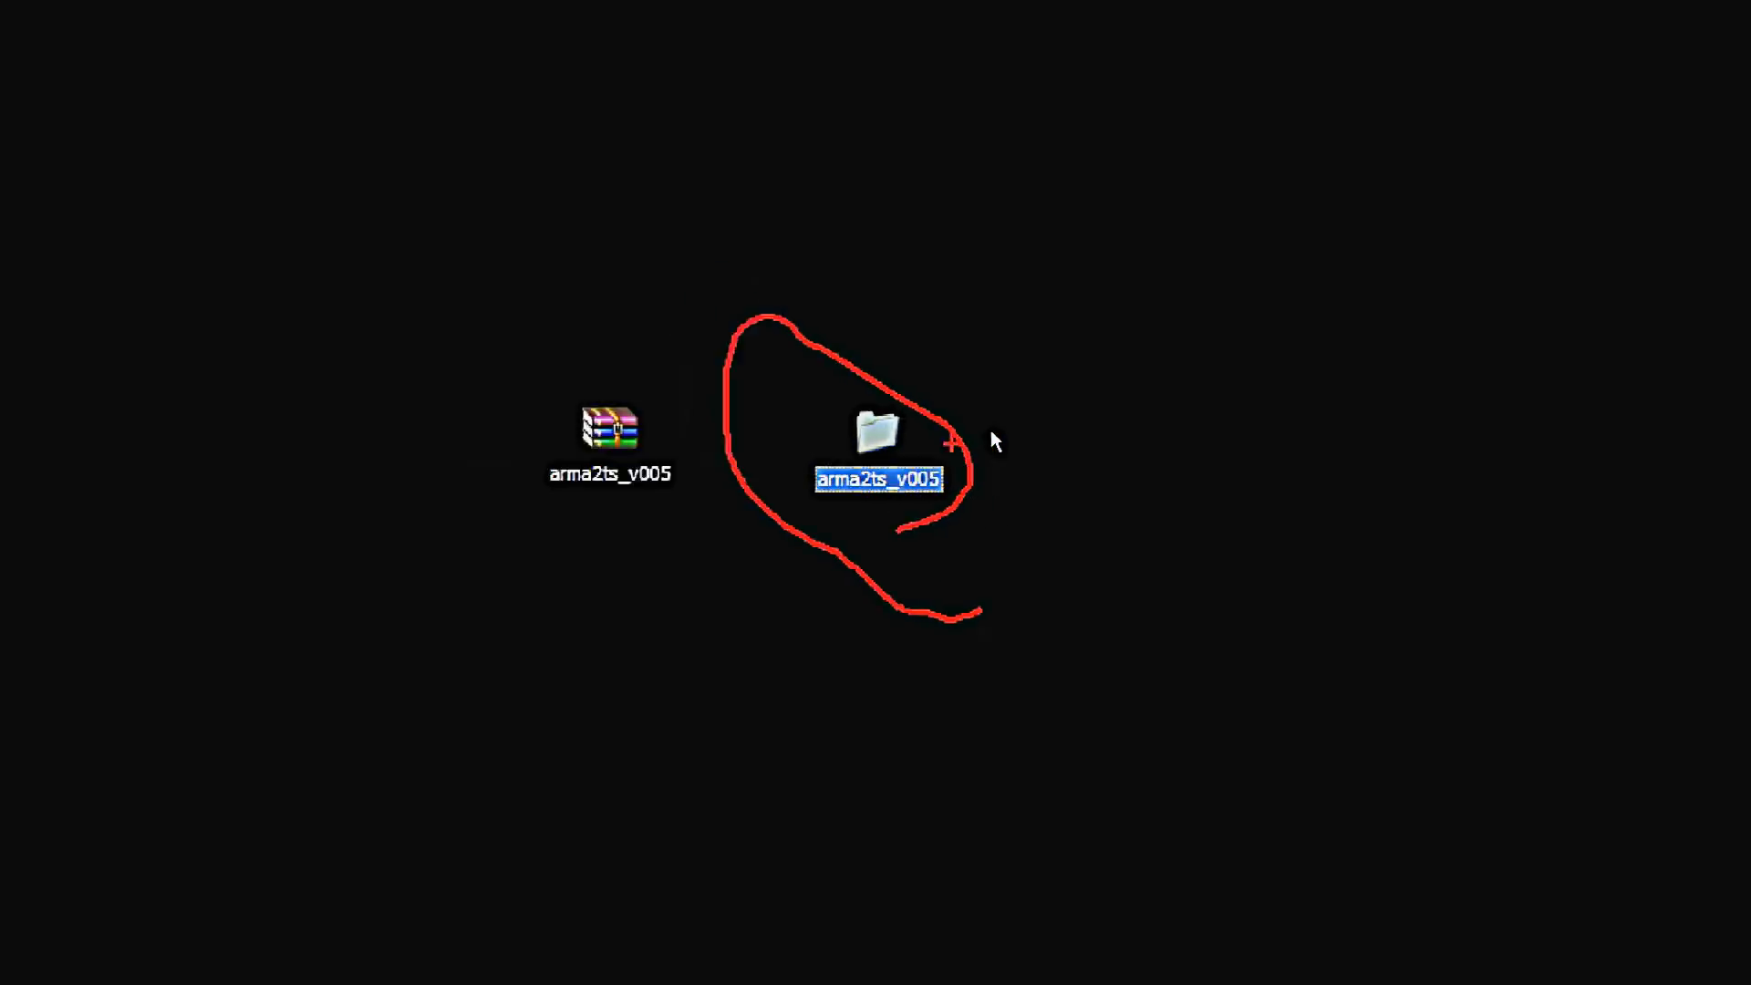
# Open the extracted arma2ts_v005 folder showing its ArmA, TeamSpeak and plugin source contents.
pyautogui.doubleClick(876, 430)
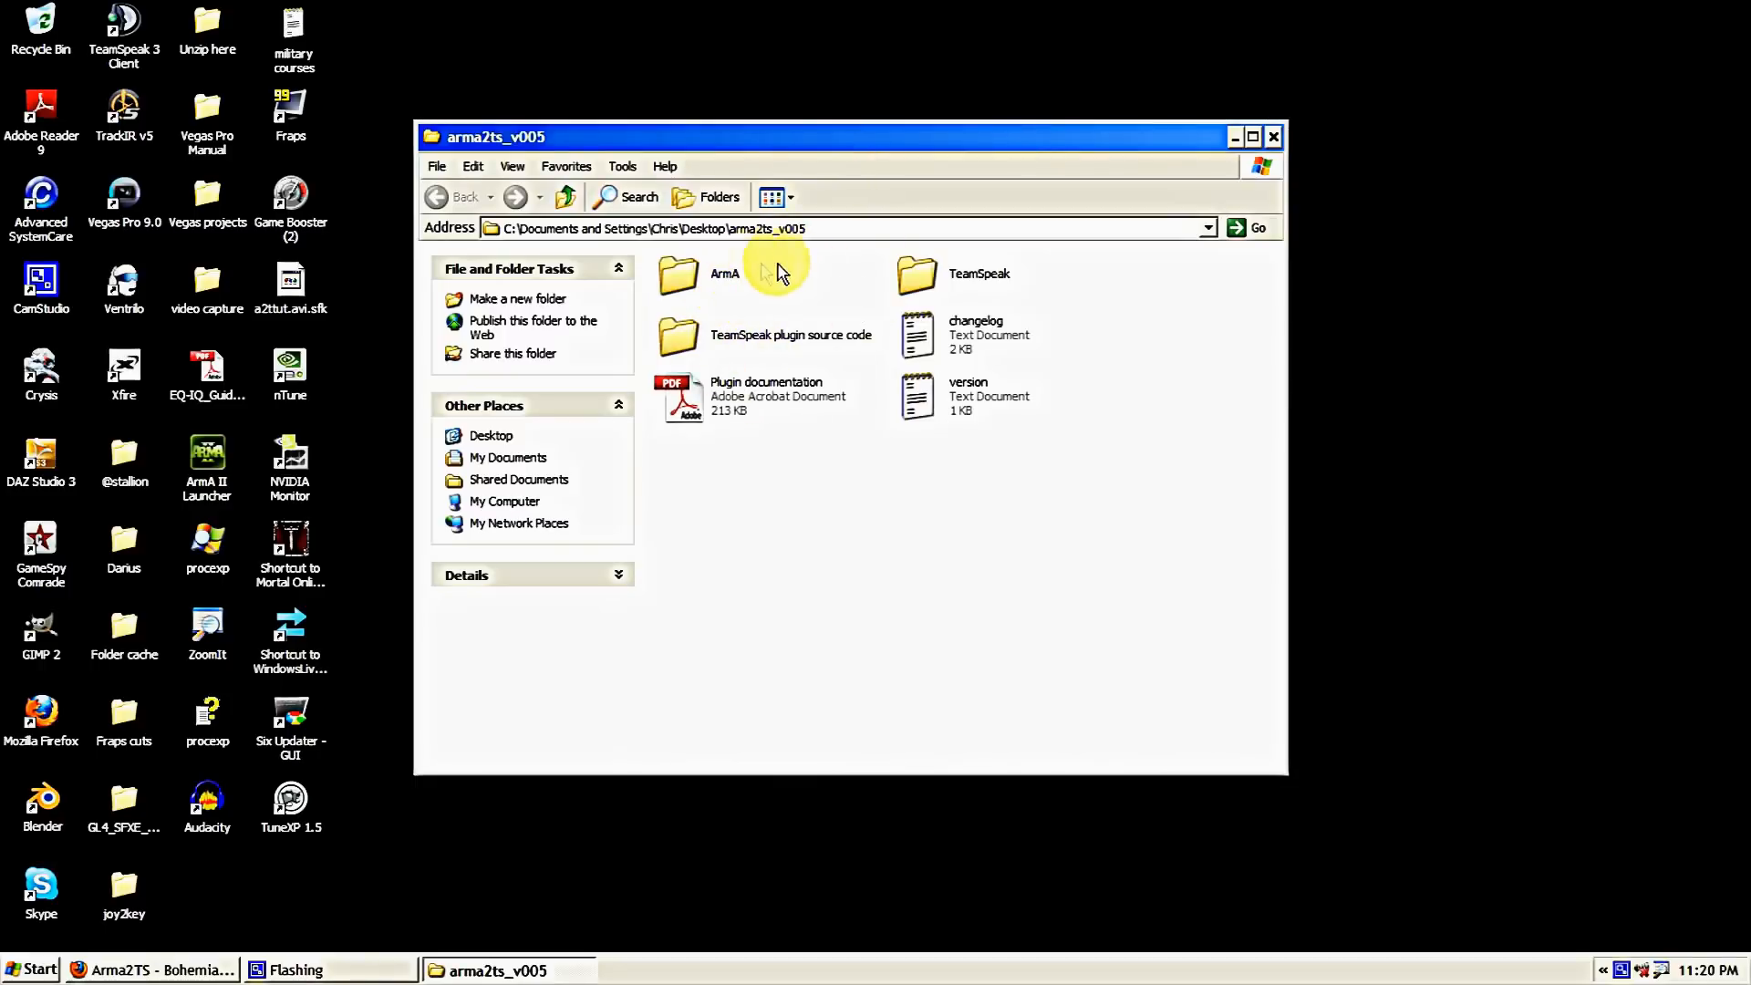
pyautogui.click(725, 272)
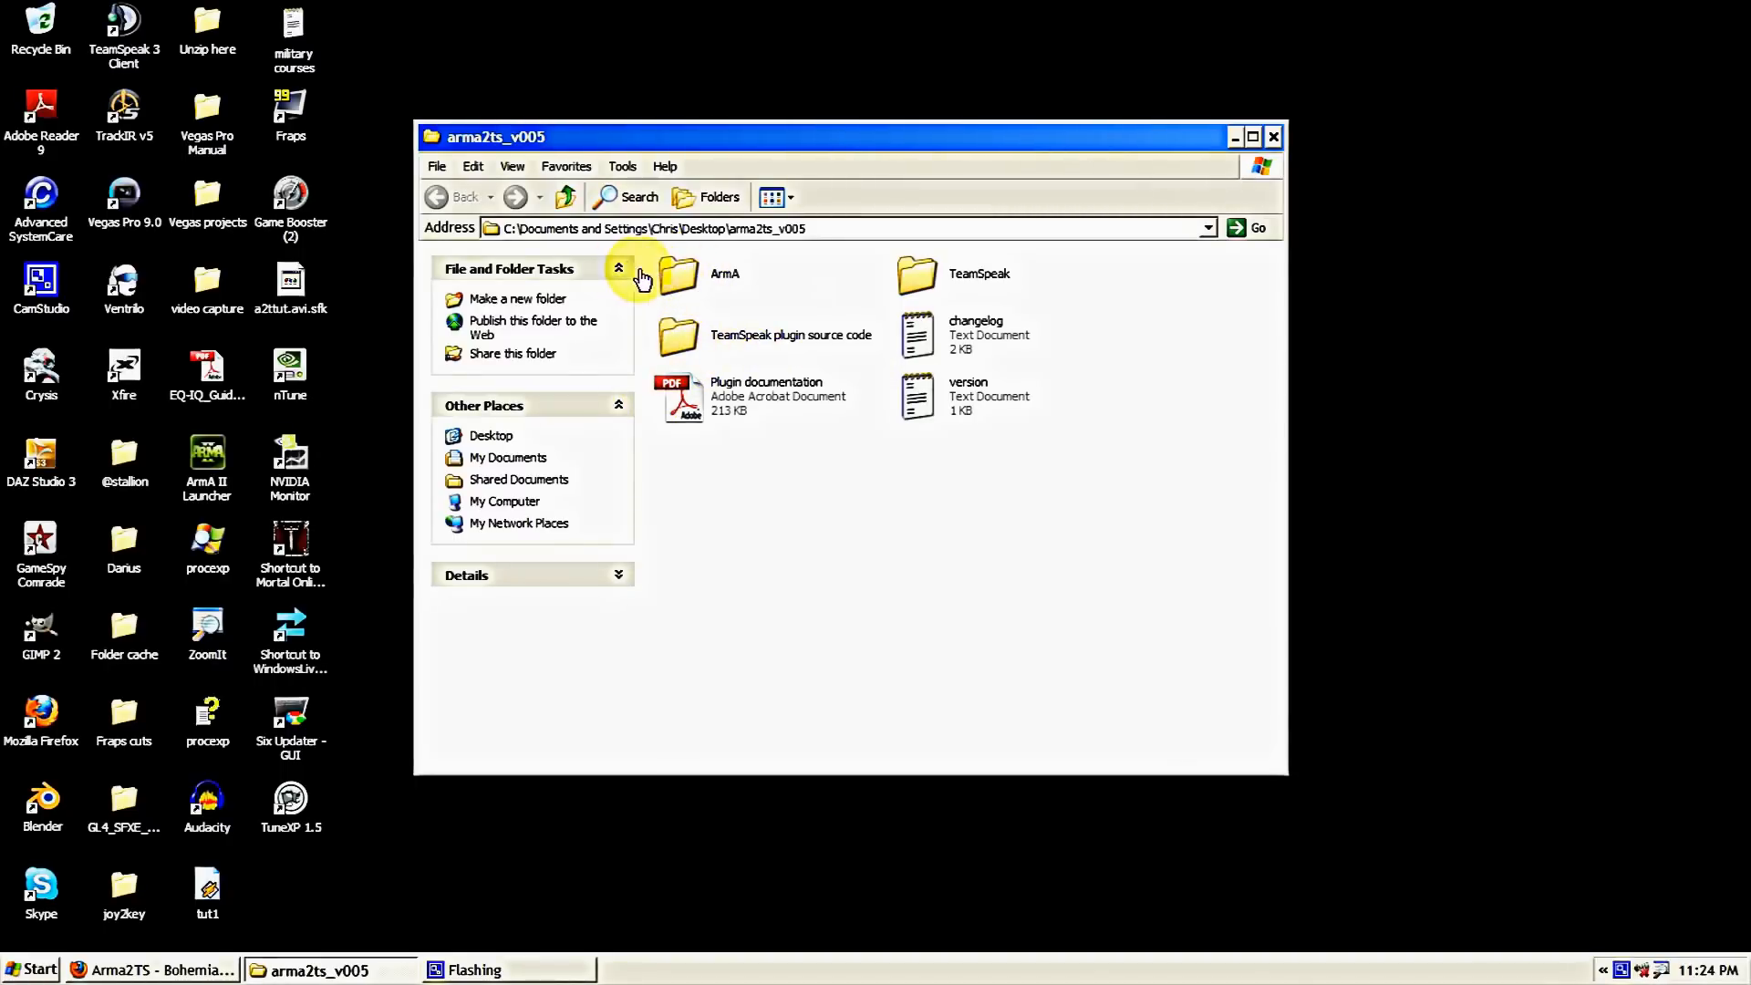
pyautogui.moveTo(681, 276)
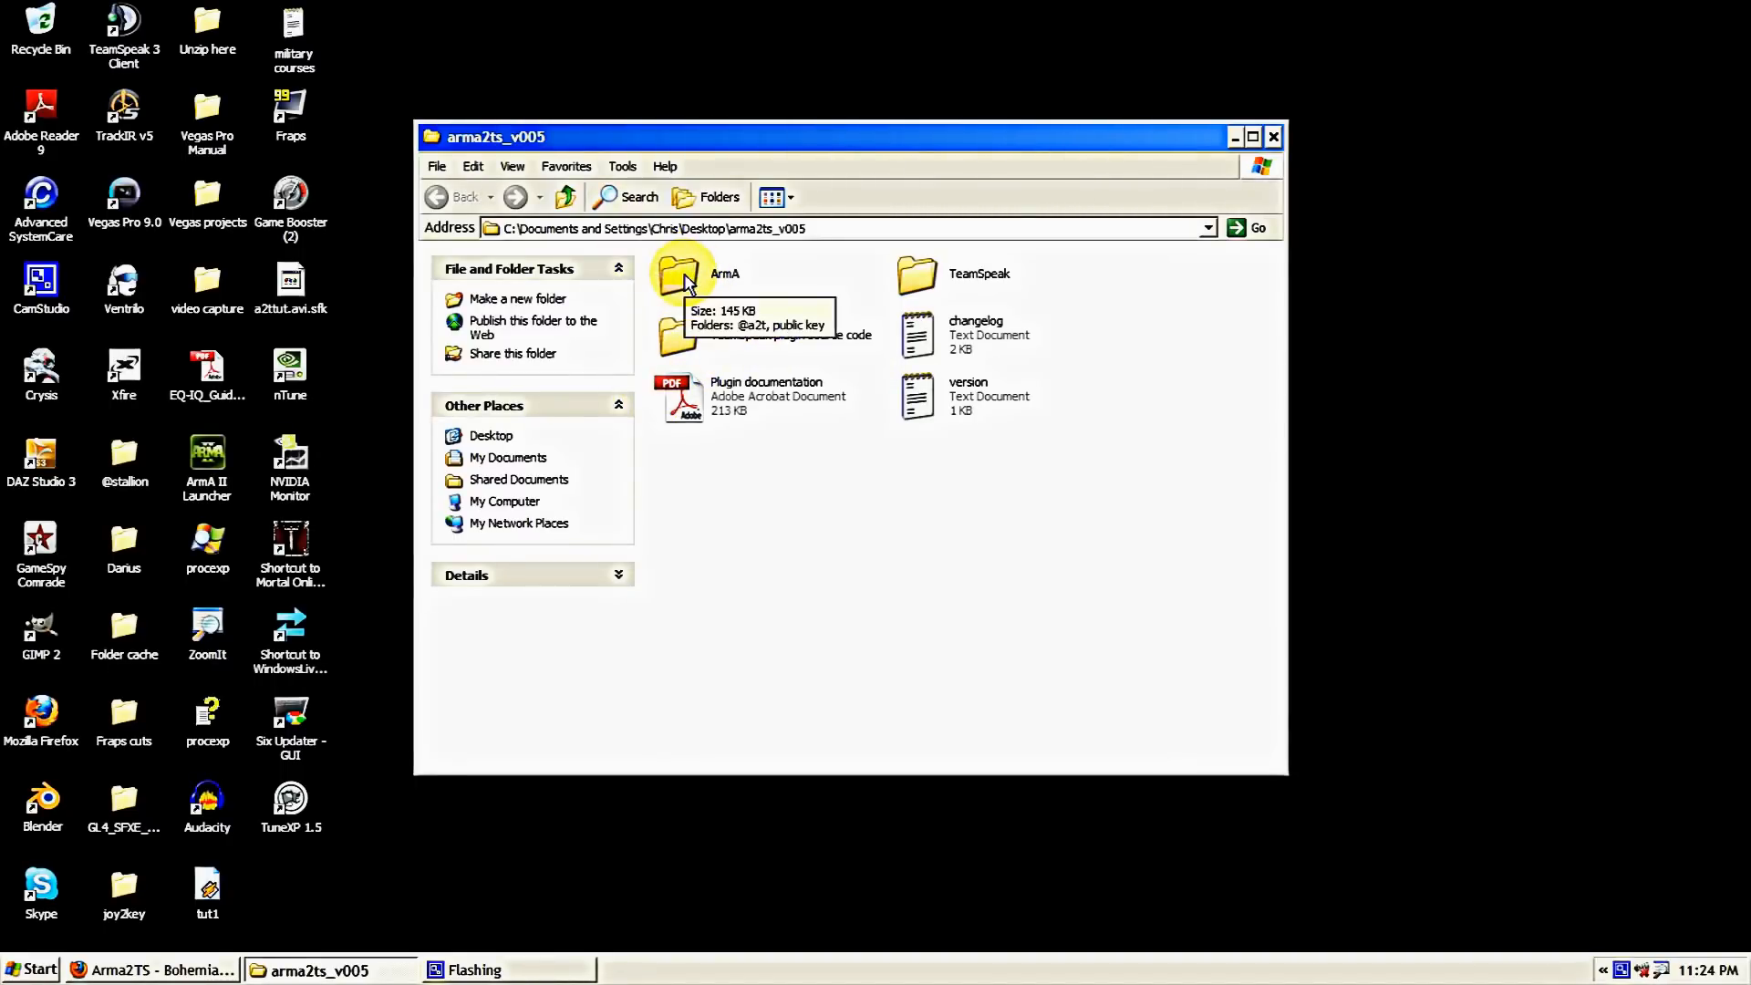
pyautogui.doubleClick(678, 274)
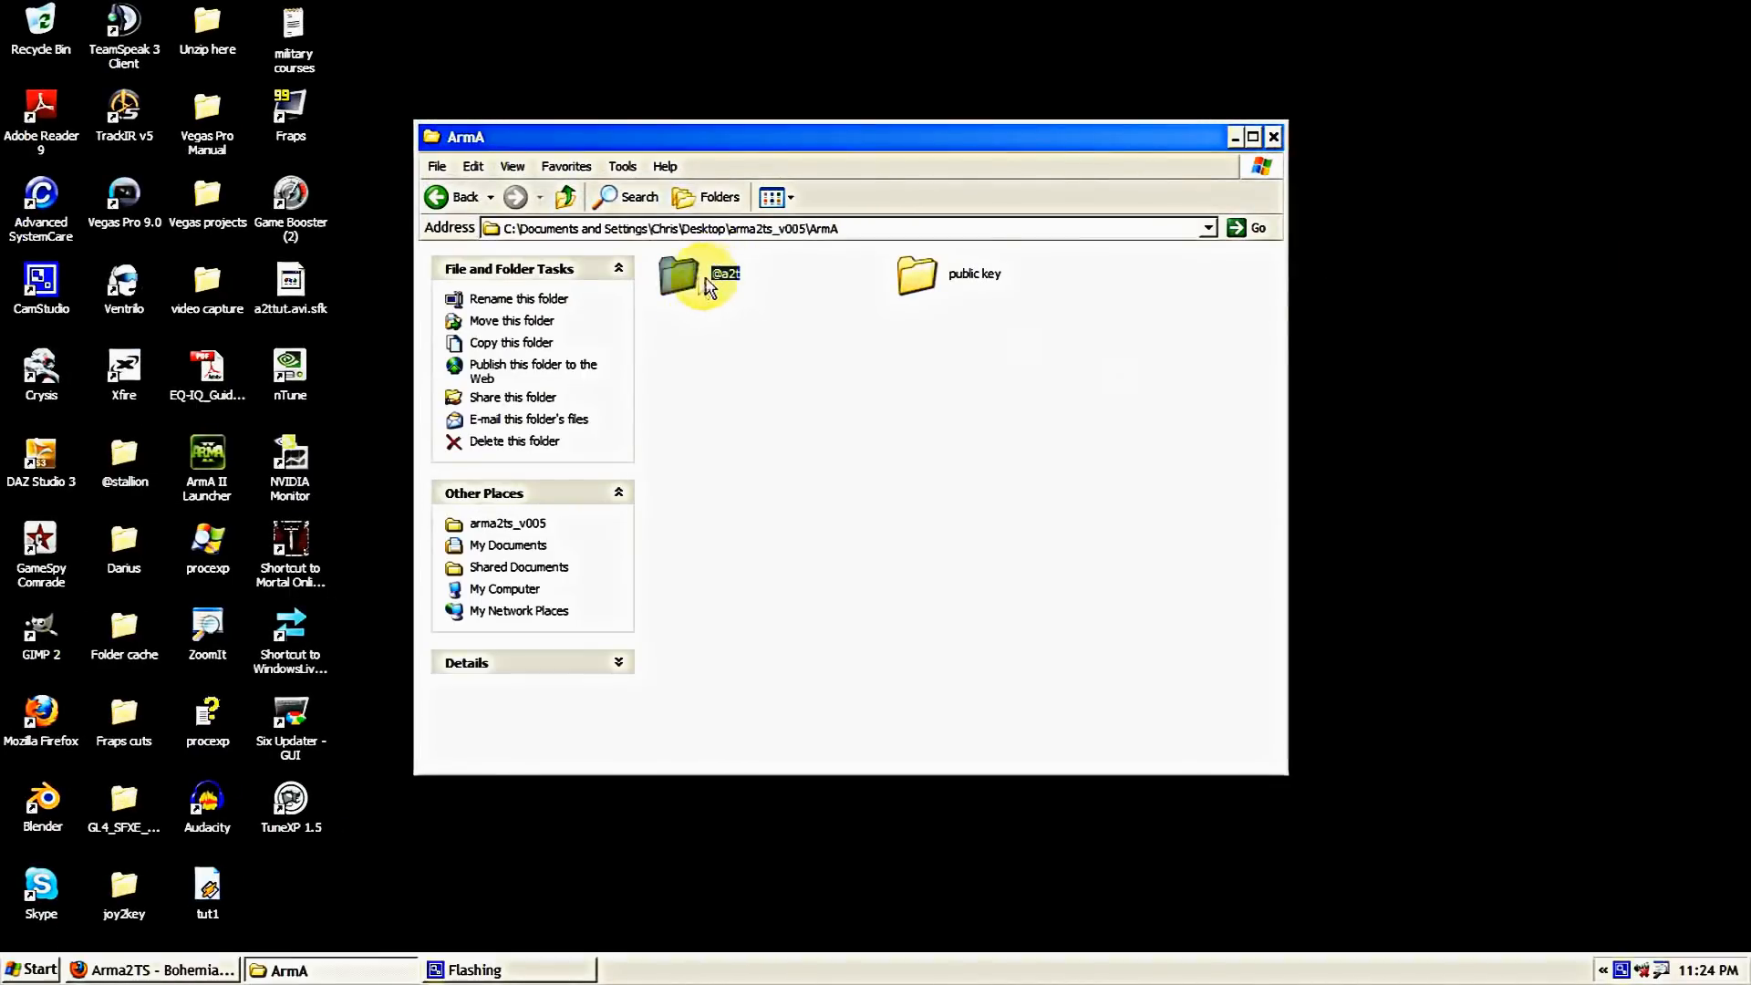
pyautogui.rightClick(693, 275)
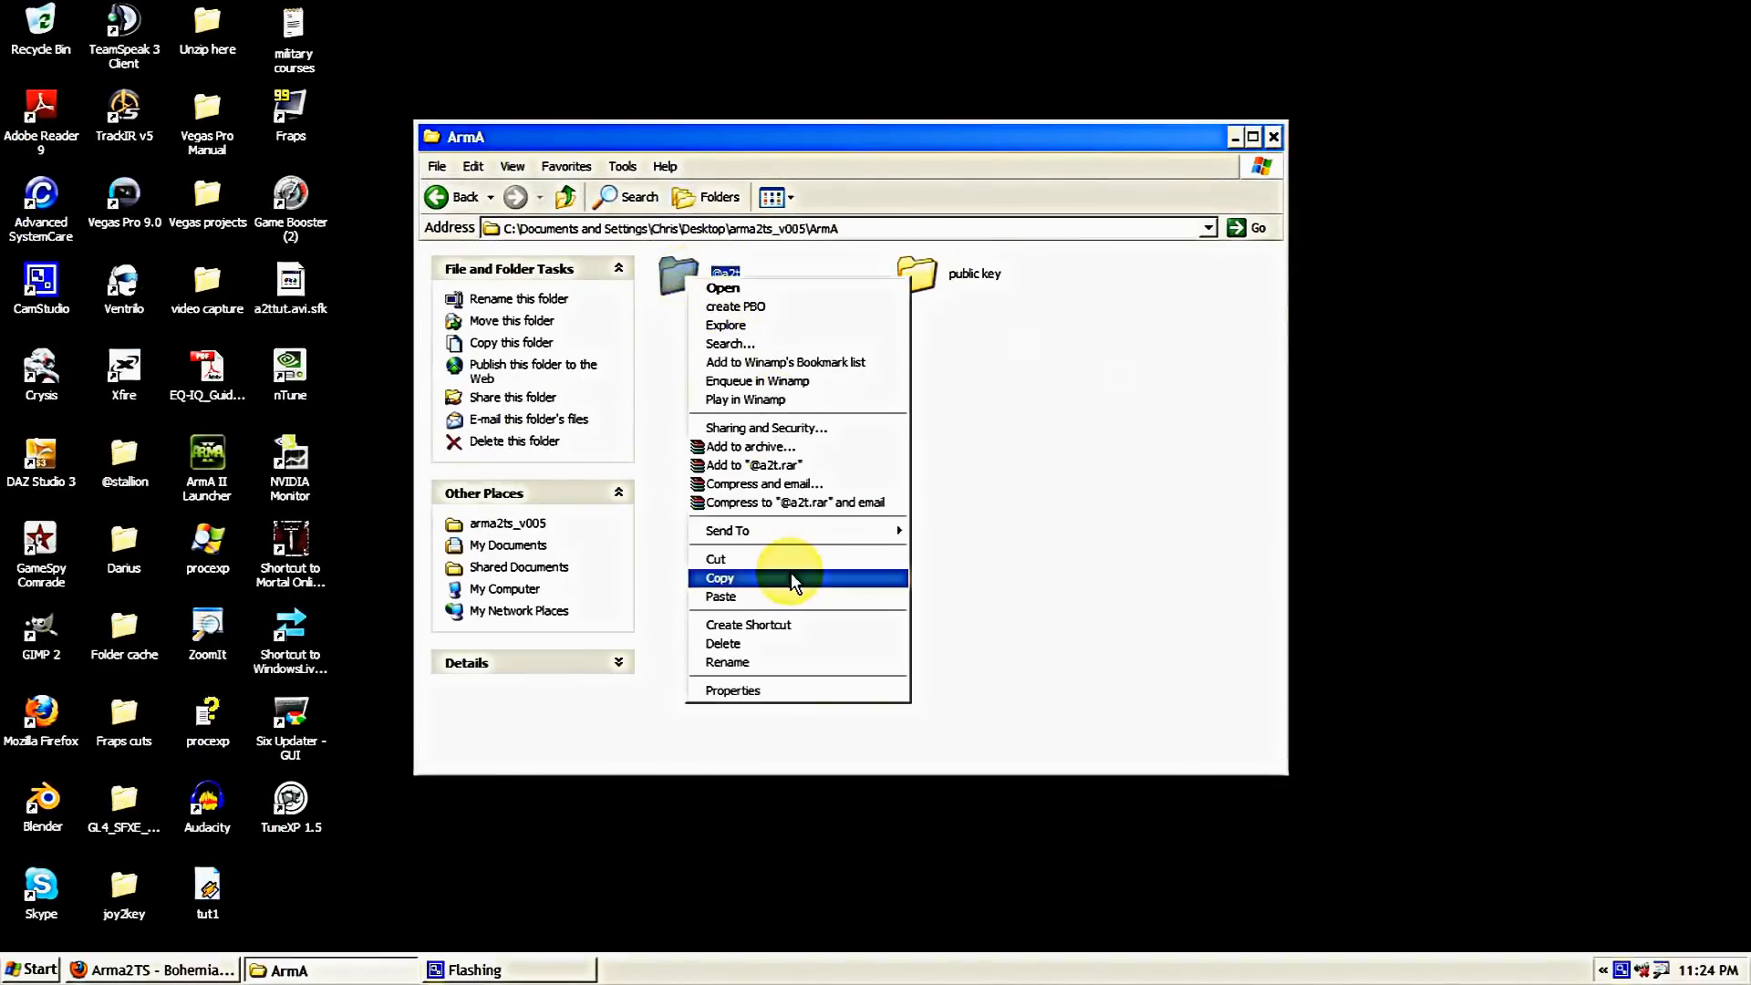
pyautogui.click(721, 577)
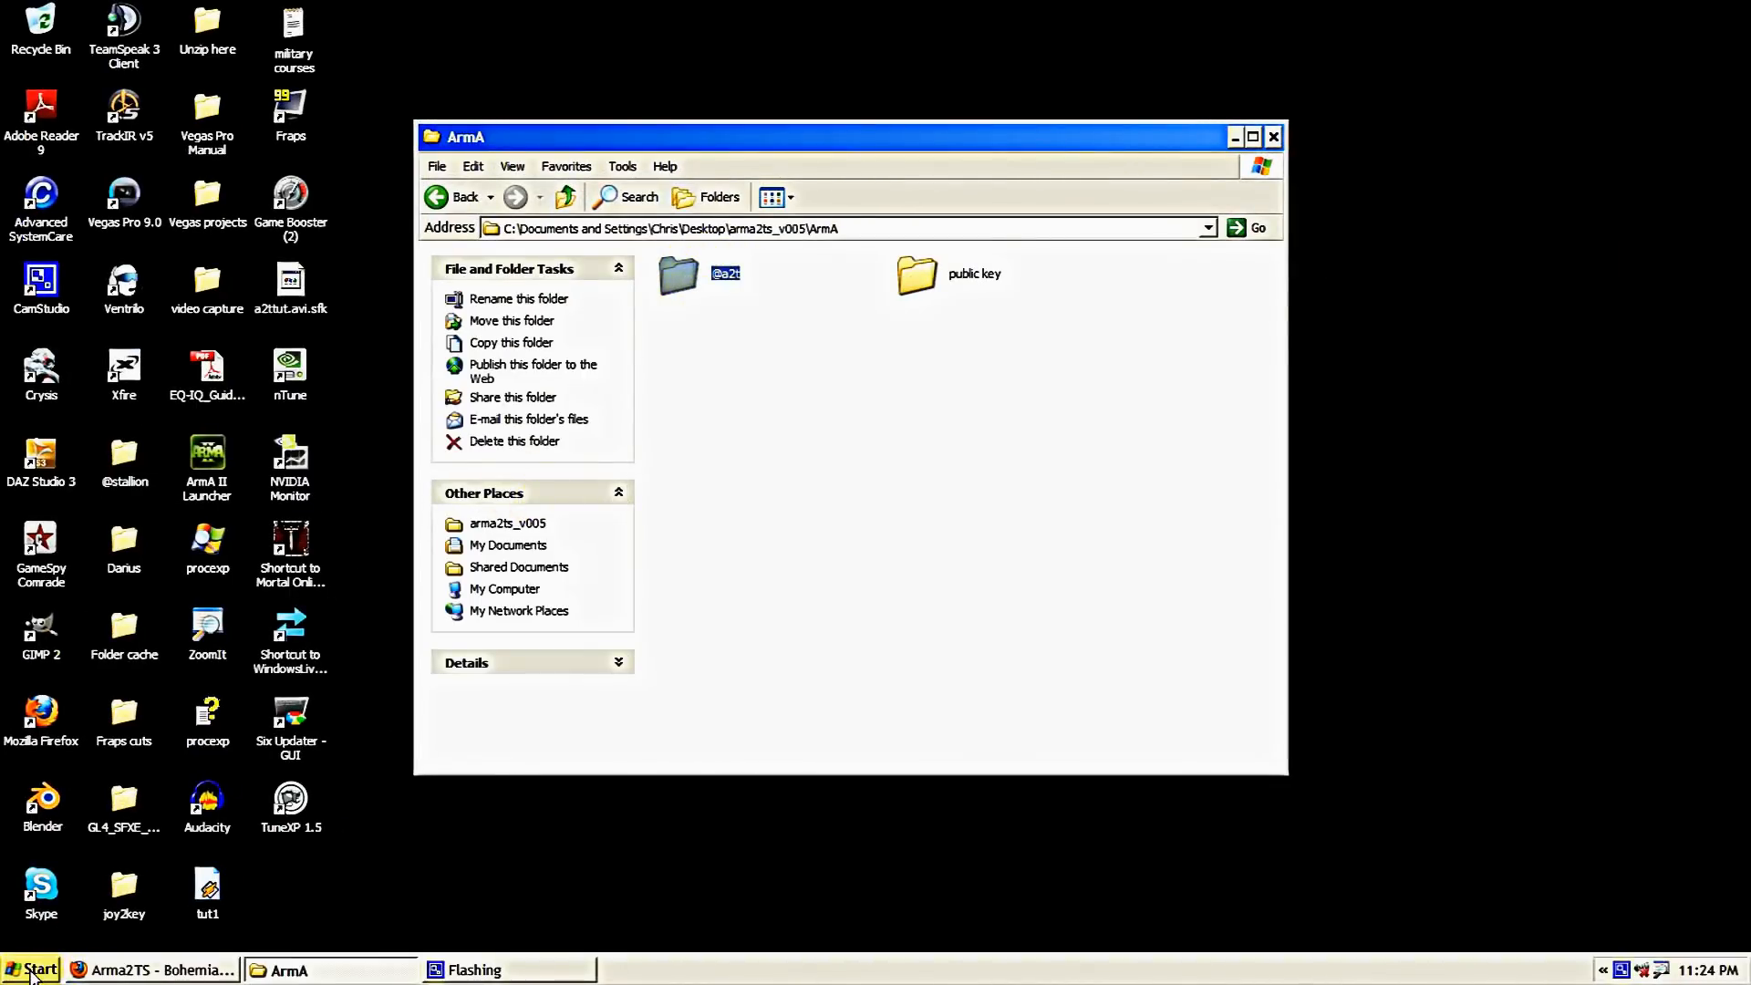
pyautogui.click(34, 969)
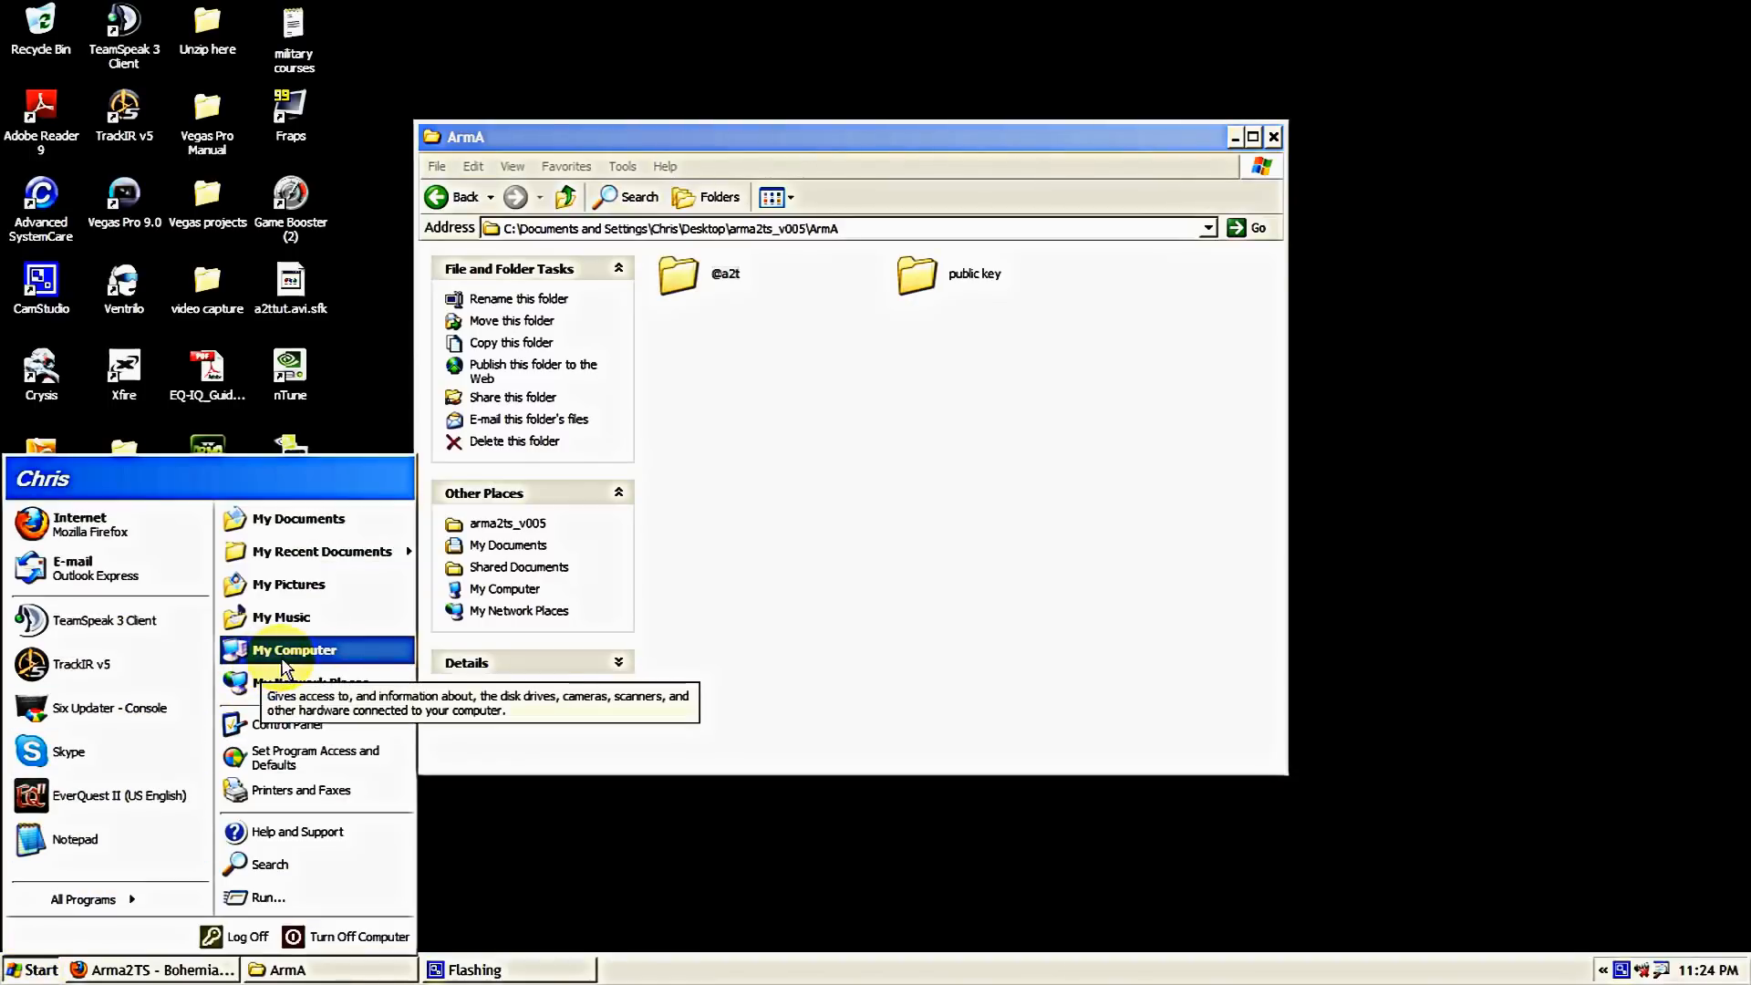
pyautogui.click(294, 651)
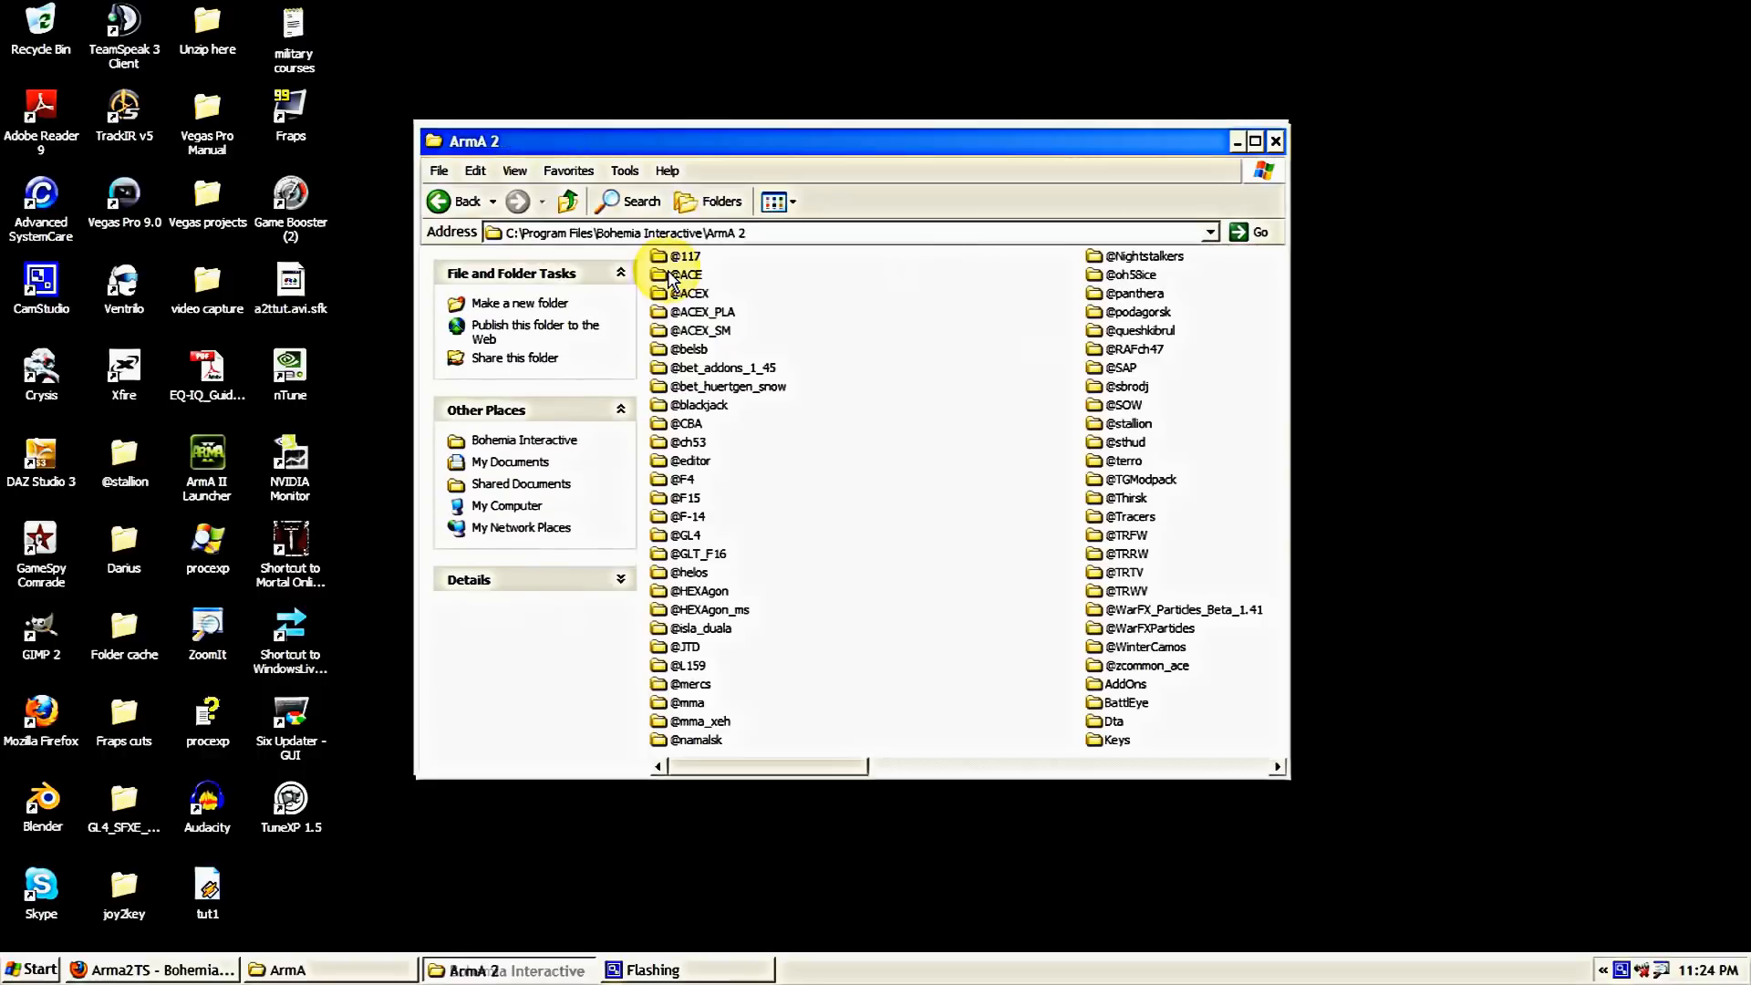
pyautogui.rightClick(1039, 425)
pyautogui.write('@a2t')
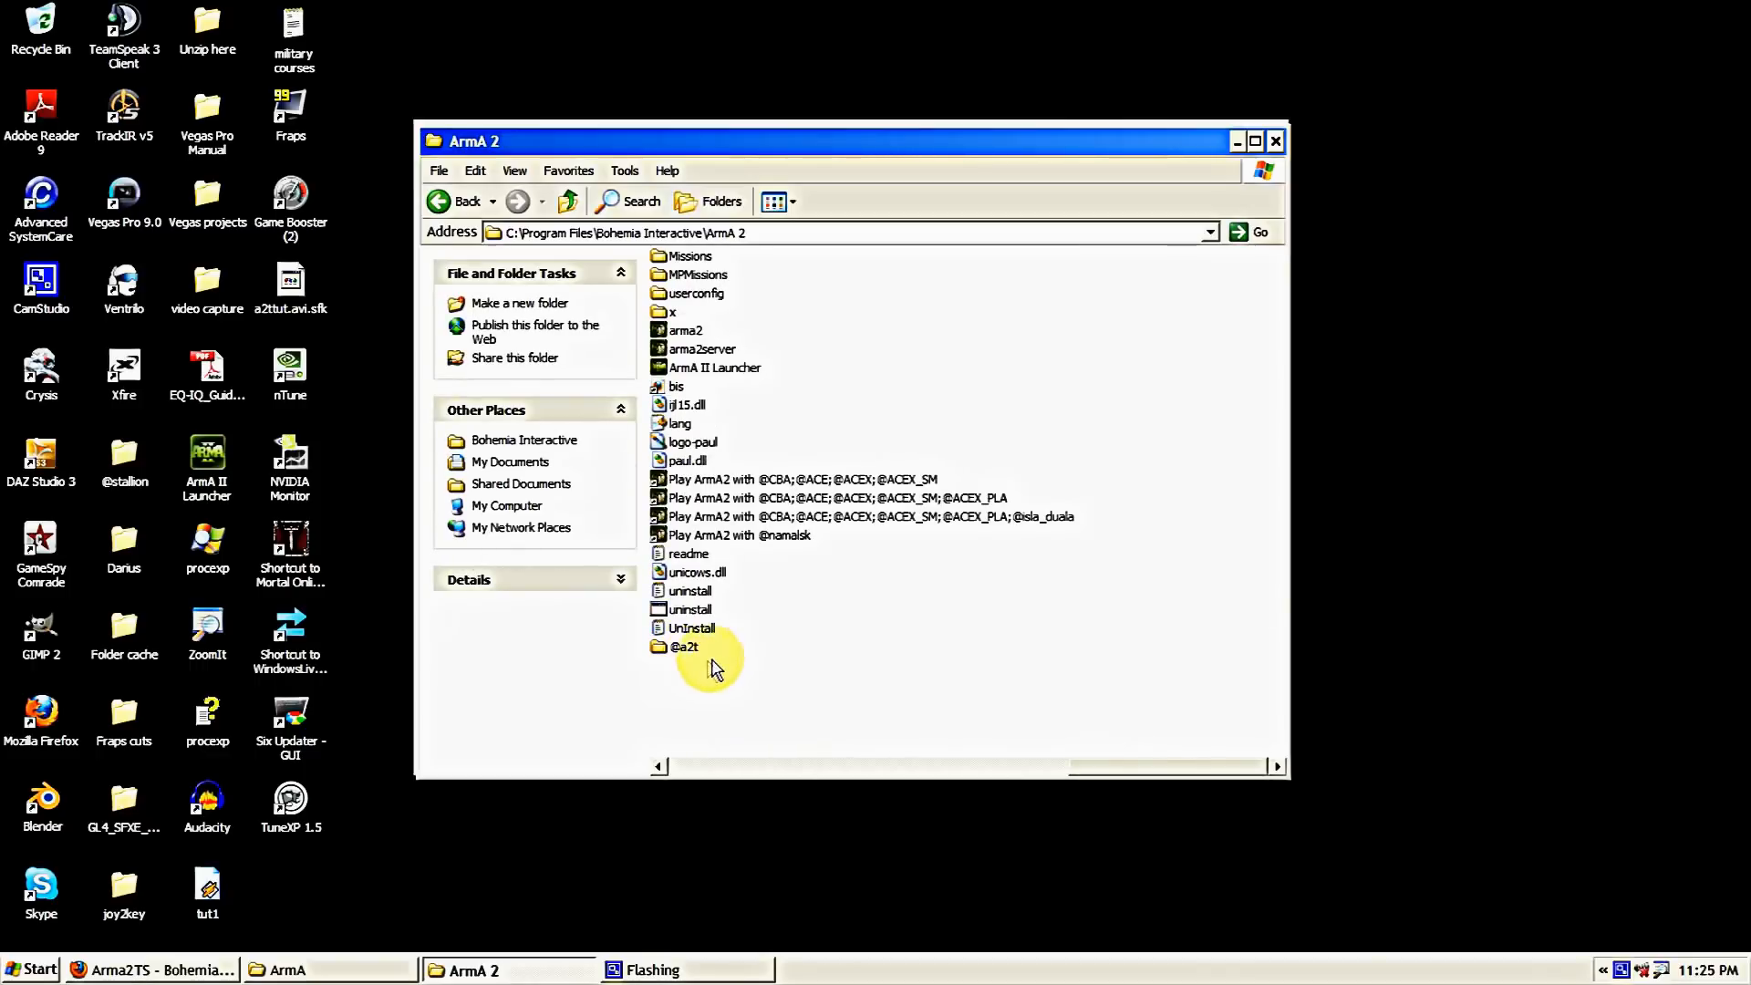
pyautogui.doubleClick(685, 647)
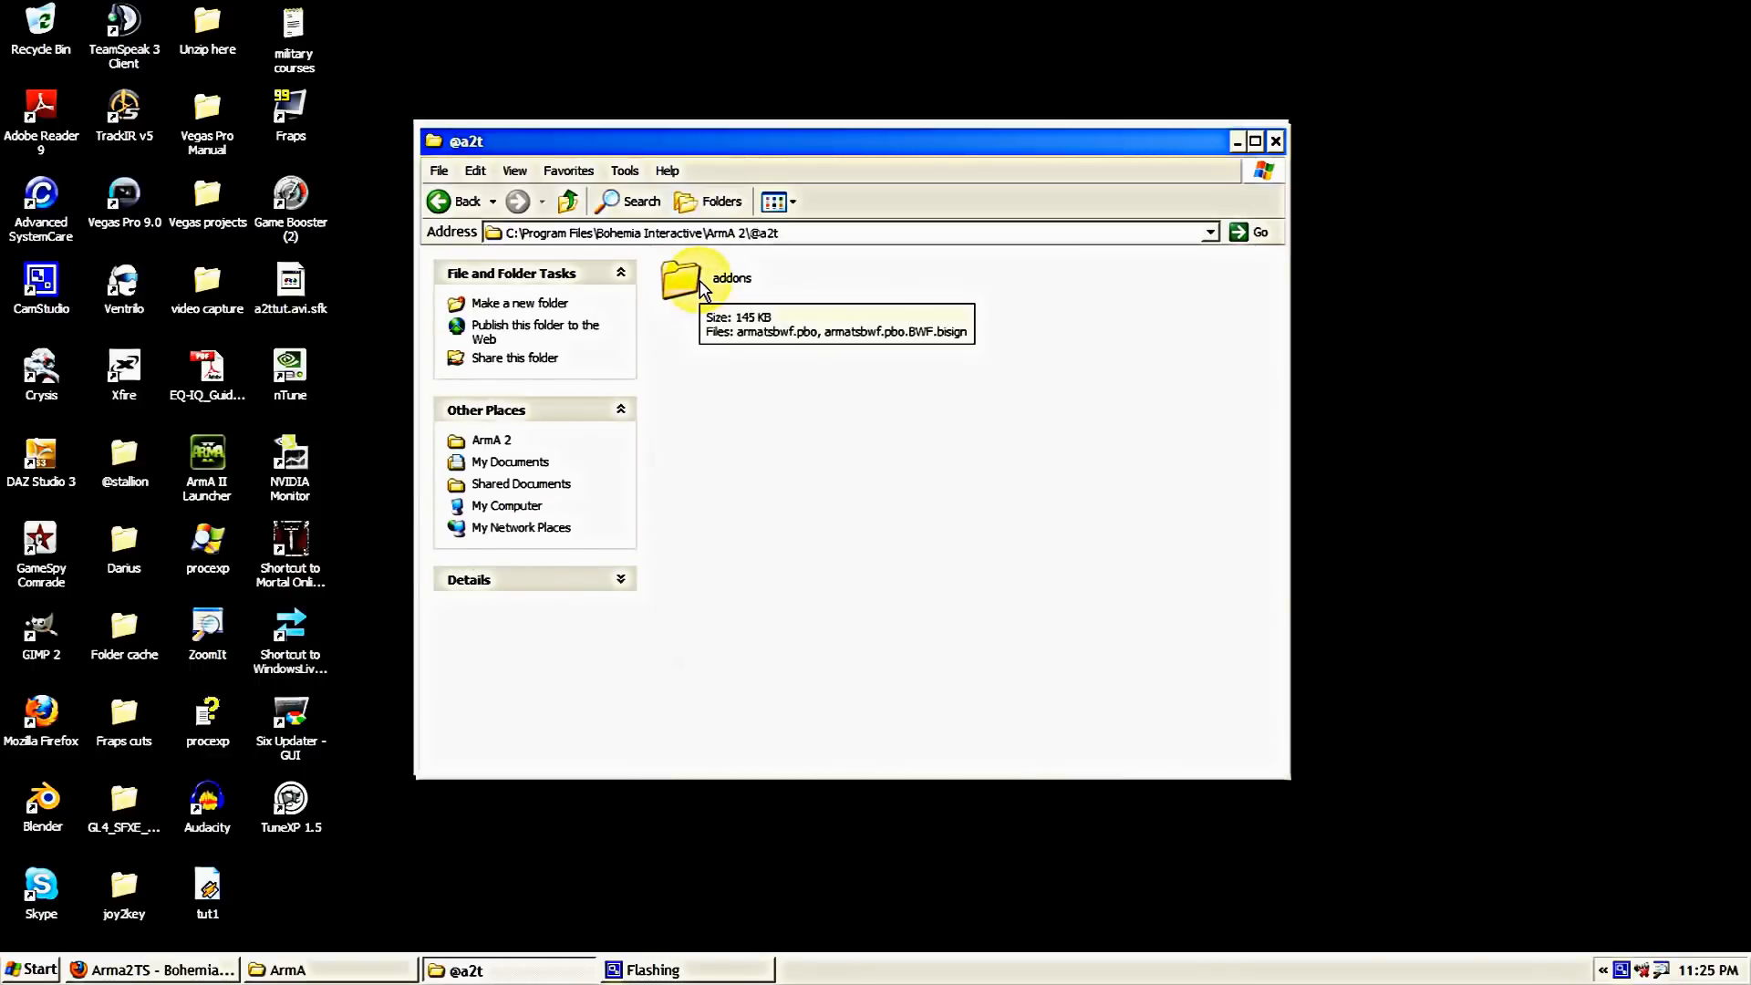
pyautogui.doubleClick(682, 279)
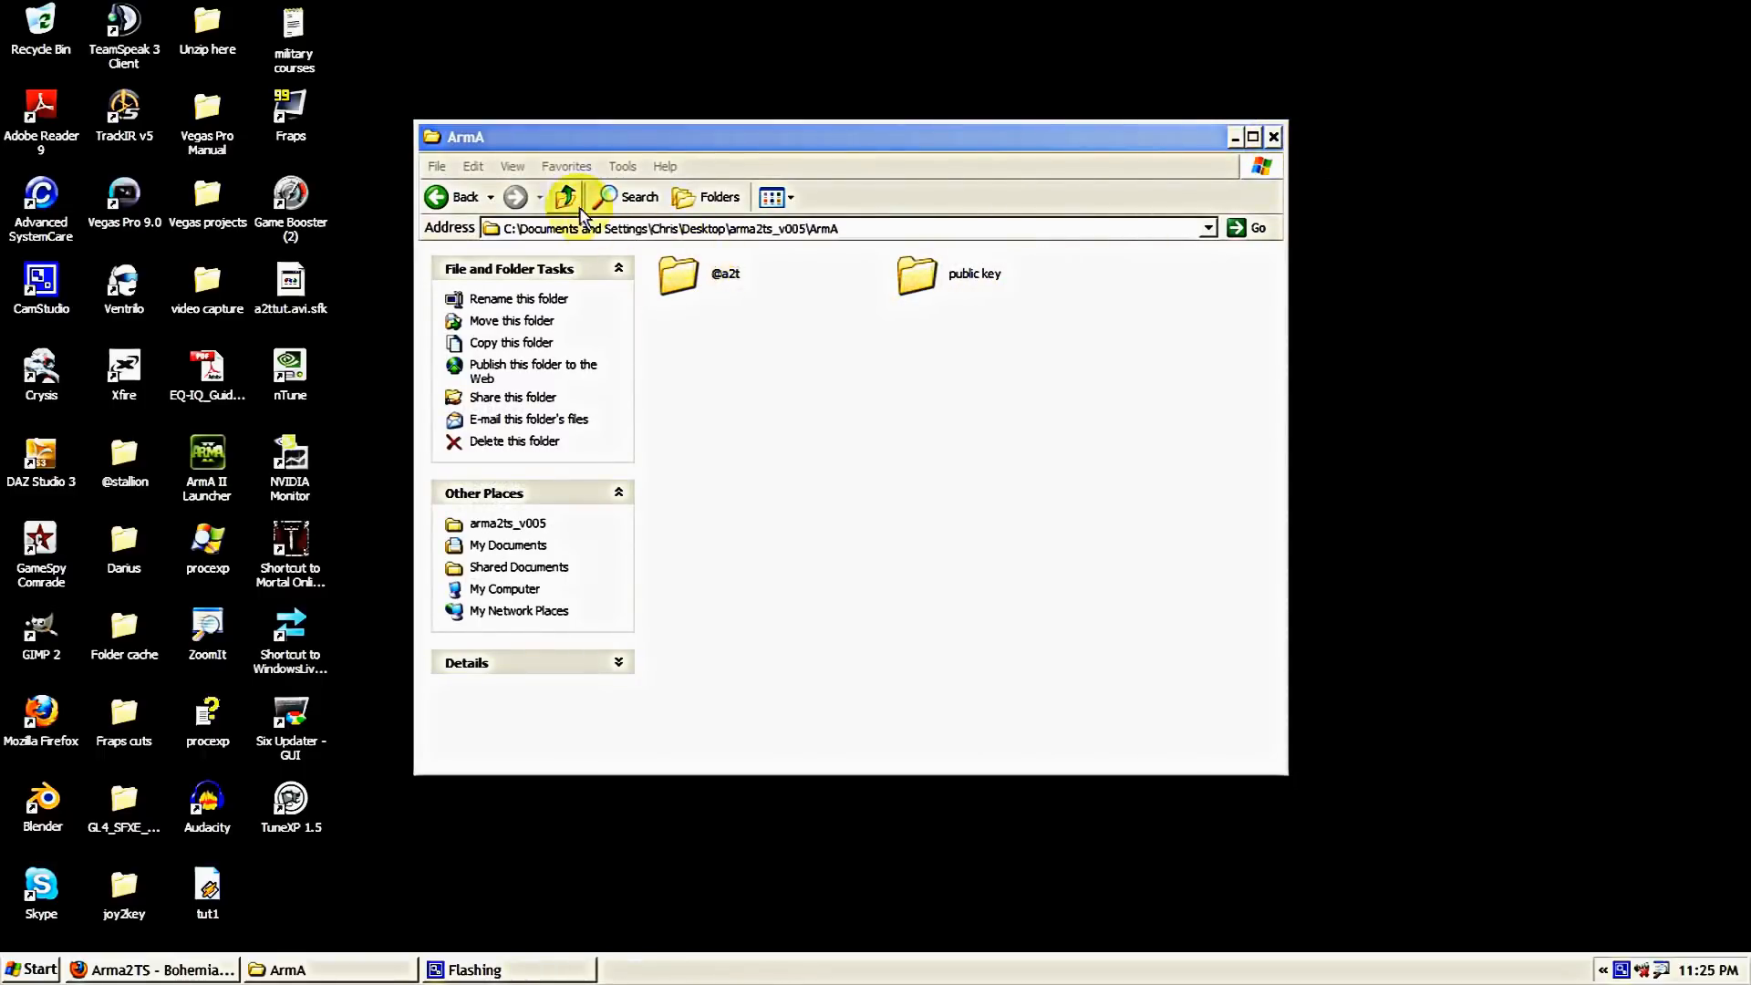
# Go back up to arma2ts_v005 and open its TeamSpeak folder with the plugin files.
pyautogui.click(727, 273)
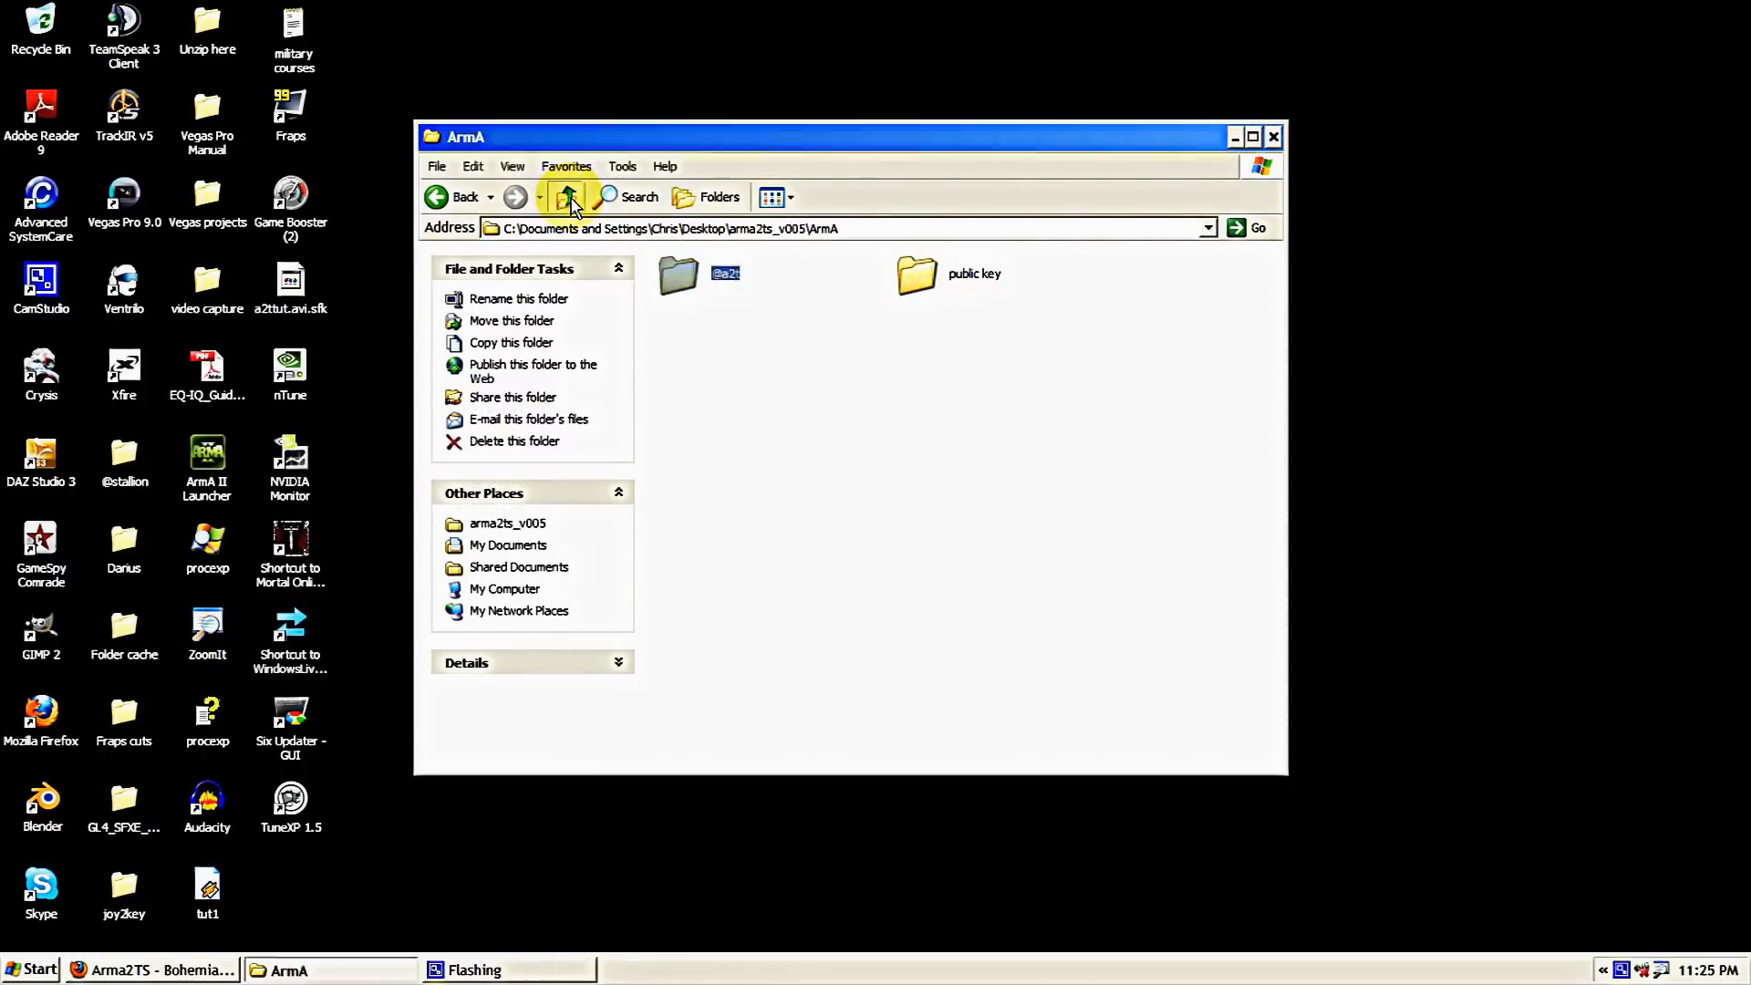
pyautogui.click(567, 198)
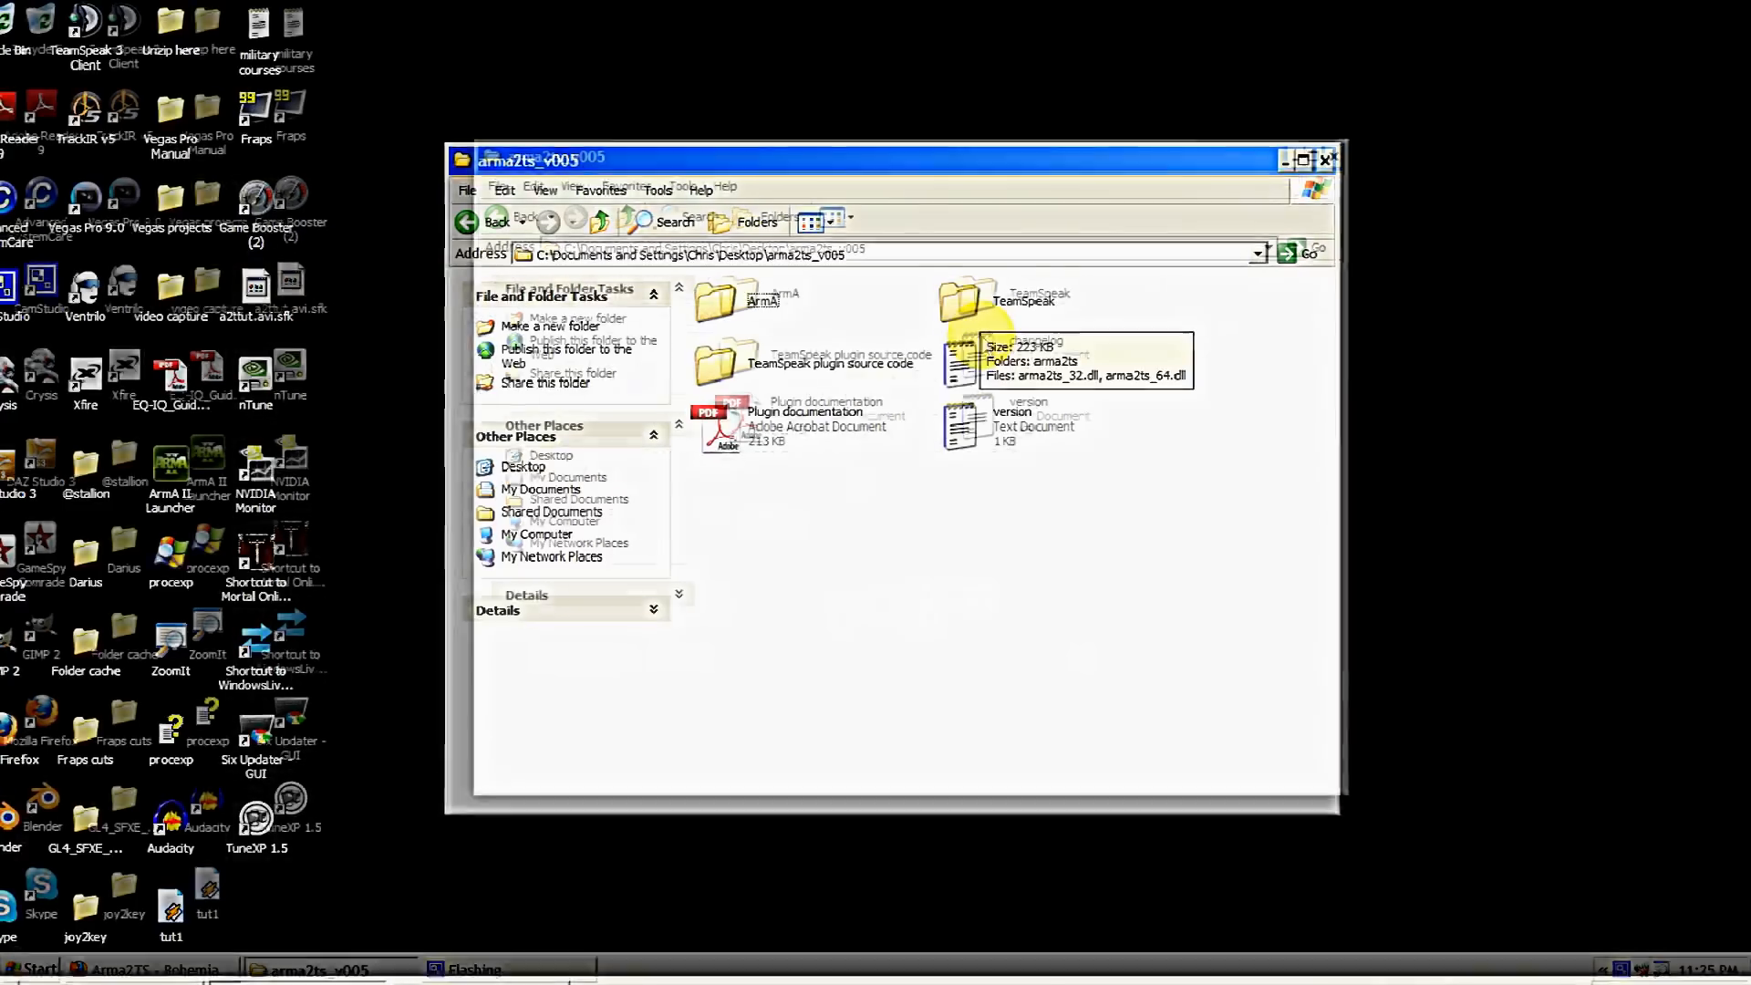
pyautogui.doubleClick(977, 296)
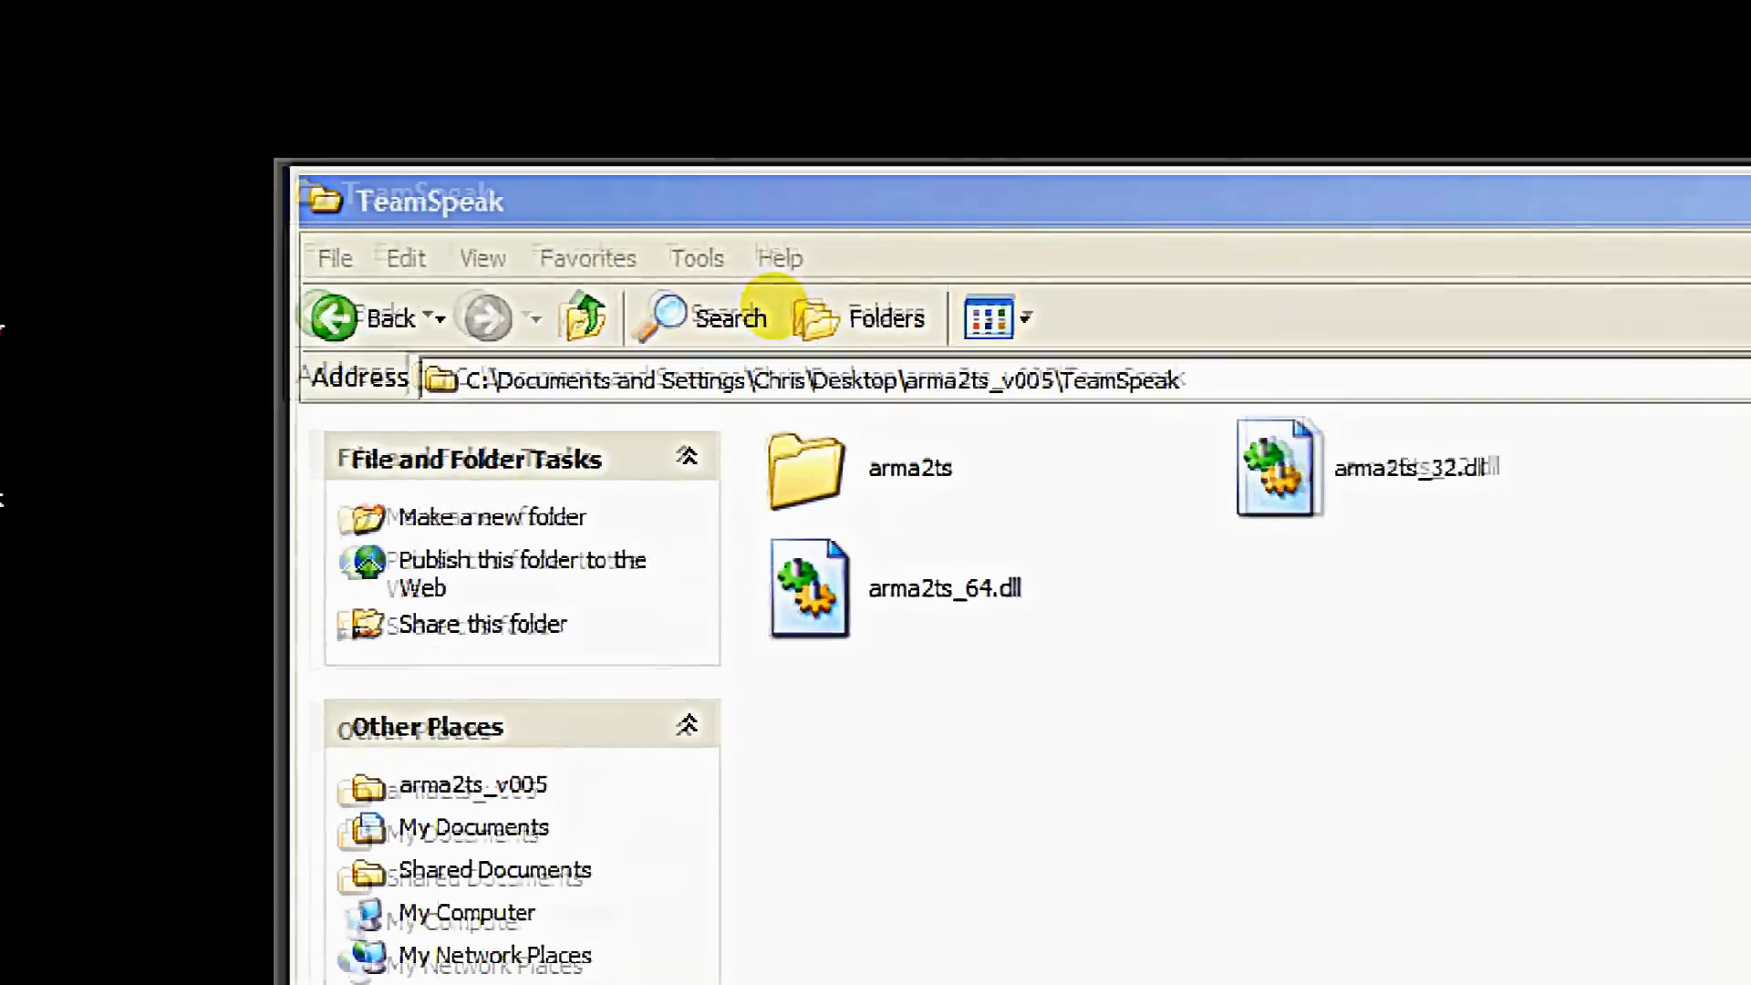
# Open the arma2ts subfolder holding the bruit, rc and rl sound files.
pyautogui.doubleClick(806, 467)
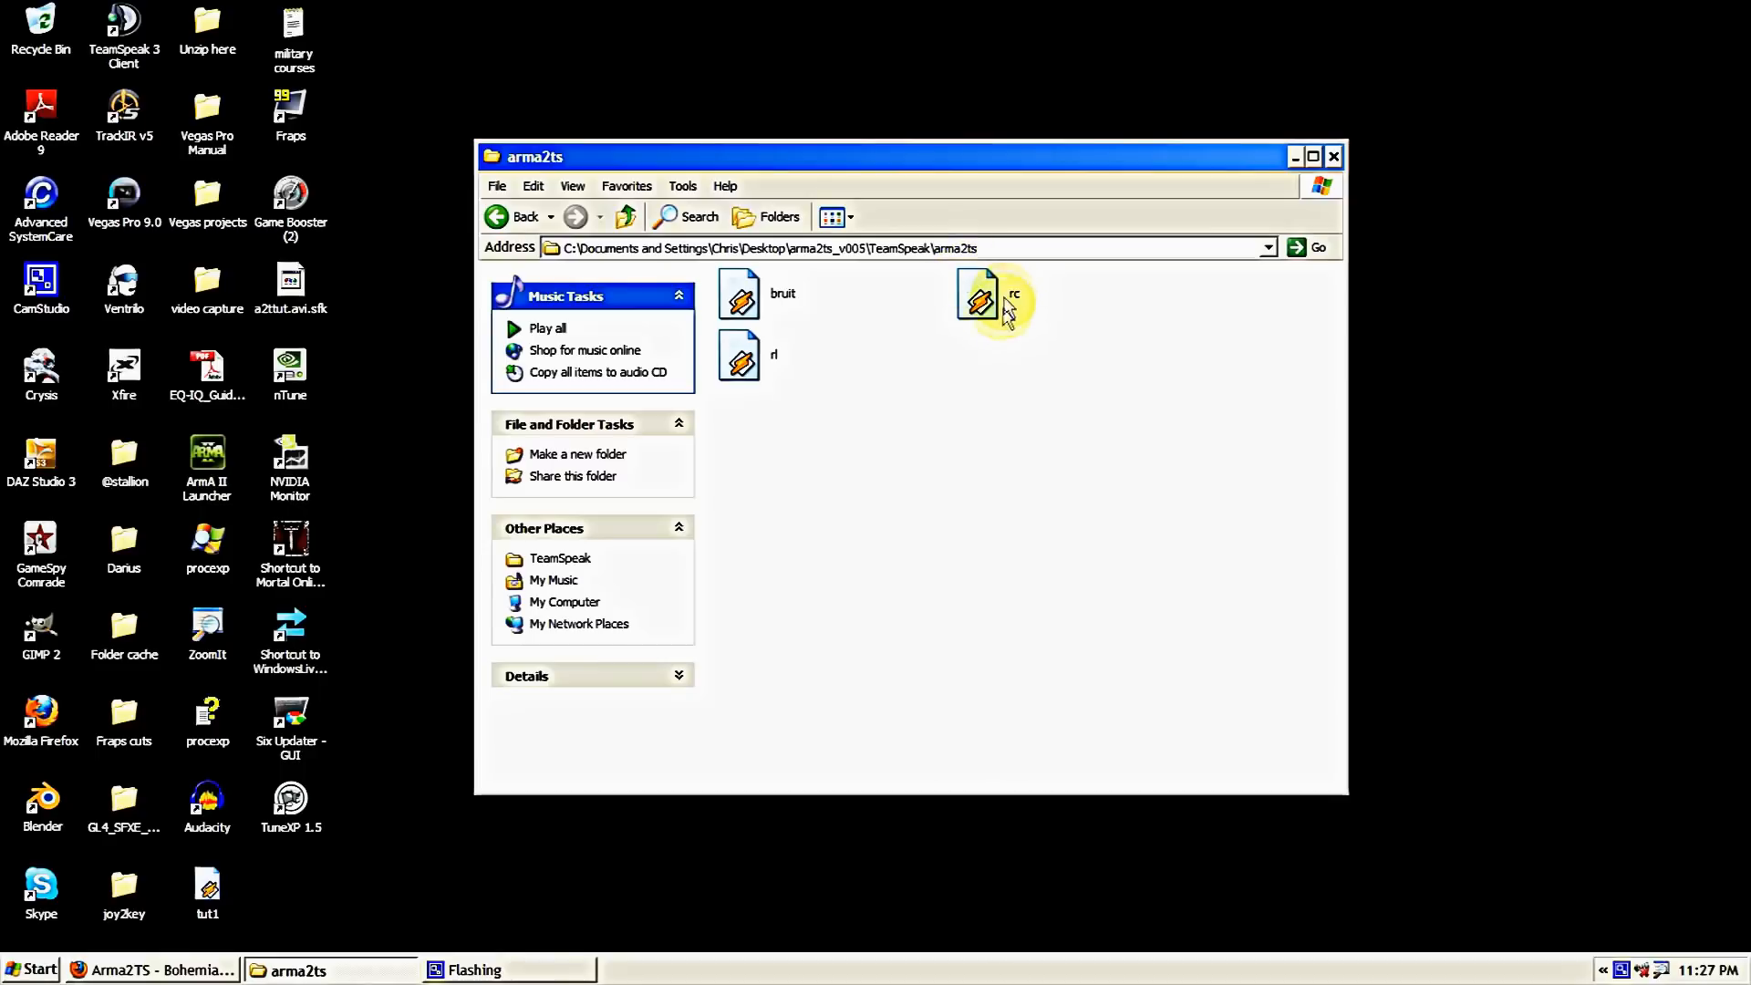
pyautogui.moveTo(981, 300)
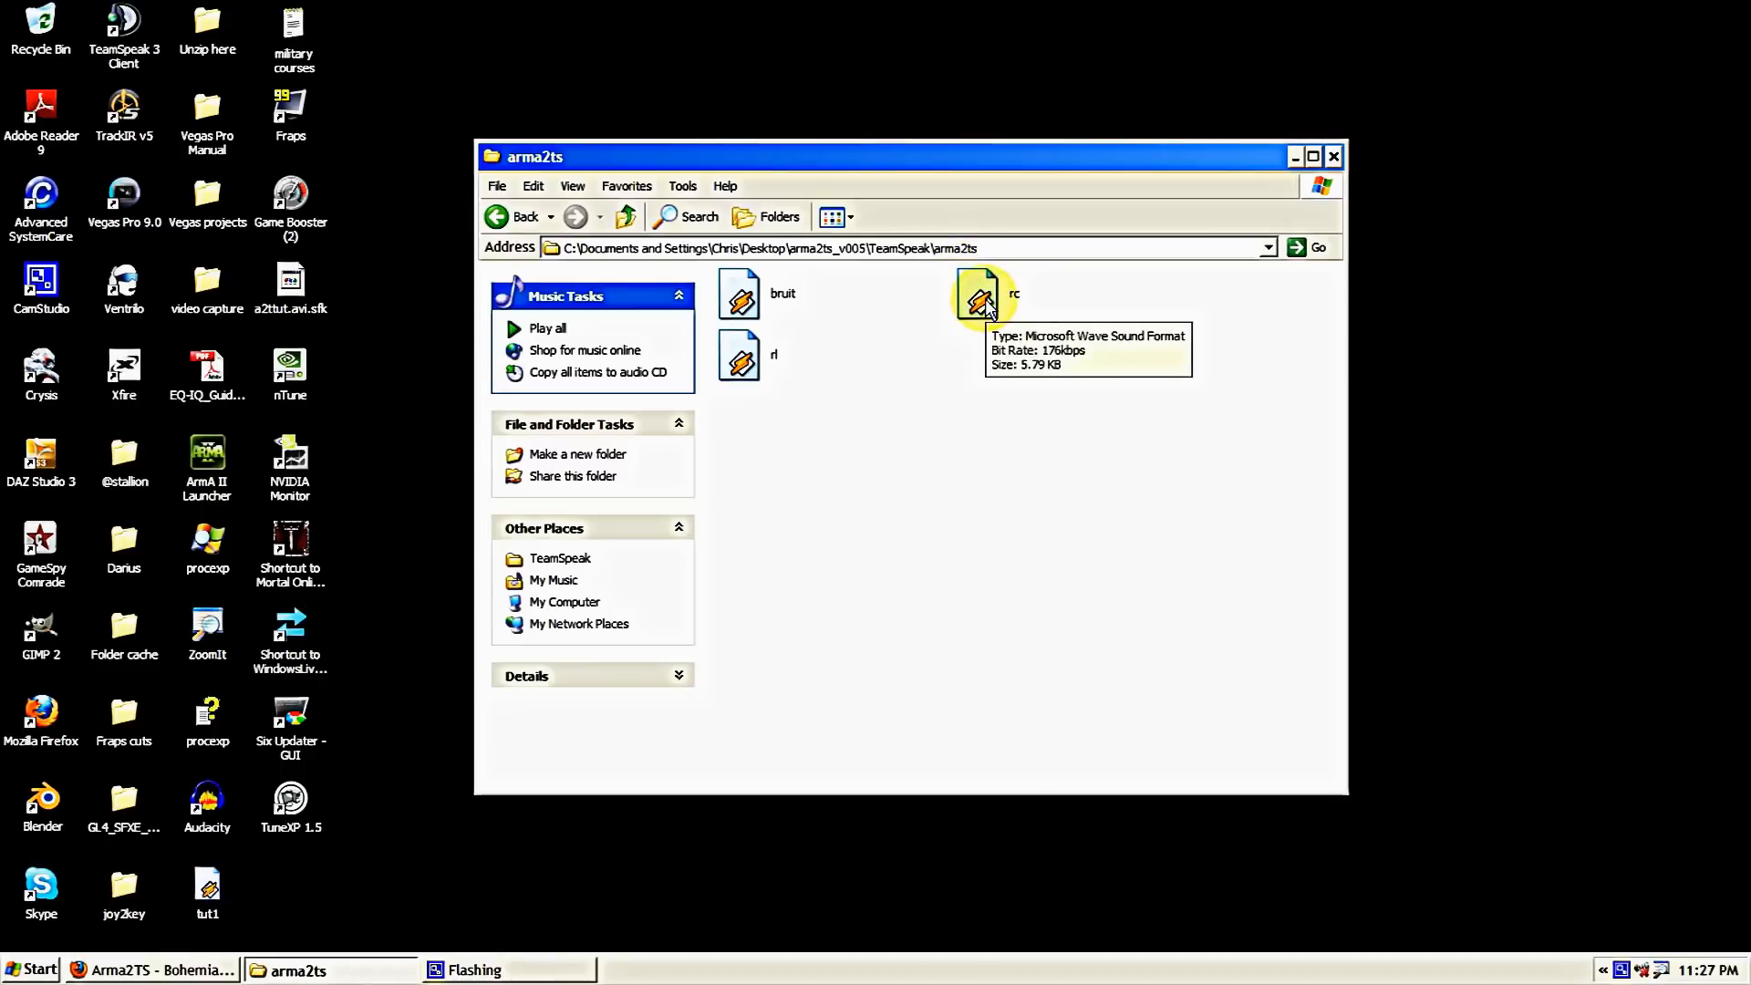
pyautogui.moveTo(999, 341)
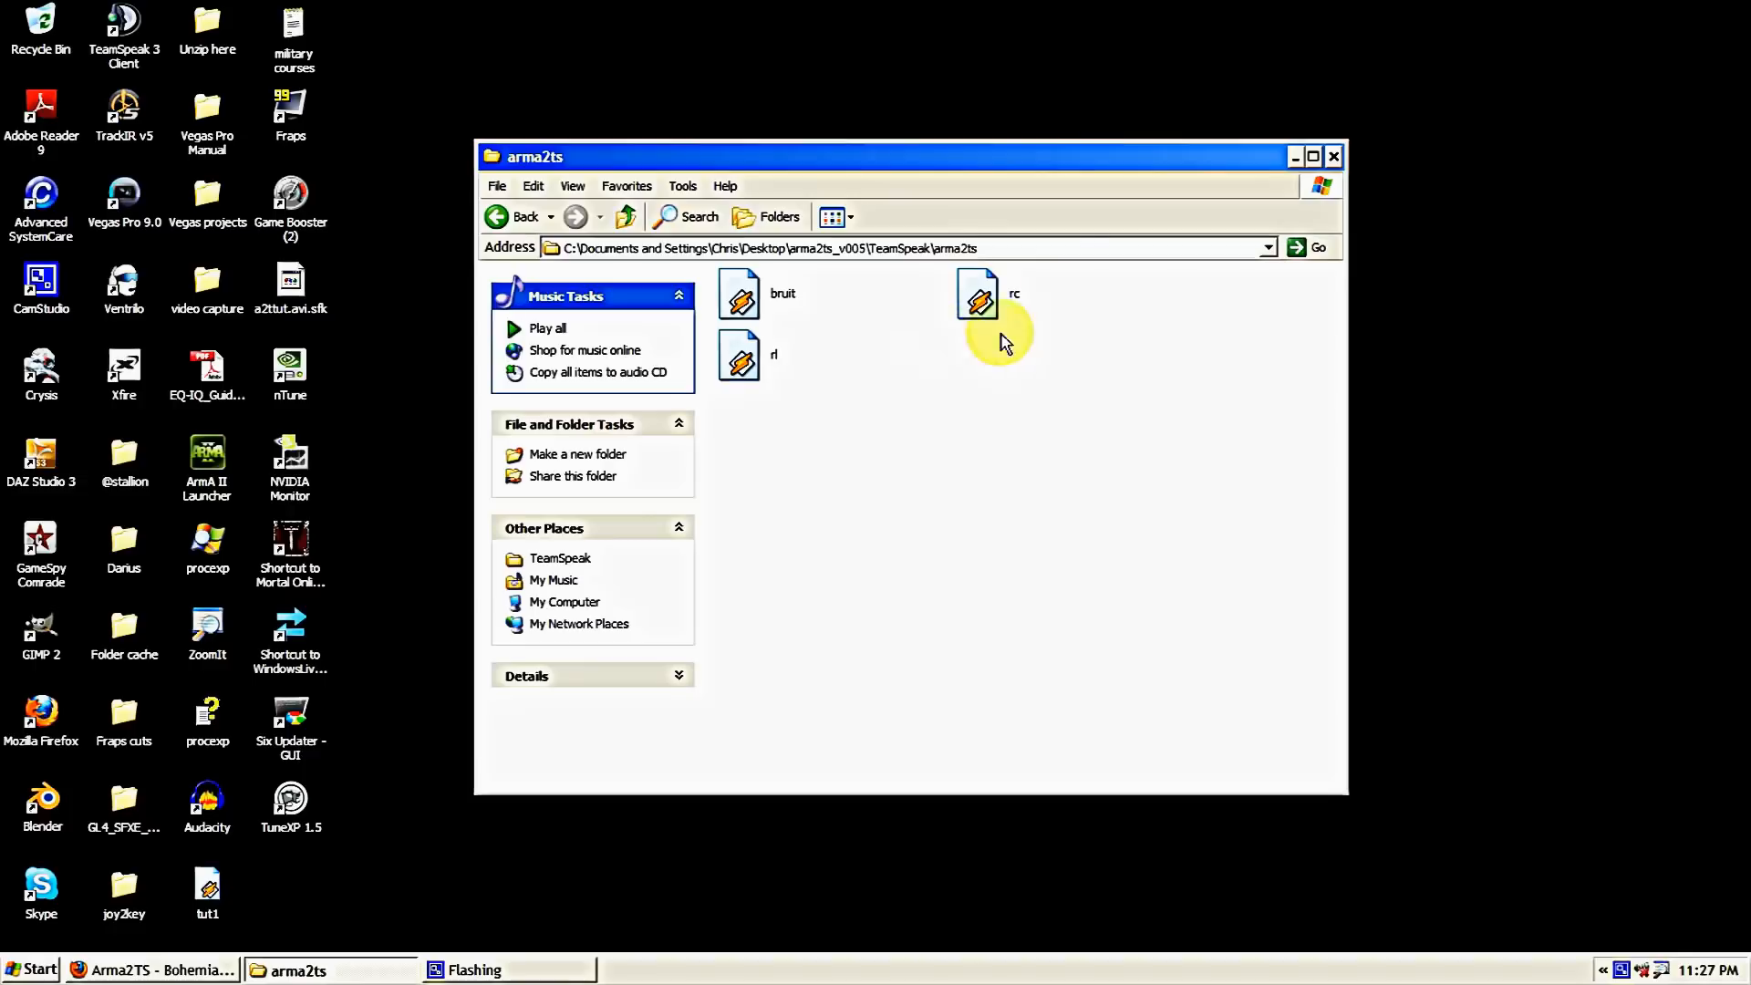
pyautogui.moveTo(703, 387)
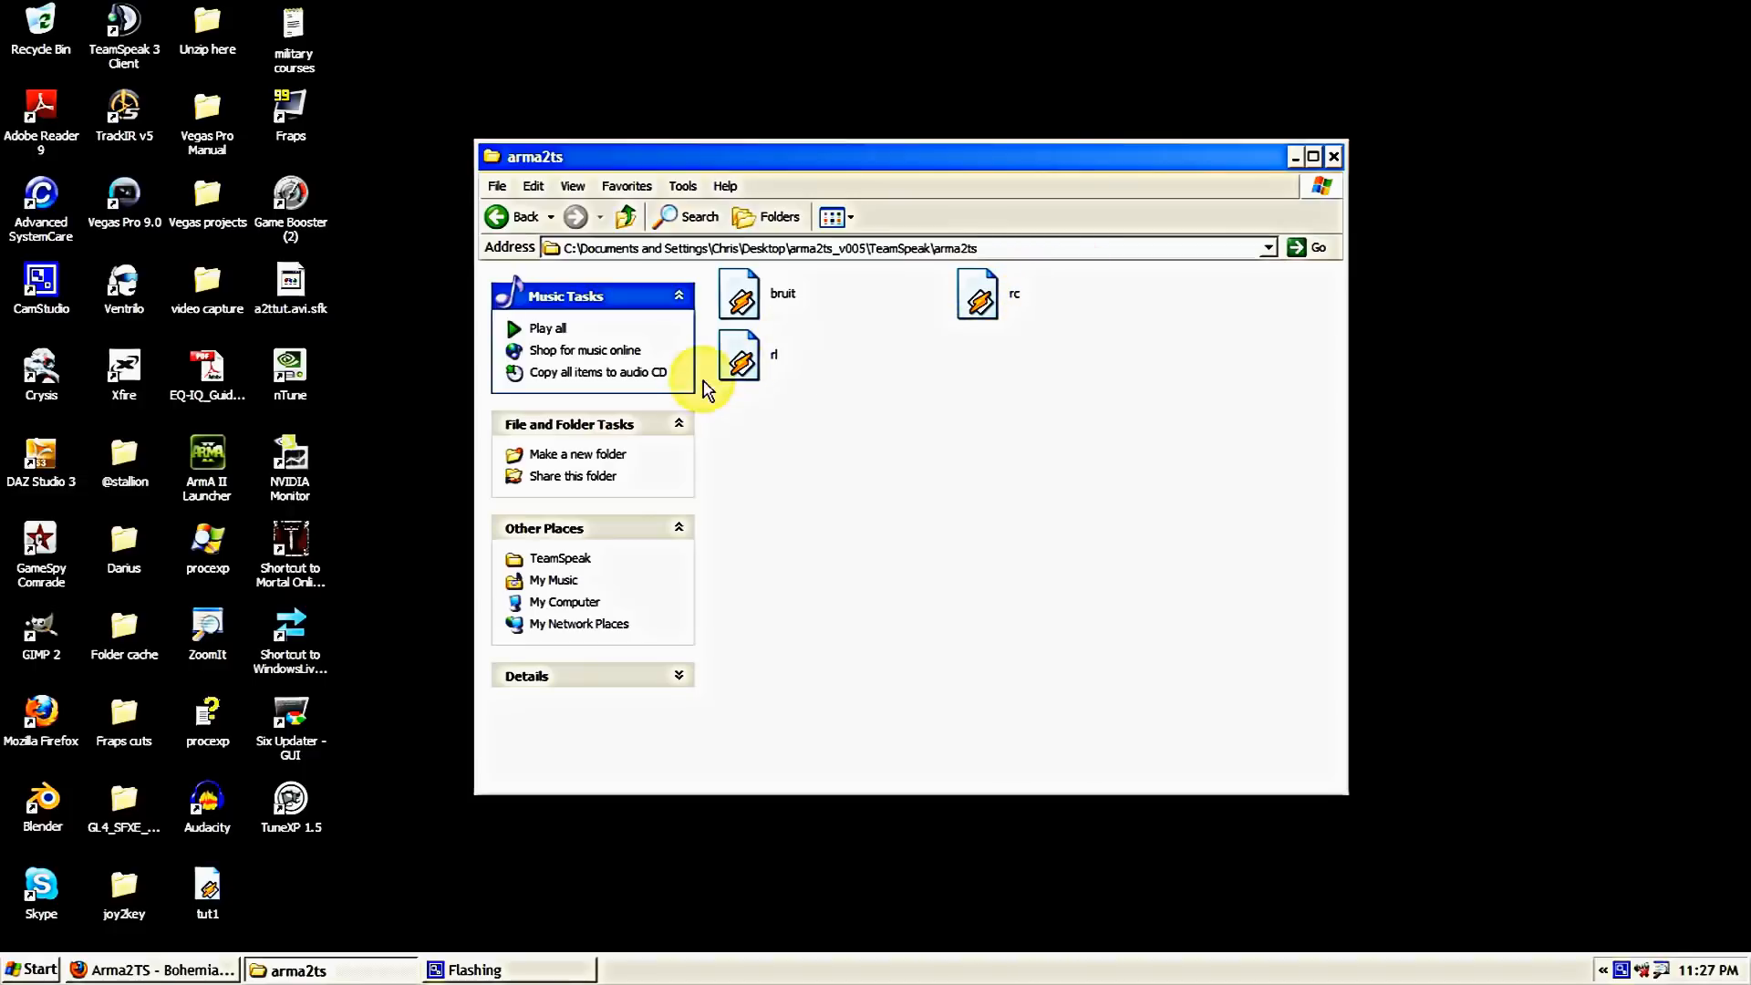
pyautogui.moveTo(874, 367)
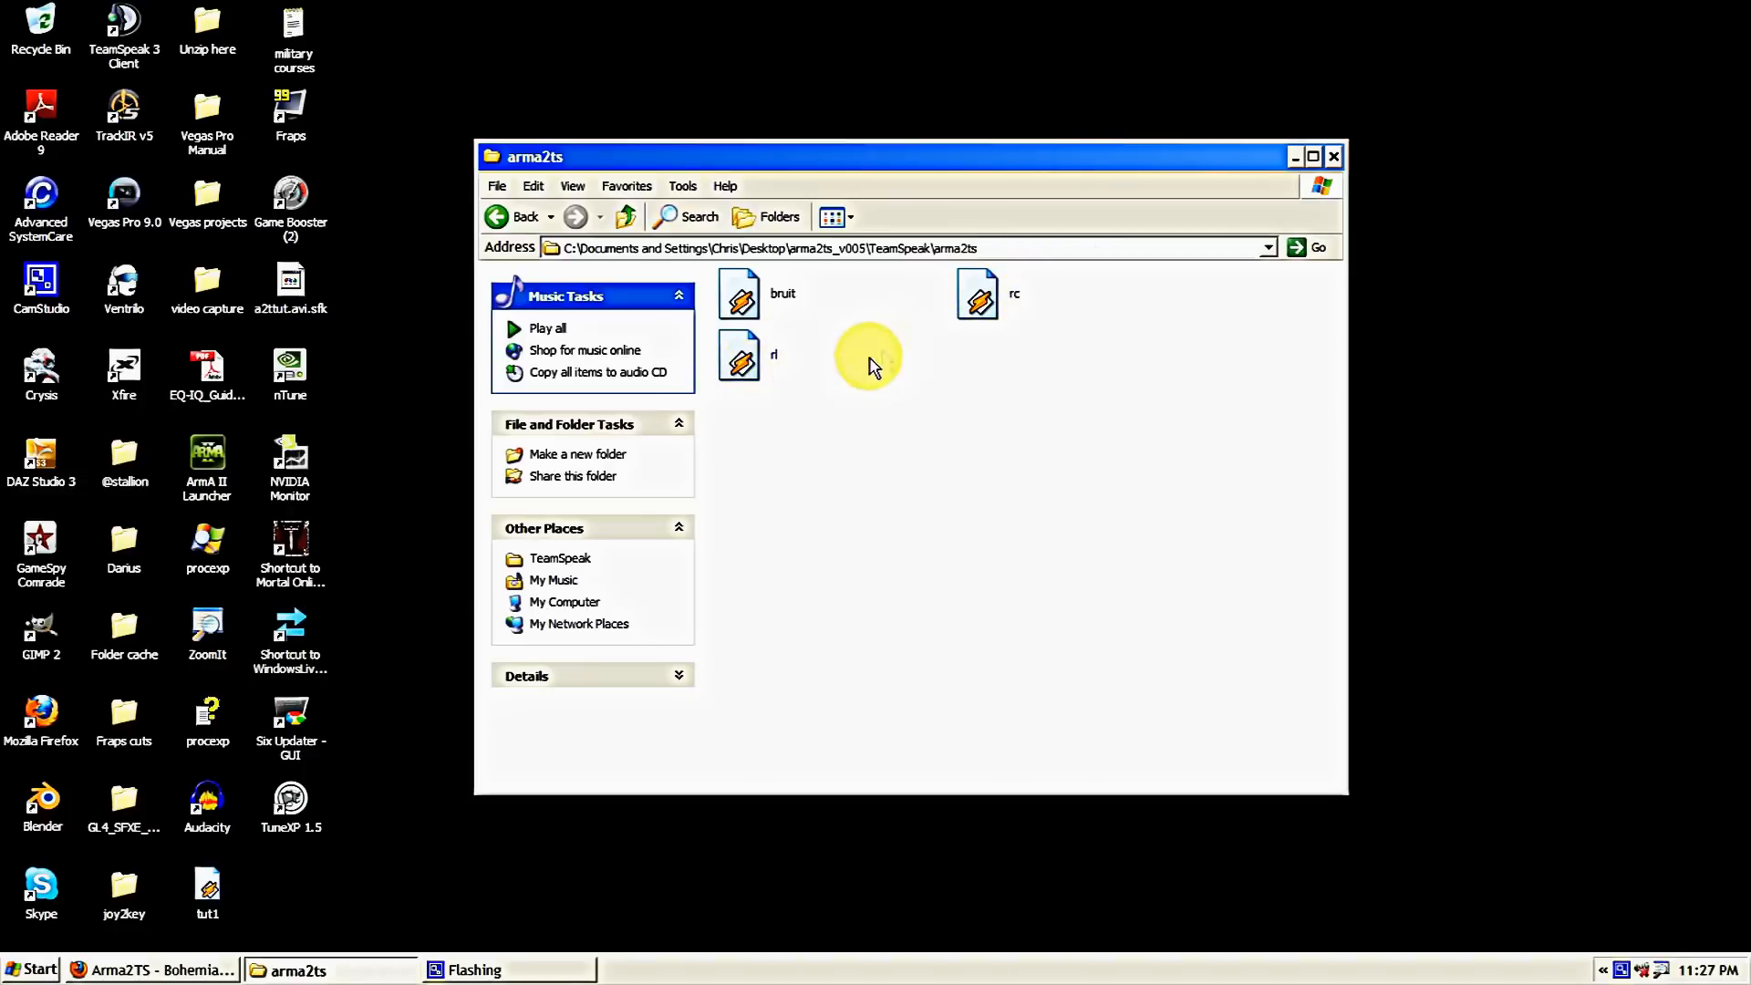
pyautogui.moveTo(756, 293)
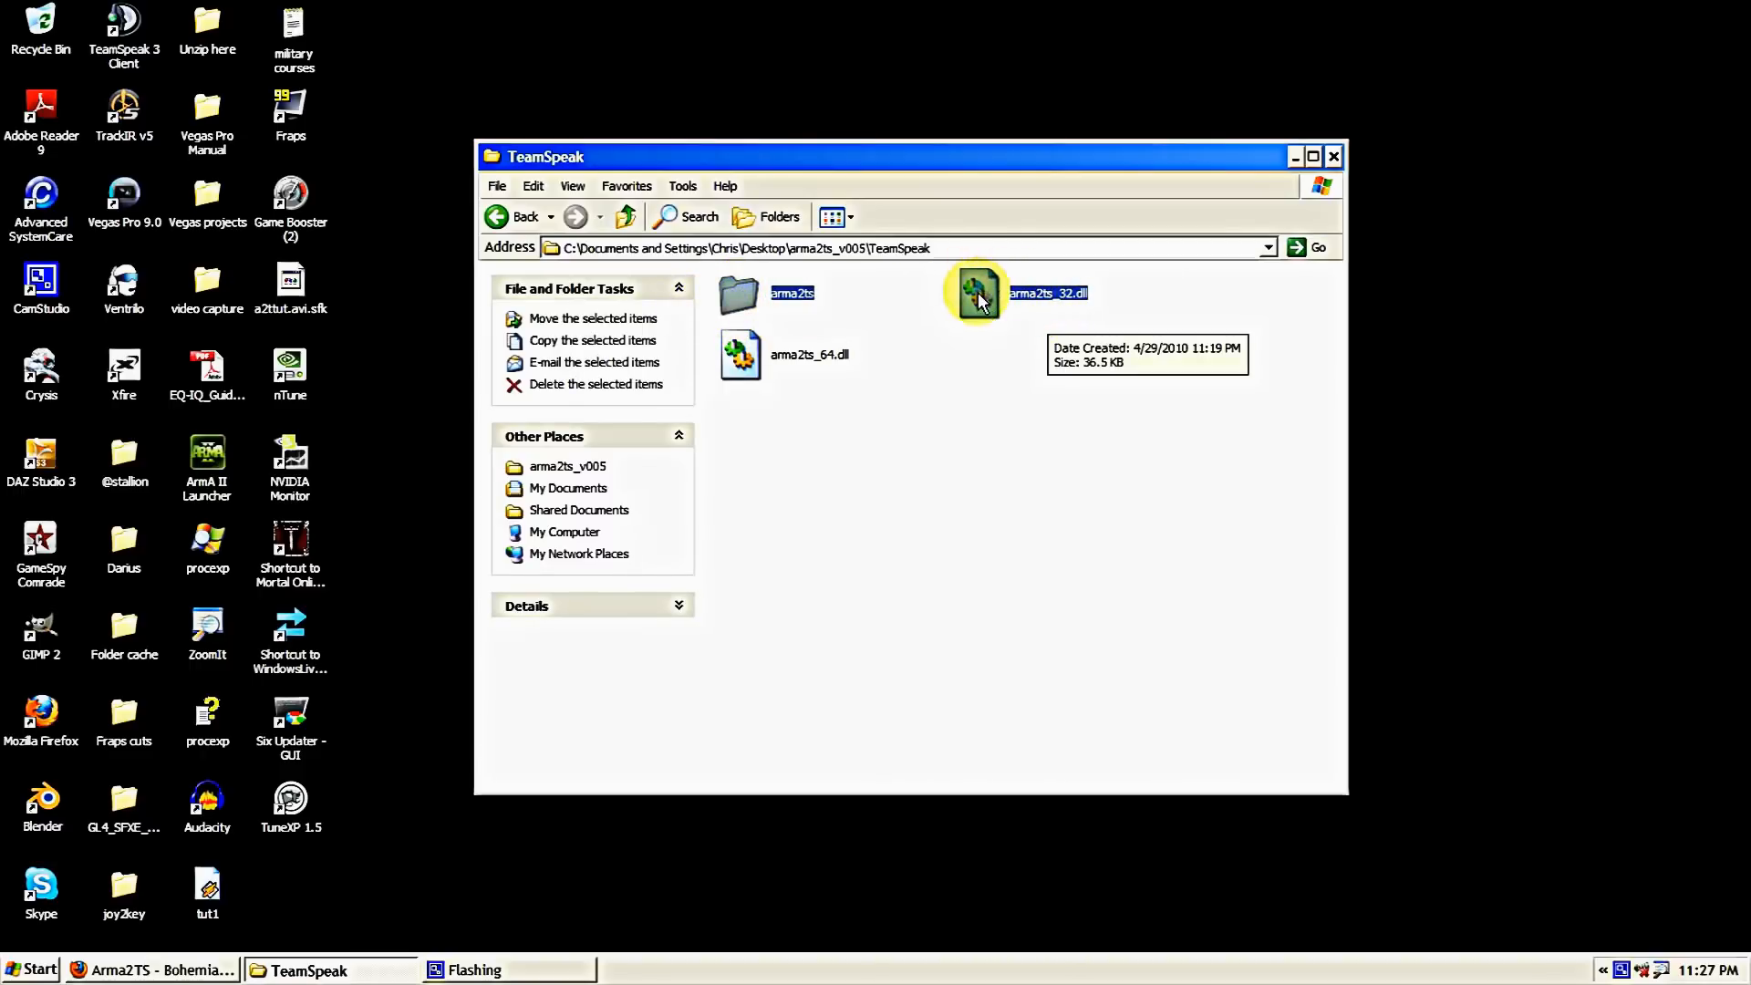
pyautogui.moveTo(1004, 302)
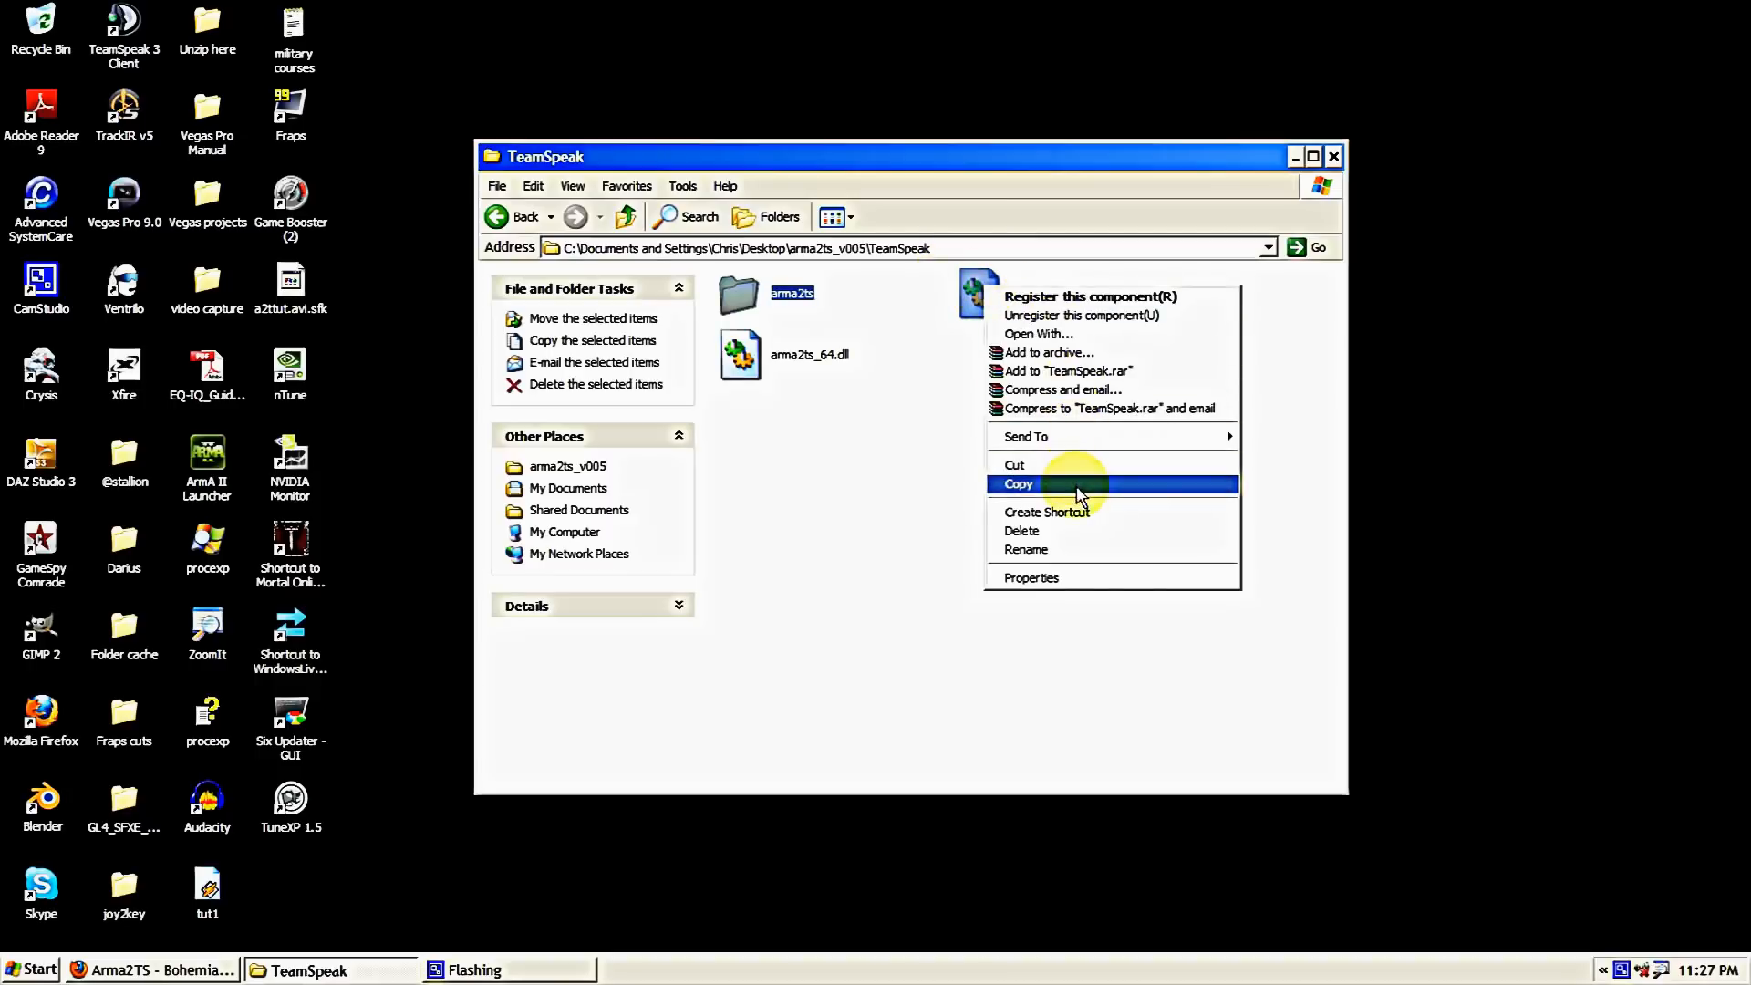
# Copy the arma2ts folder and arma2ts_32.dll, then browse C:\Program Files toward TeamSpeak 3 Client.
pyautogui.click(1018, 483)
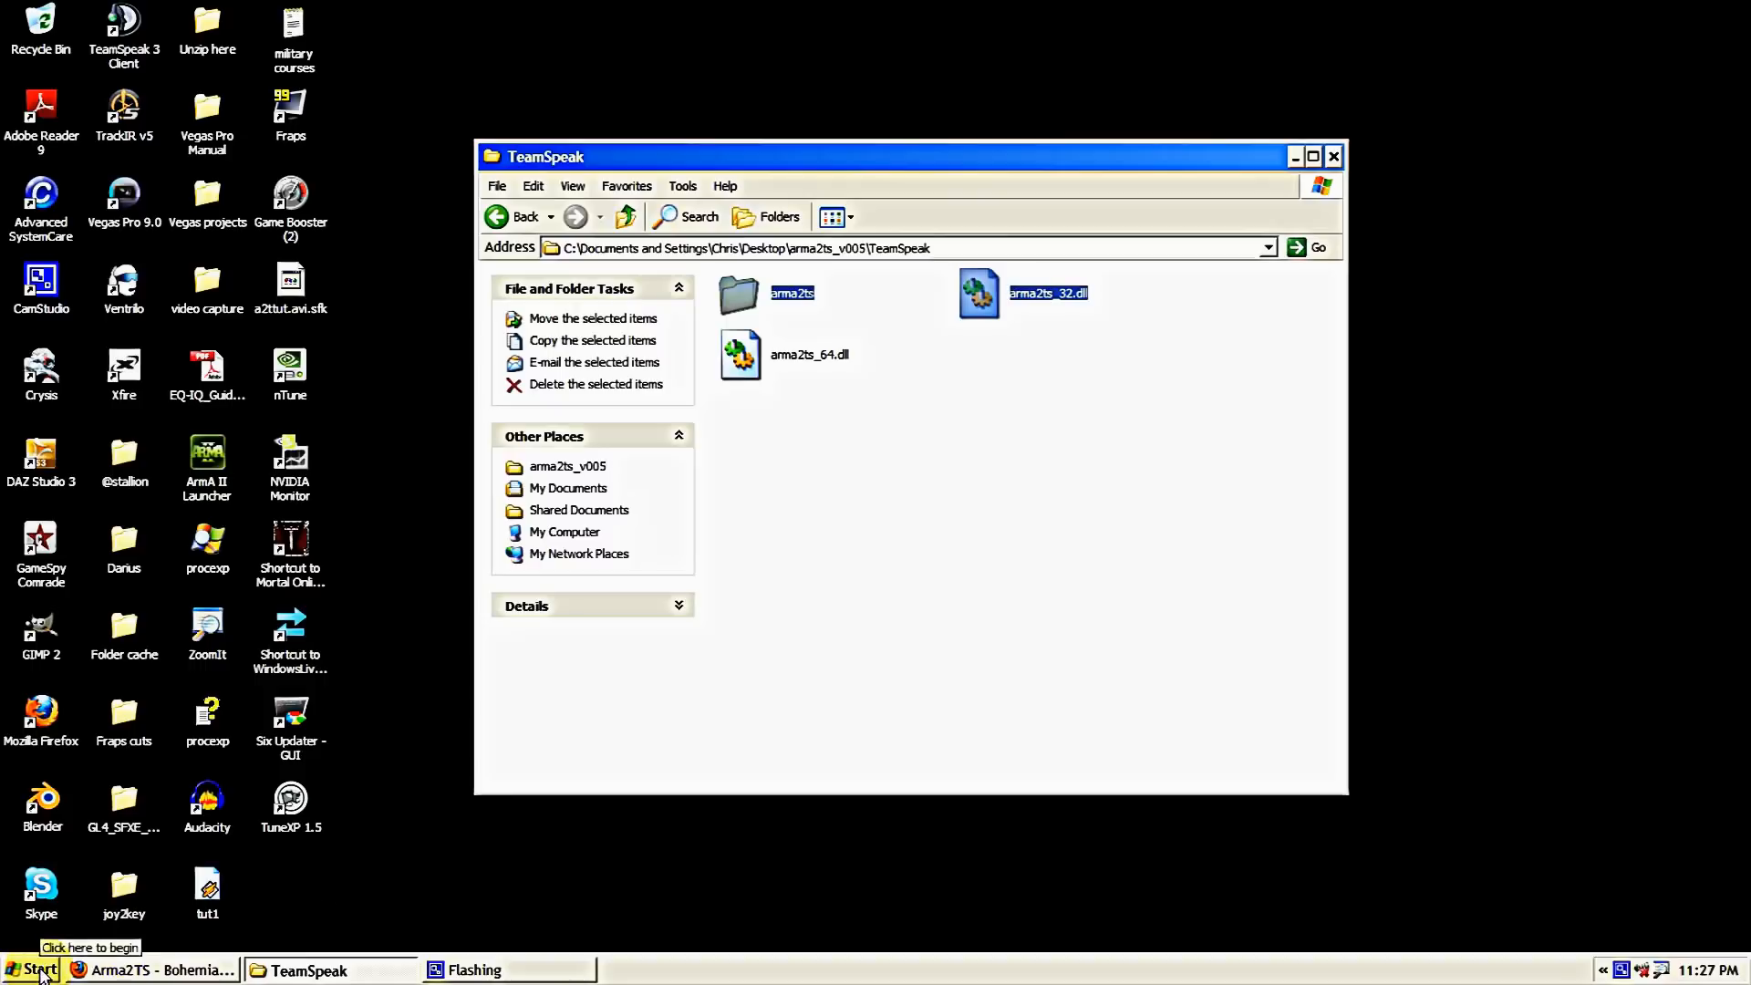
pyautogui.click(33, 968)
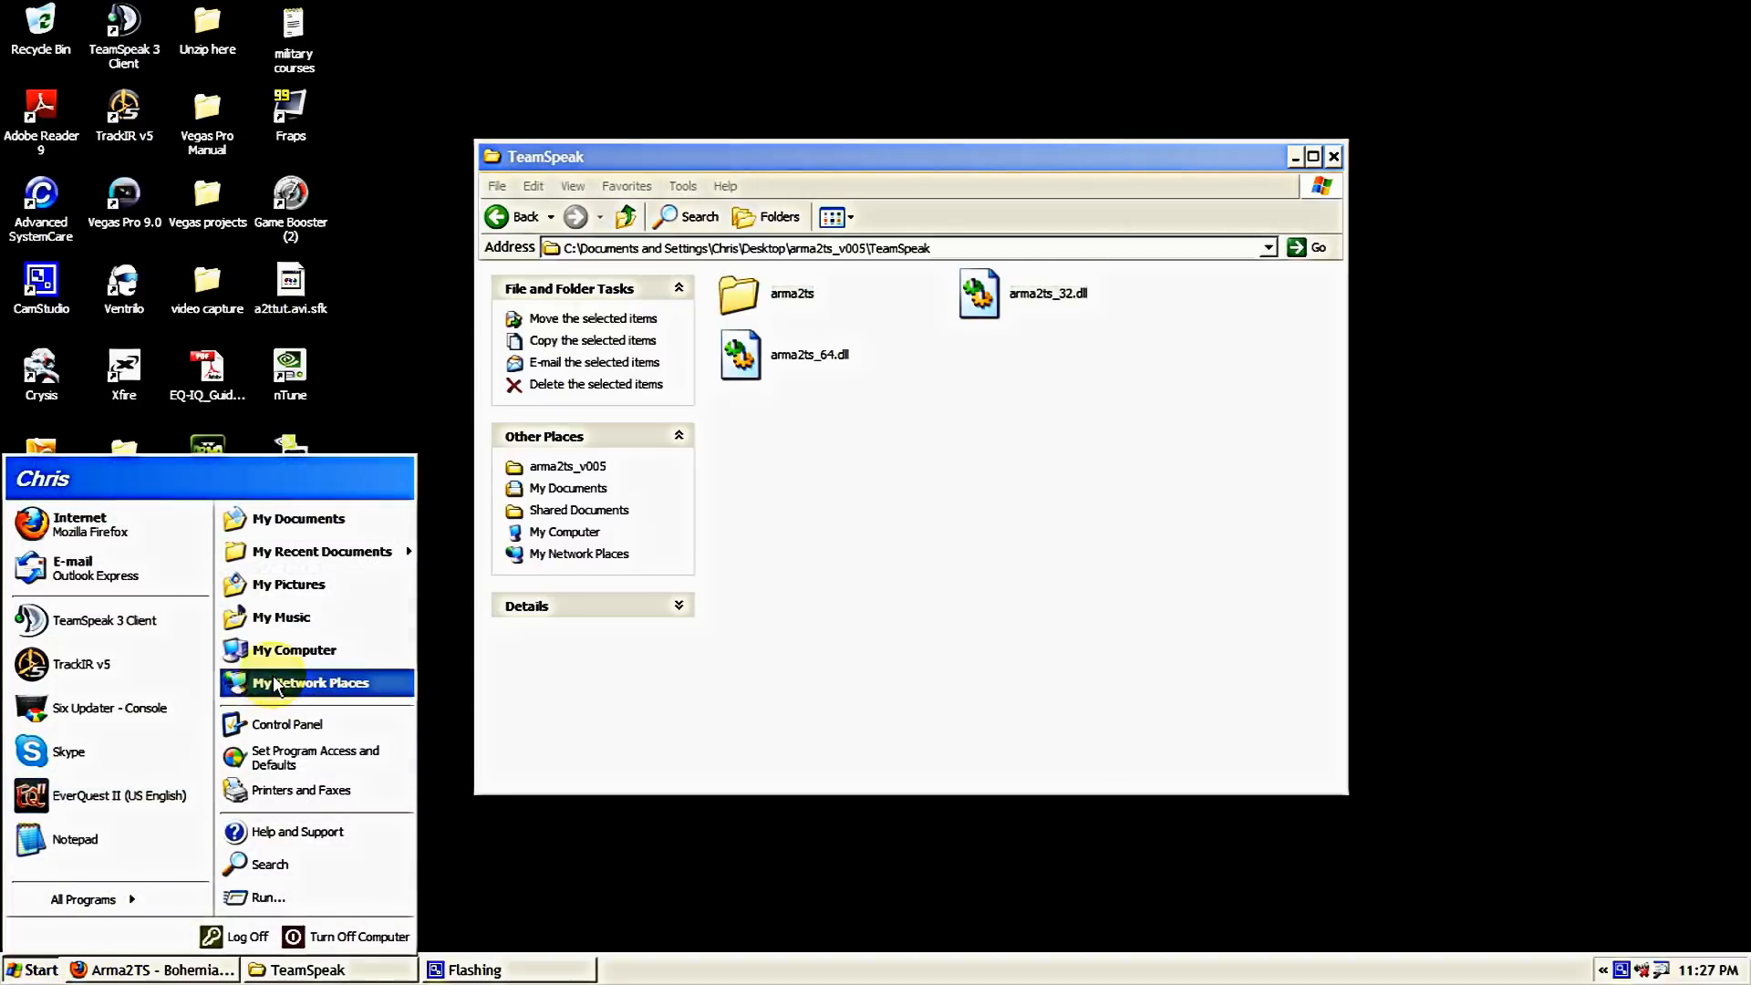
pyautogui.click(294, 648)
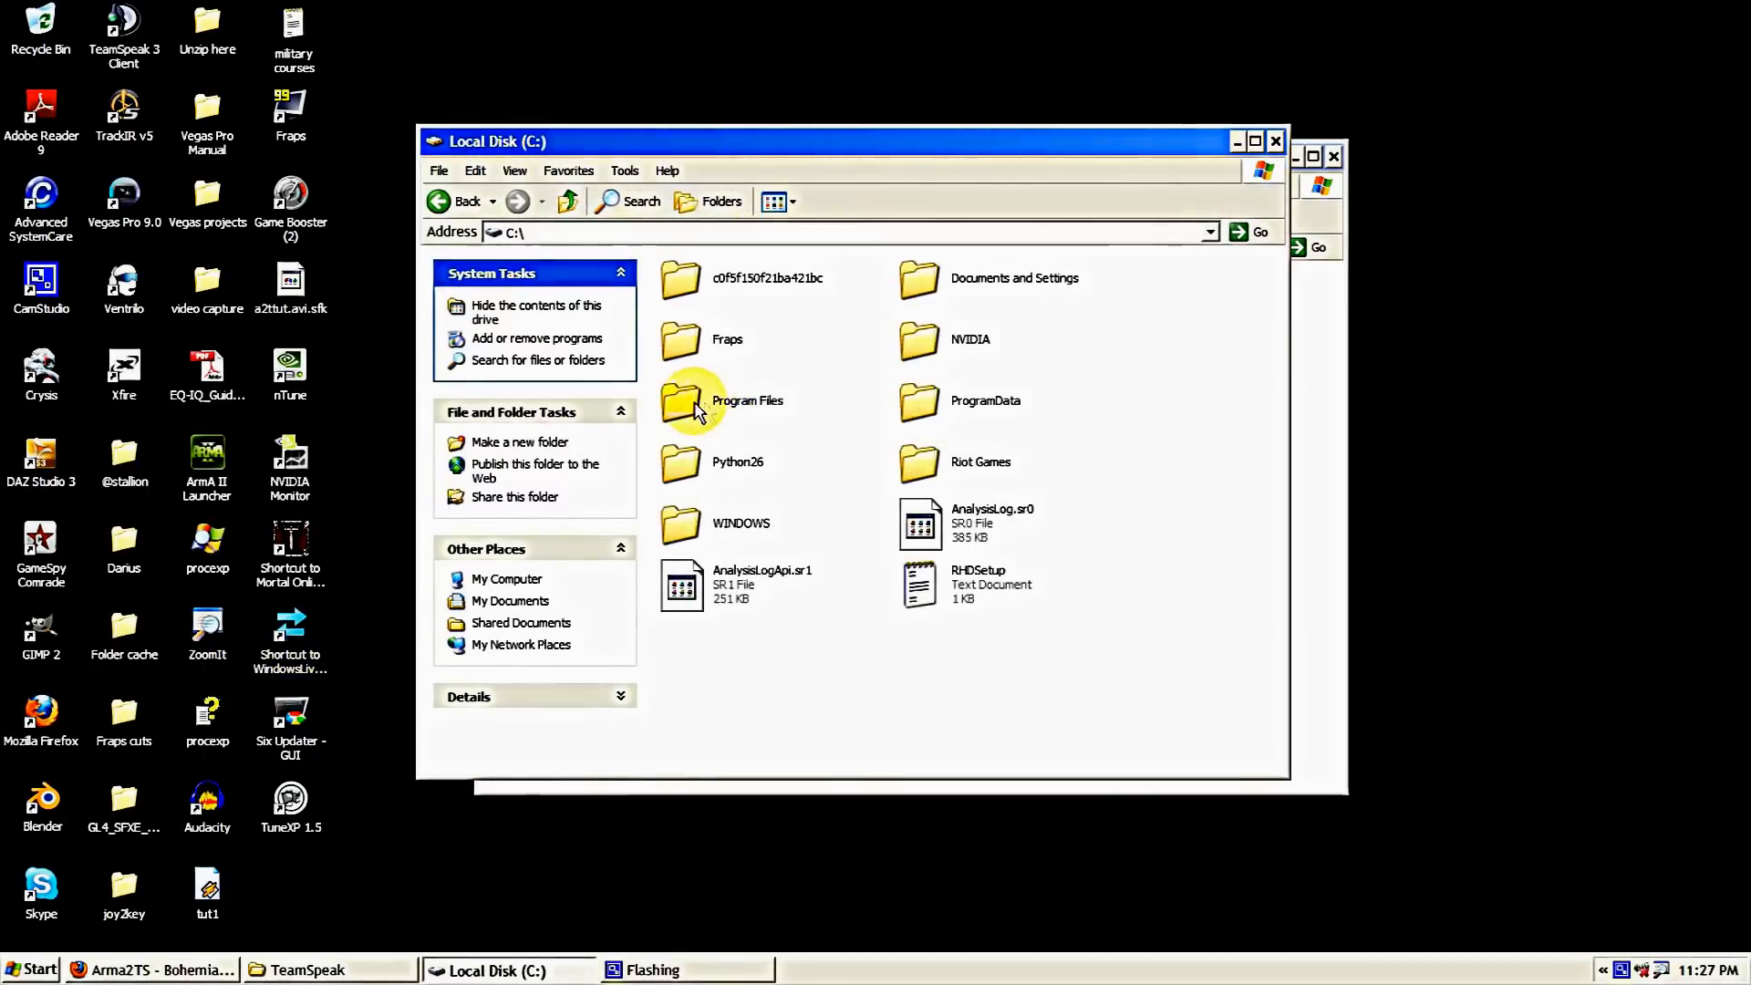
pyautogui.doubleClick(746, 399)
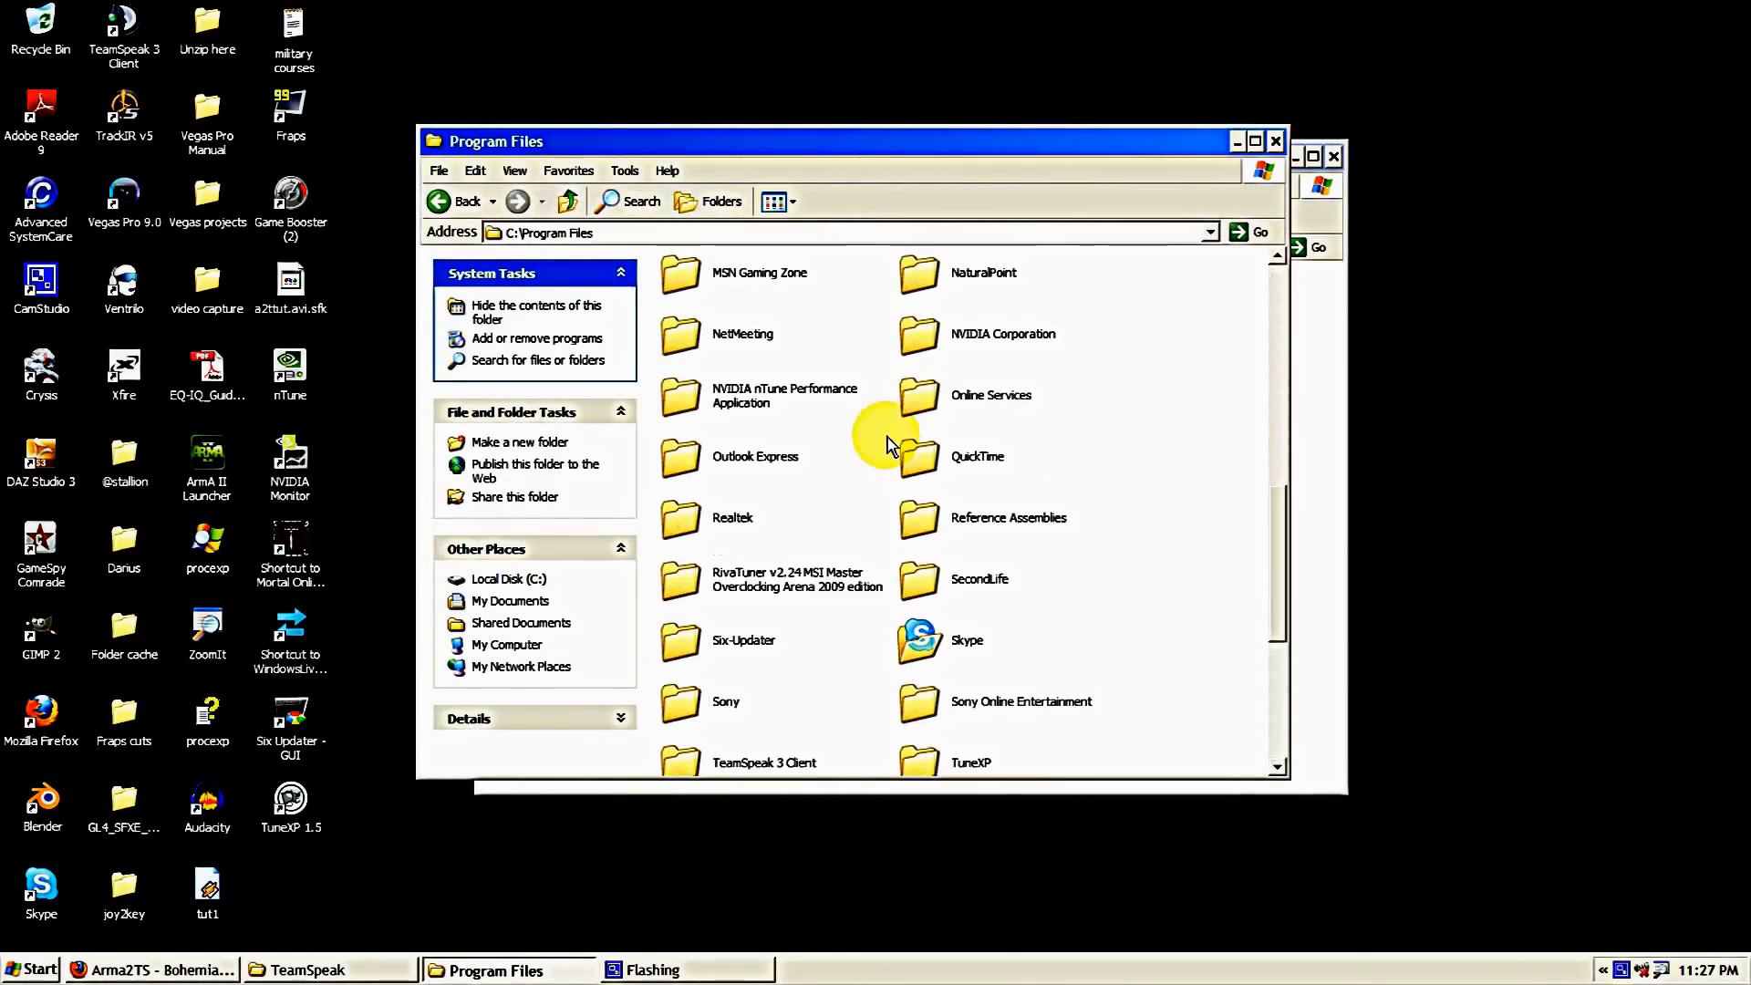
pyautogui.scroll(-3)
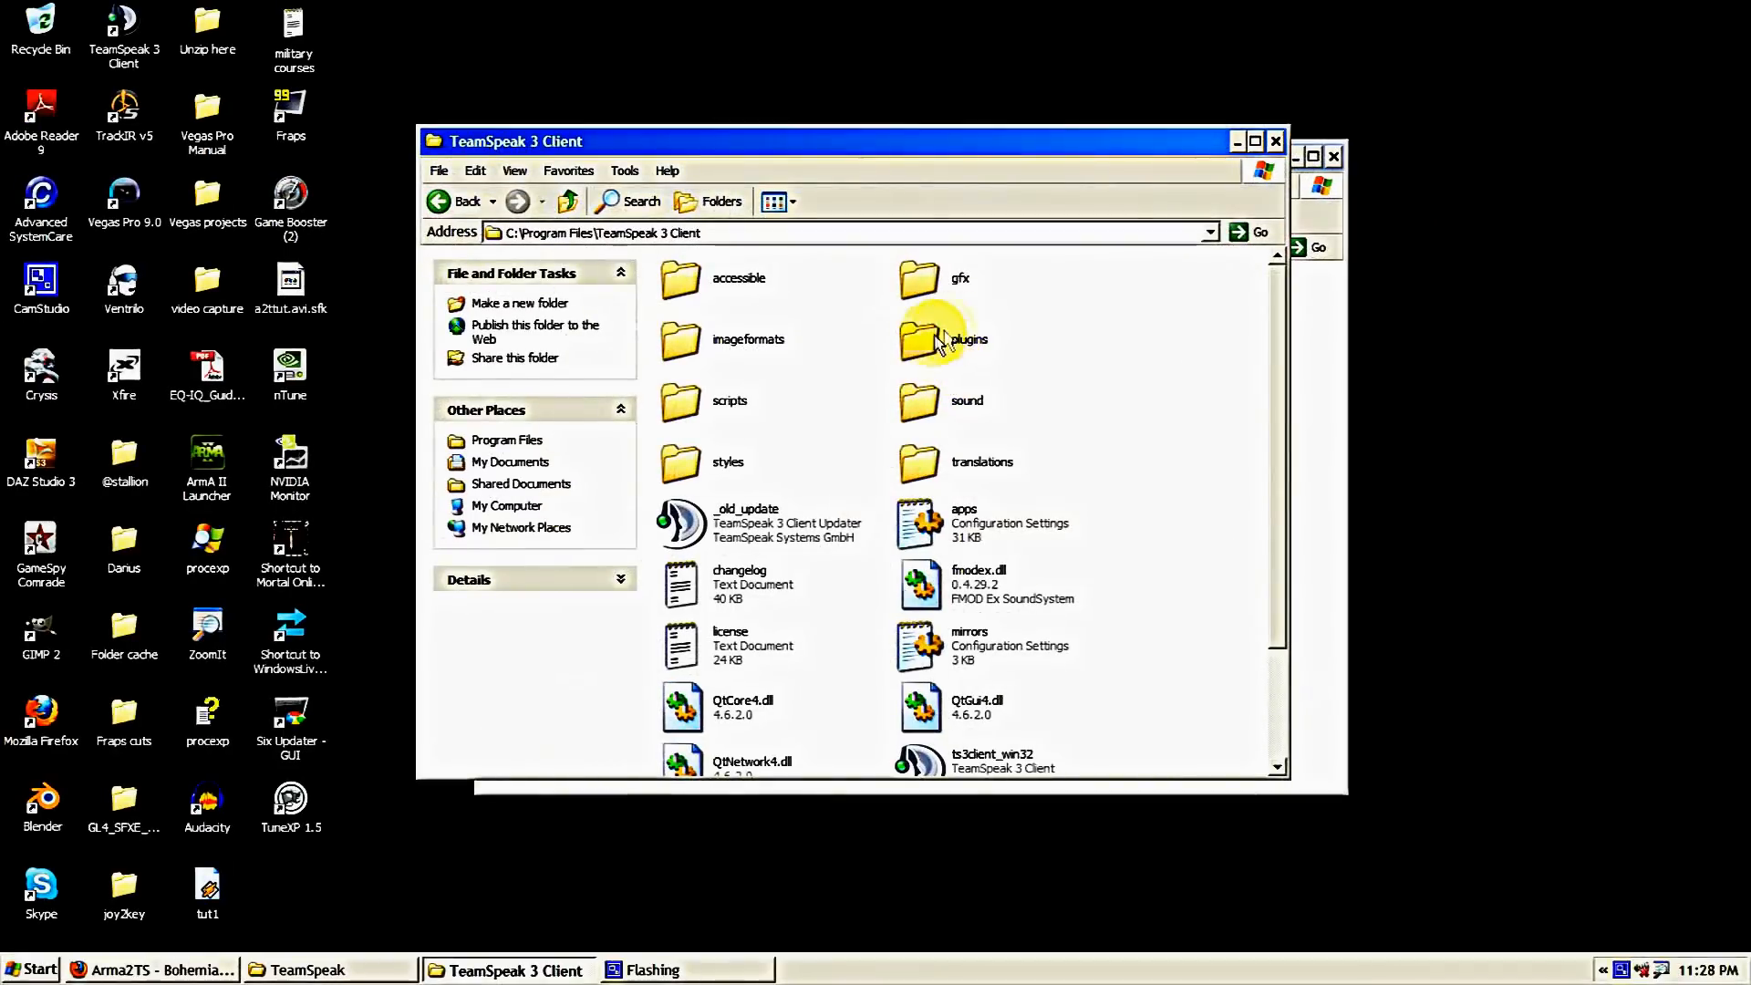
# Paste the arma2ts folder and arma2ts_32.dll into the TeamSpeak 3 Client plugins folder.
pyautogui.doubleClick(919, 338)
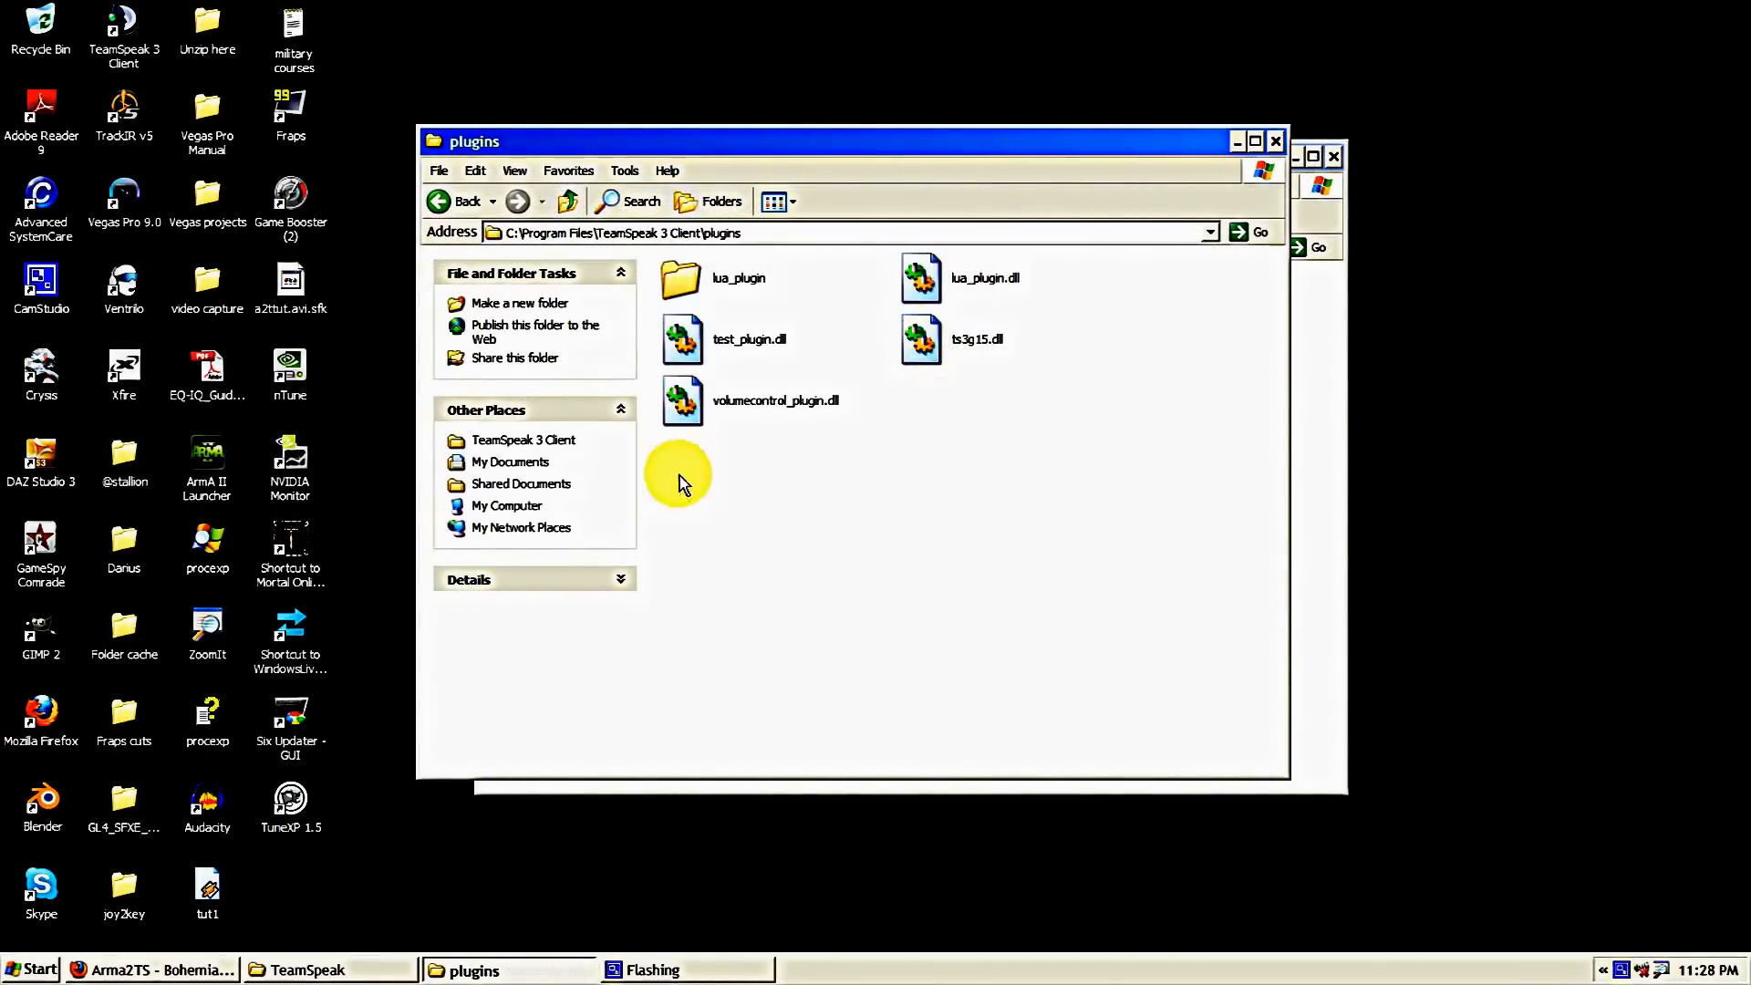
pyautogui.moveTo(894, 447)
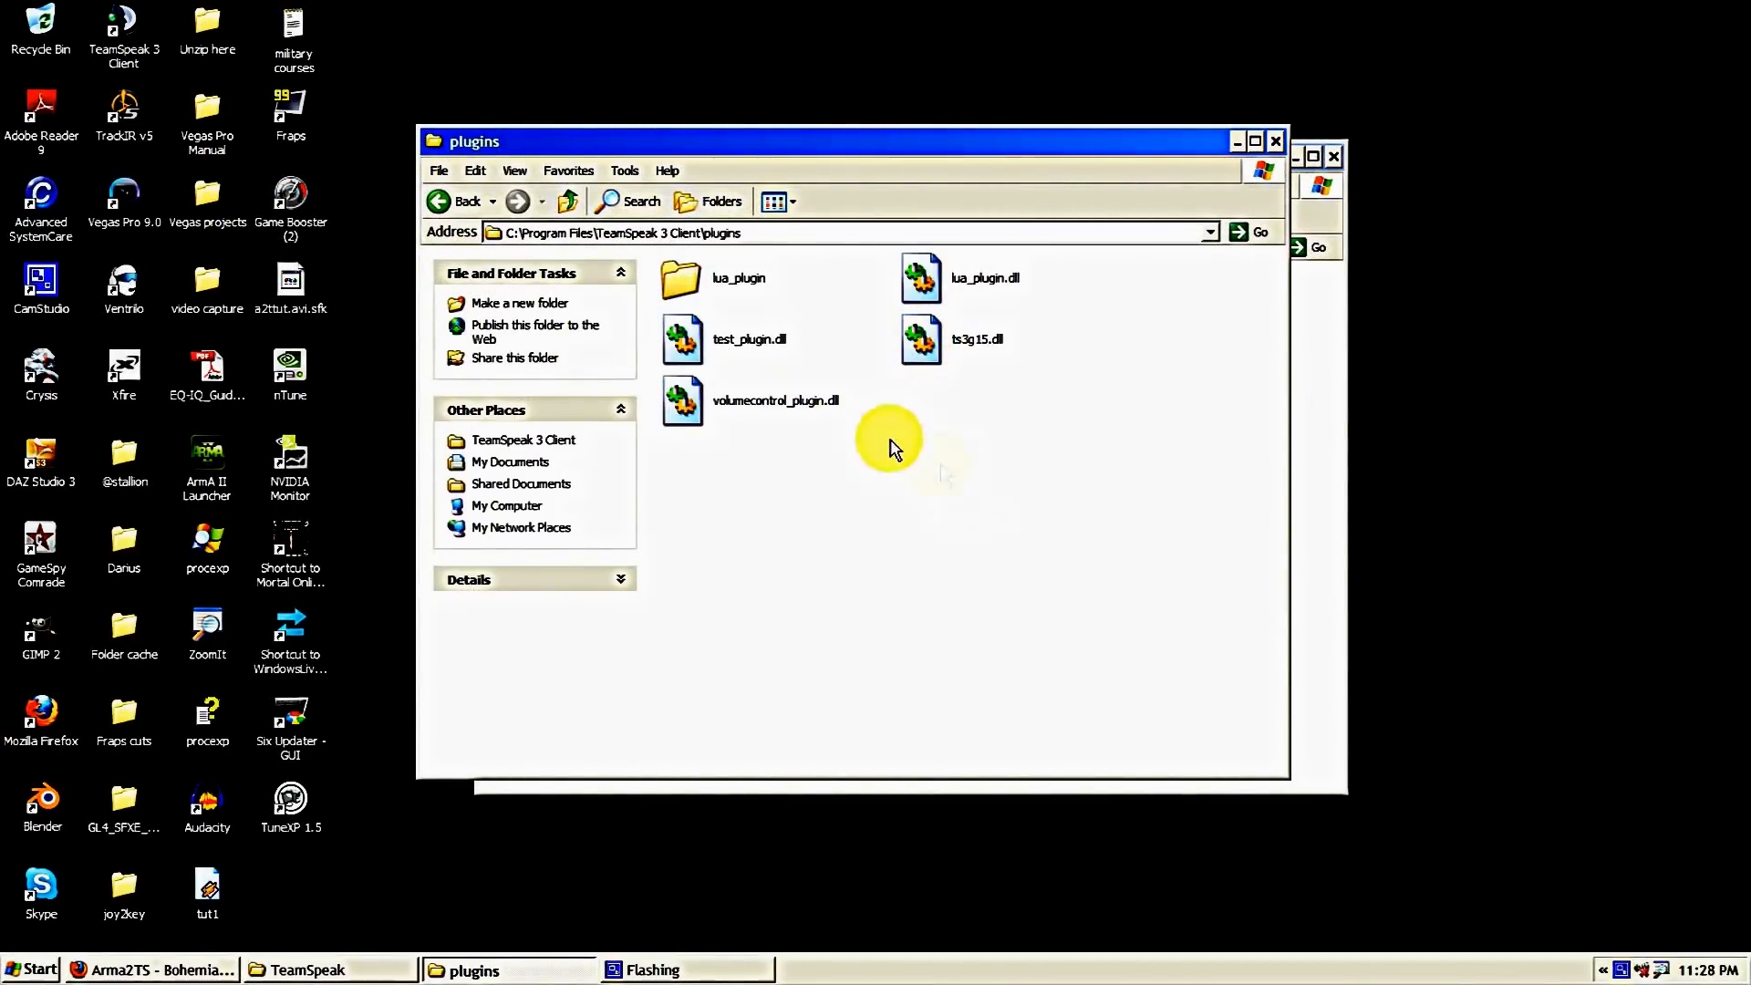
pyautogui.moveTo(843, 486)
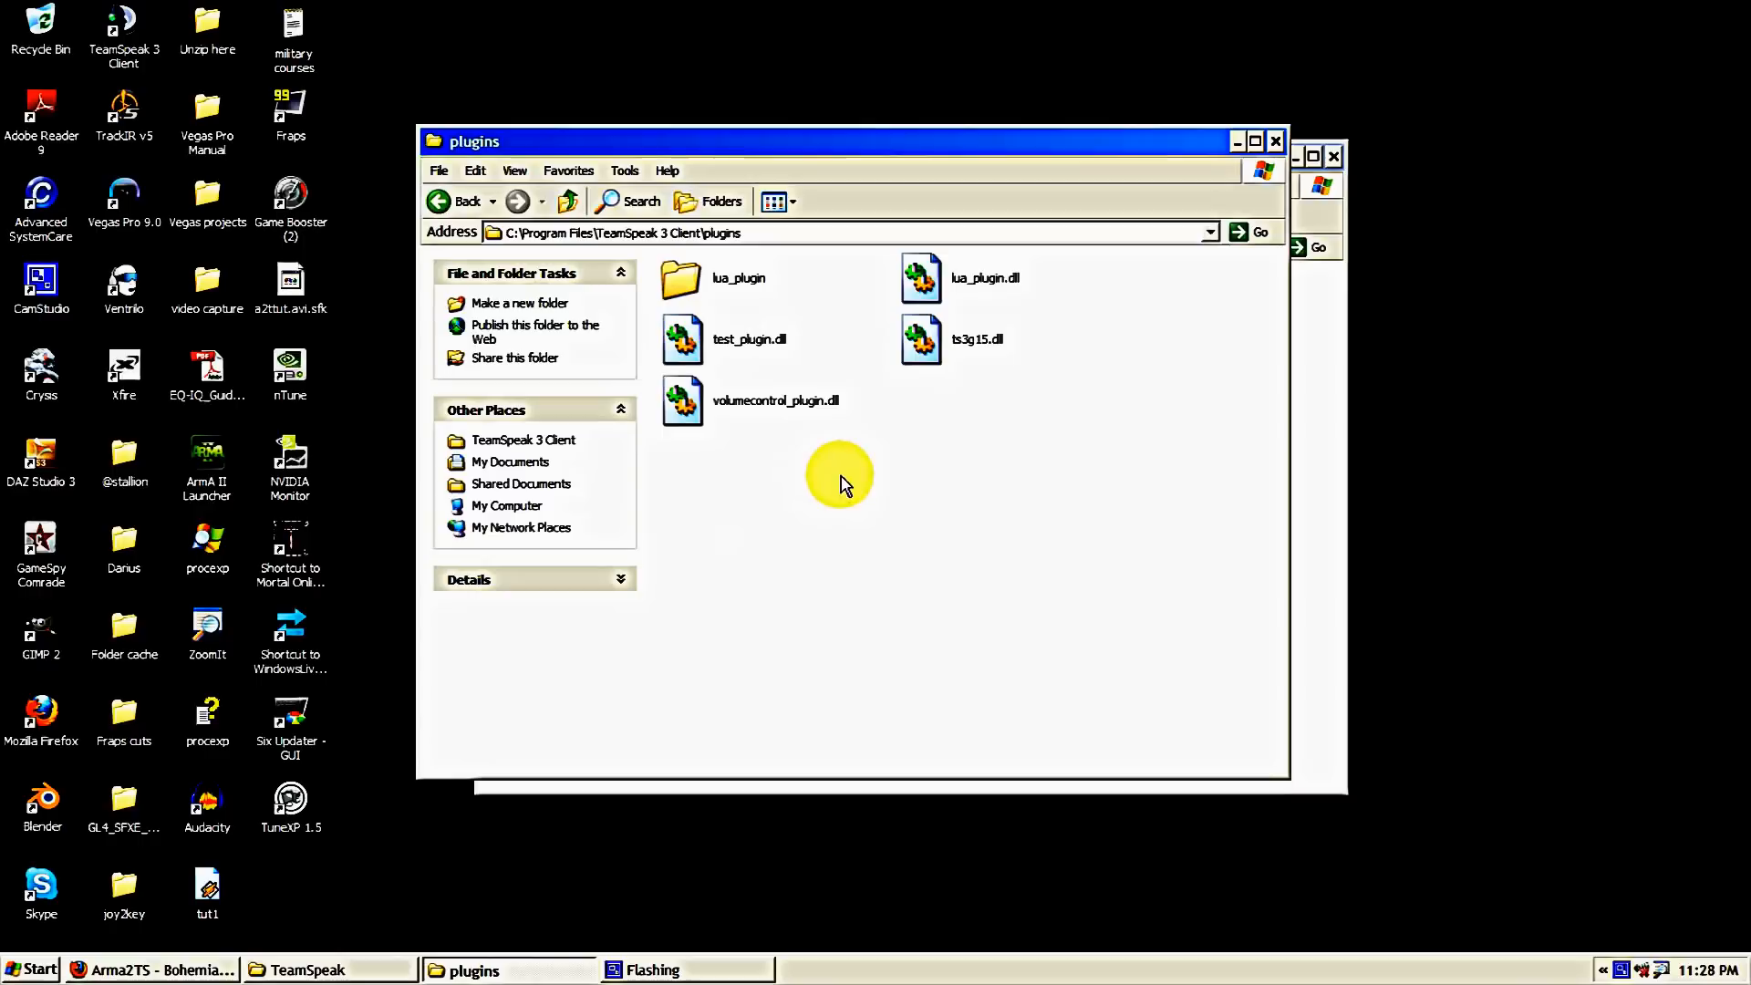
pyautogui.rightClick(840, 477)
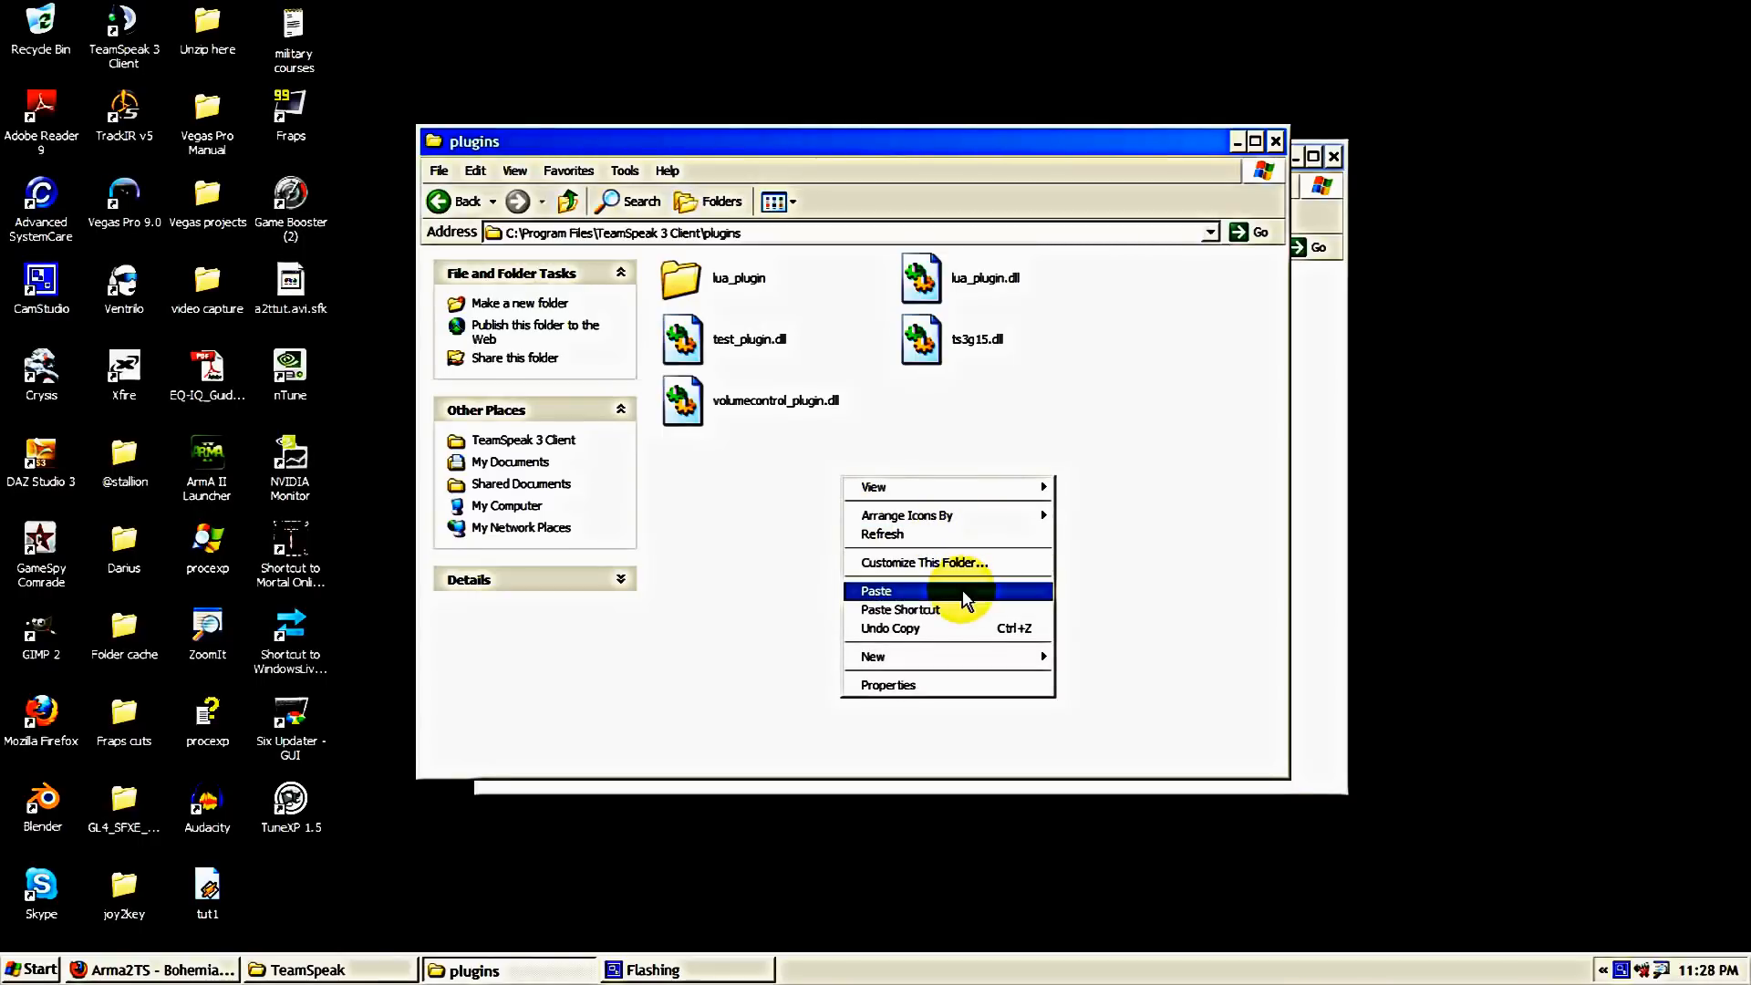
pyautogui.click(877, 591)
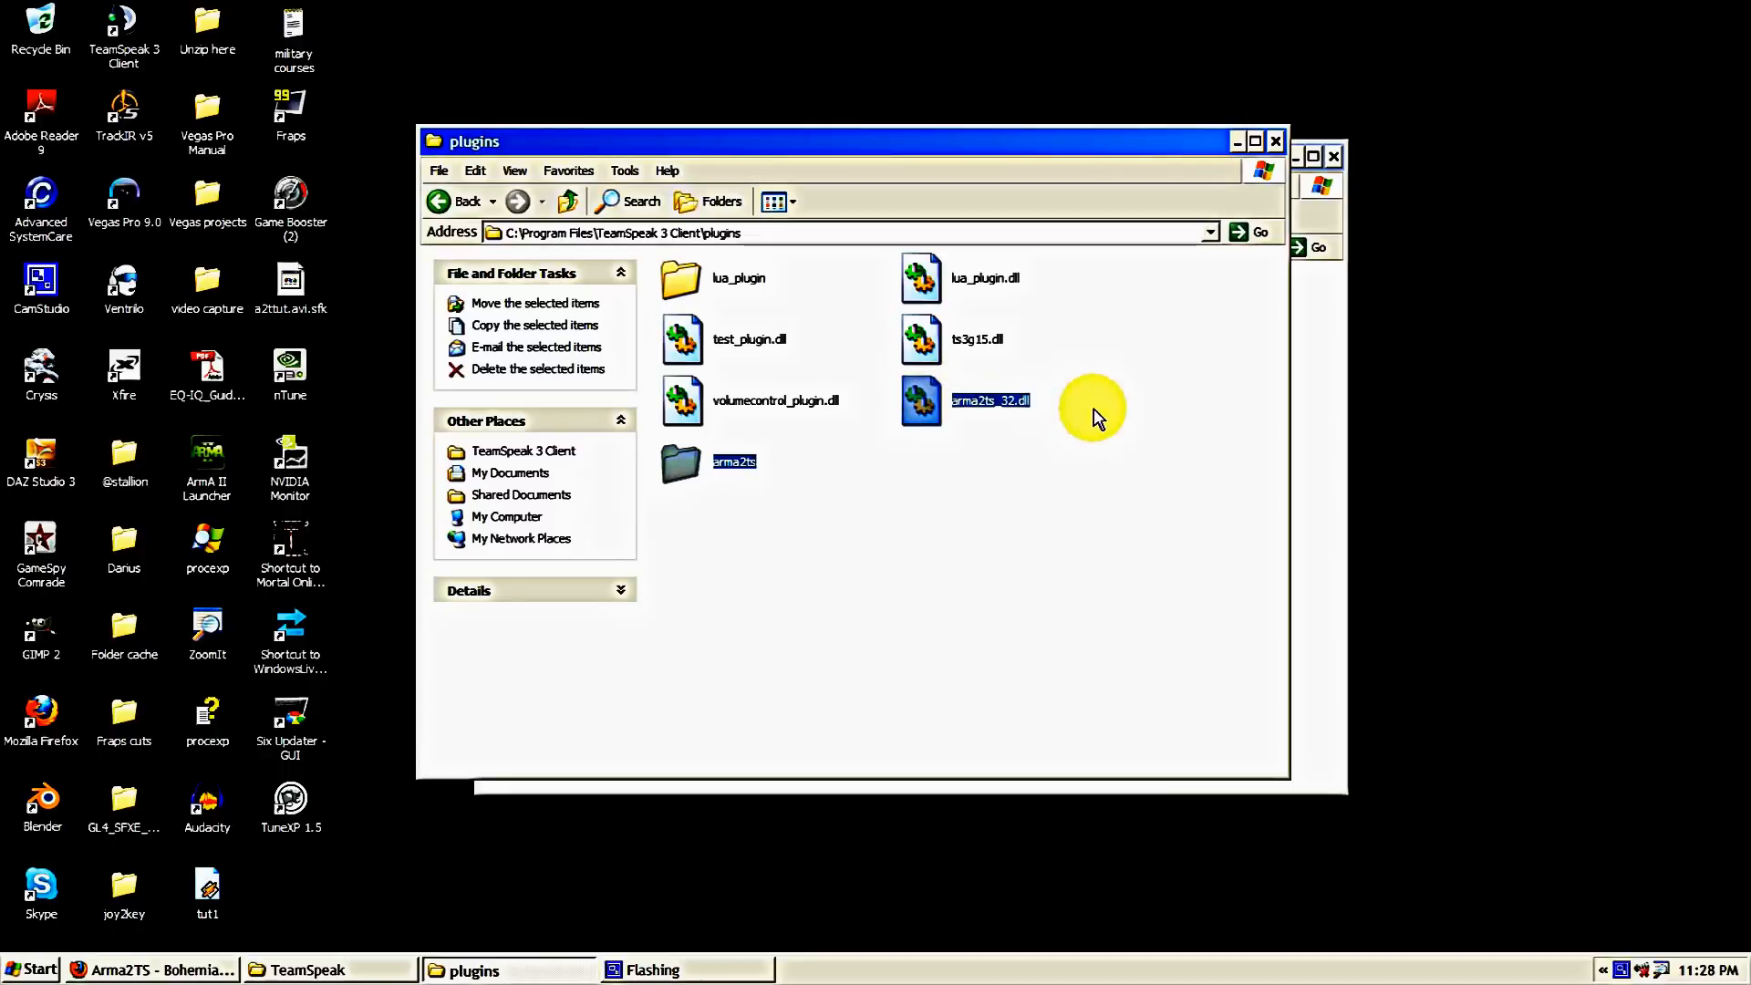
pyautogui.moveTo(904, 444)
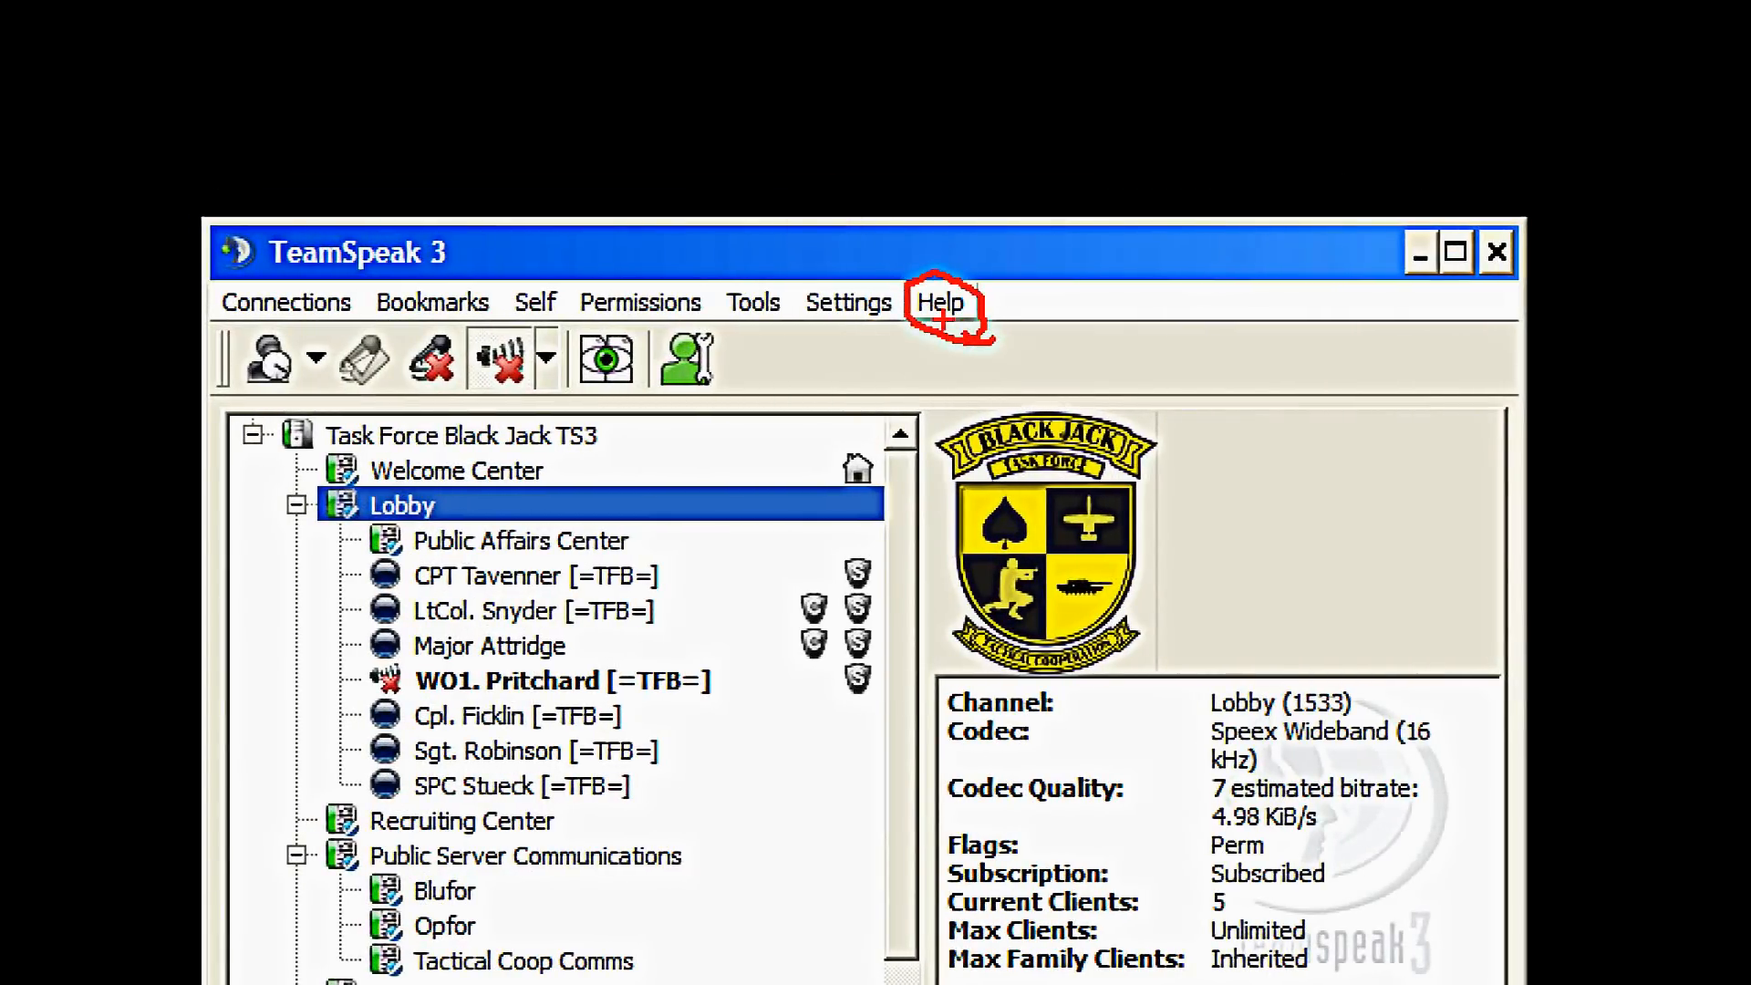
# Run Help > Check for Update and confirm the client is already on version 10723.
pyautogui.click(941, 302)
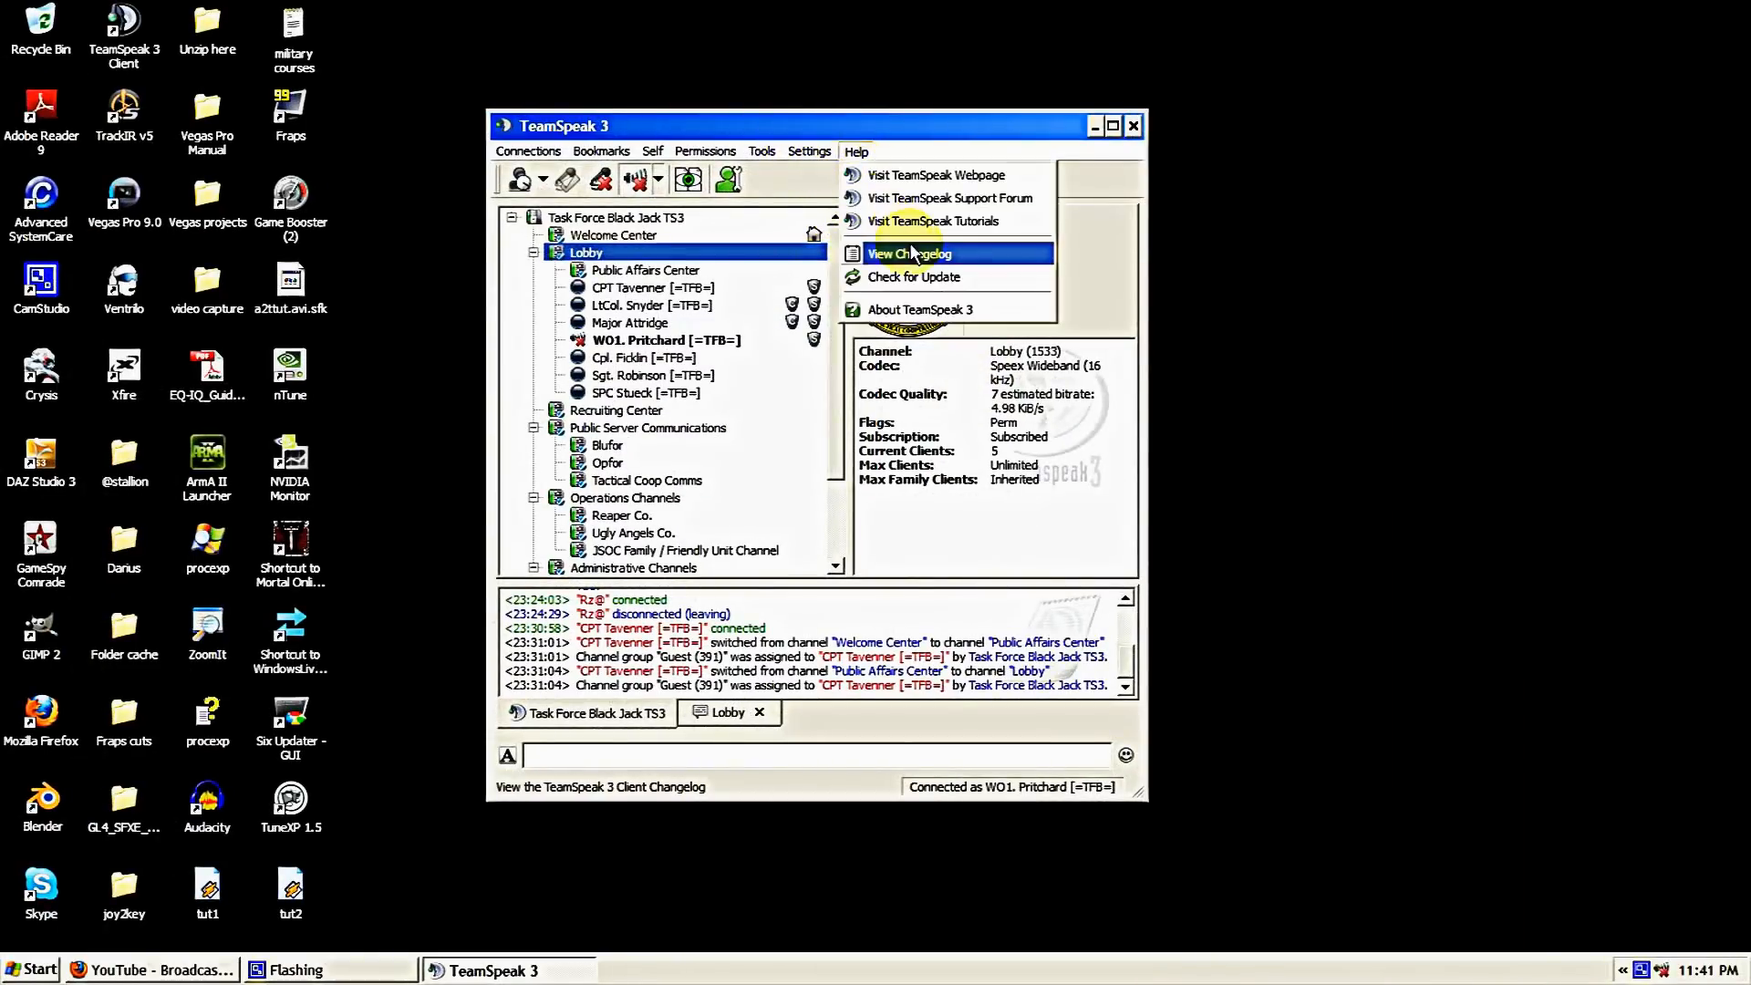
pyautogui.moveTo(914, 277)
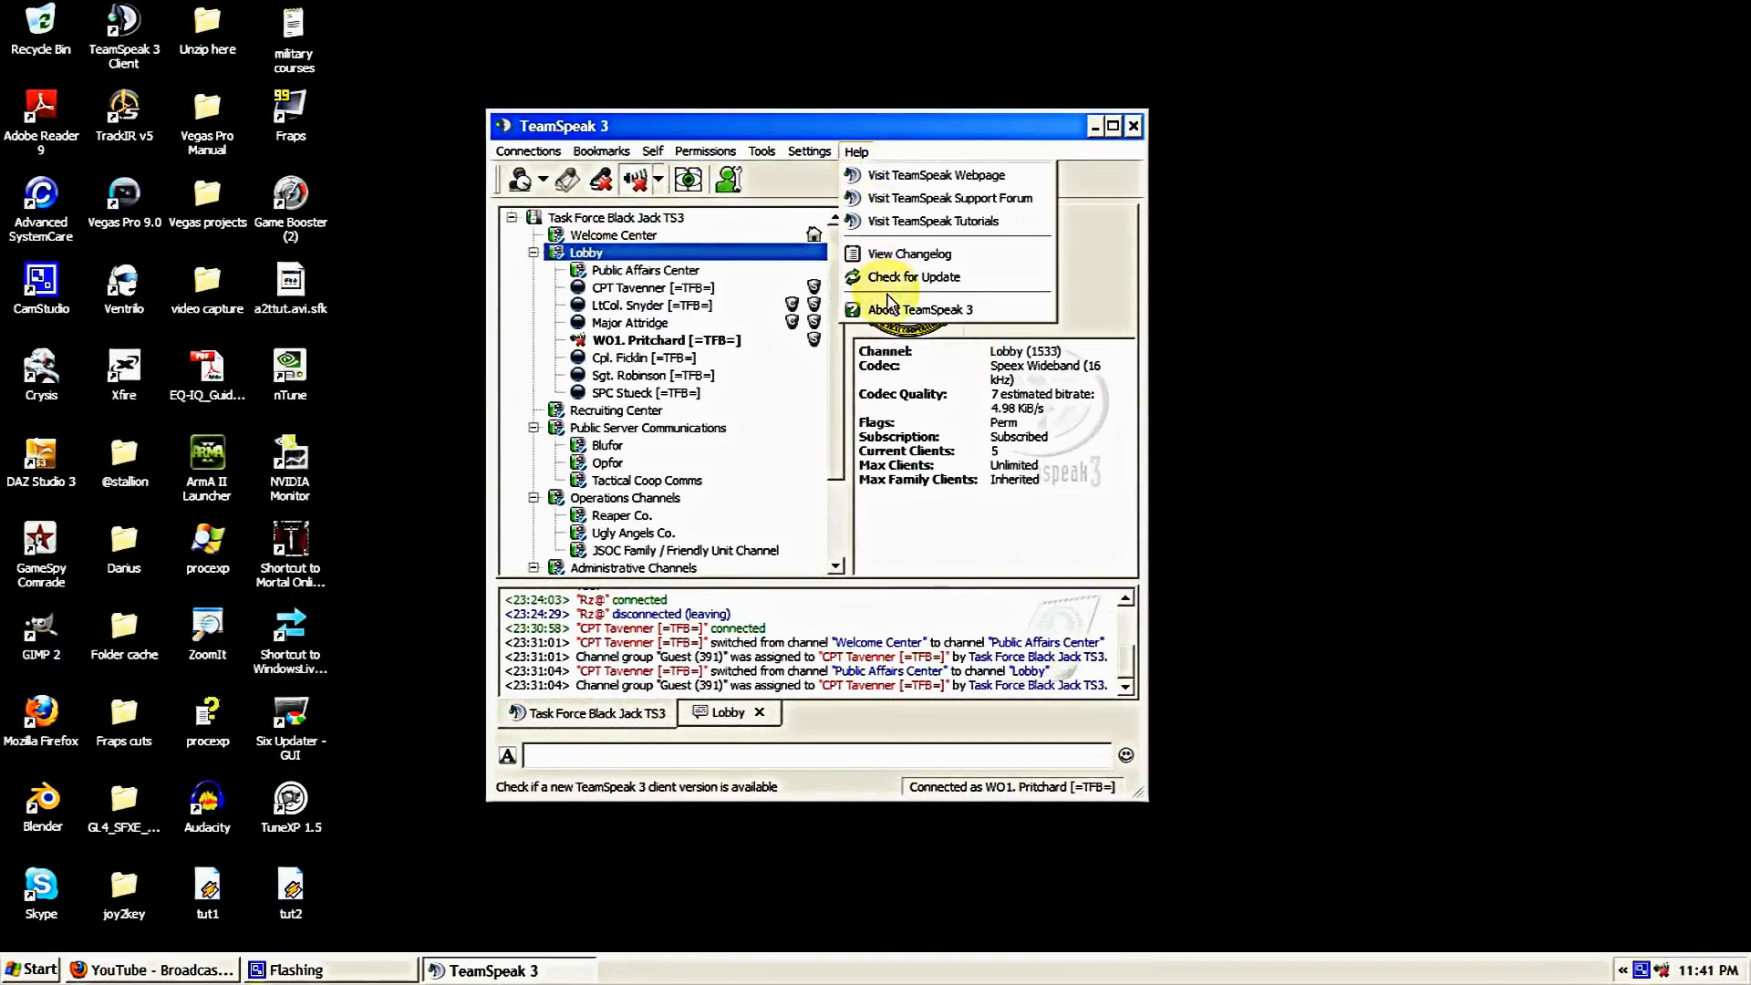
pyautogui.click(912, 277)
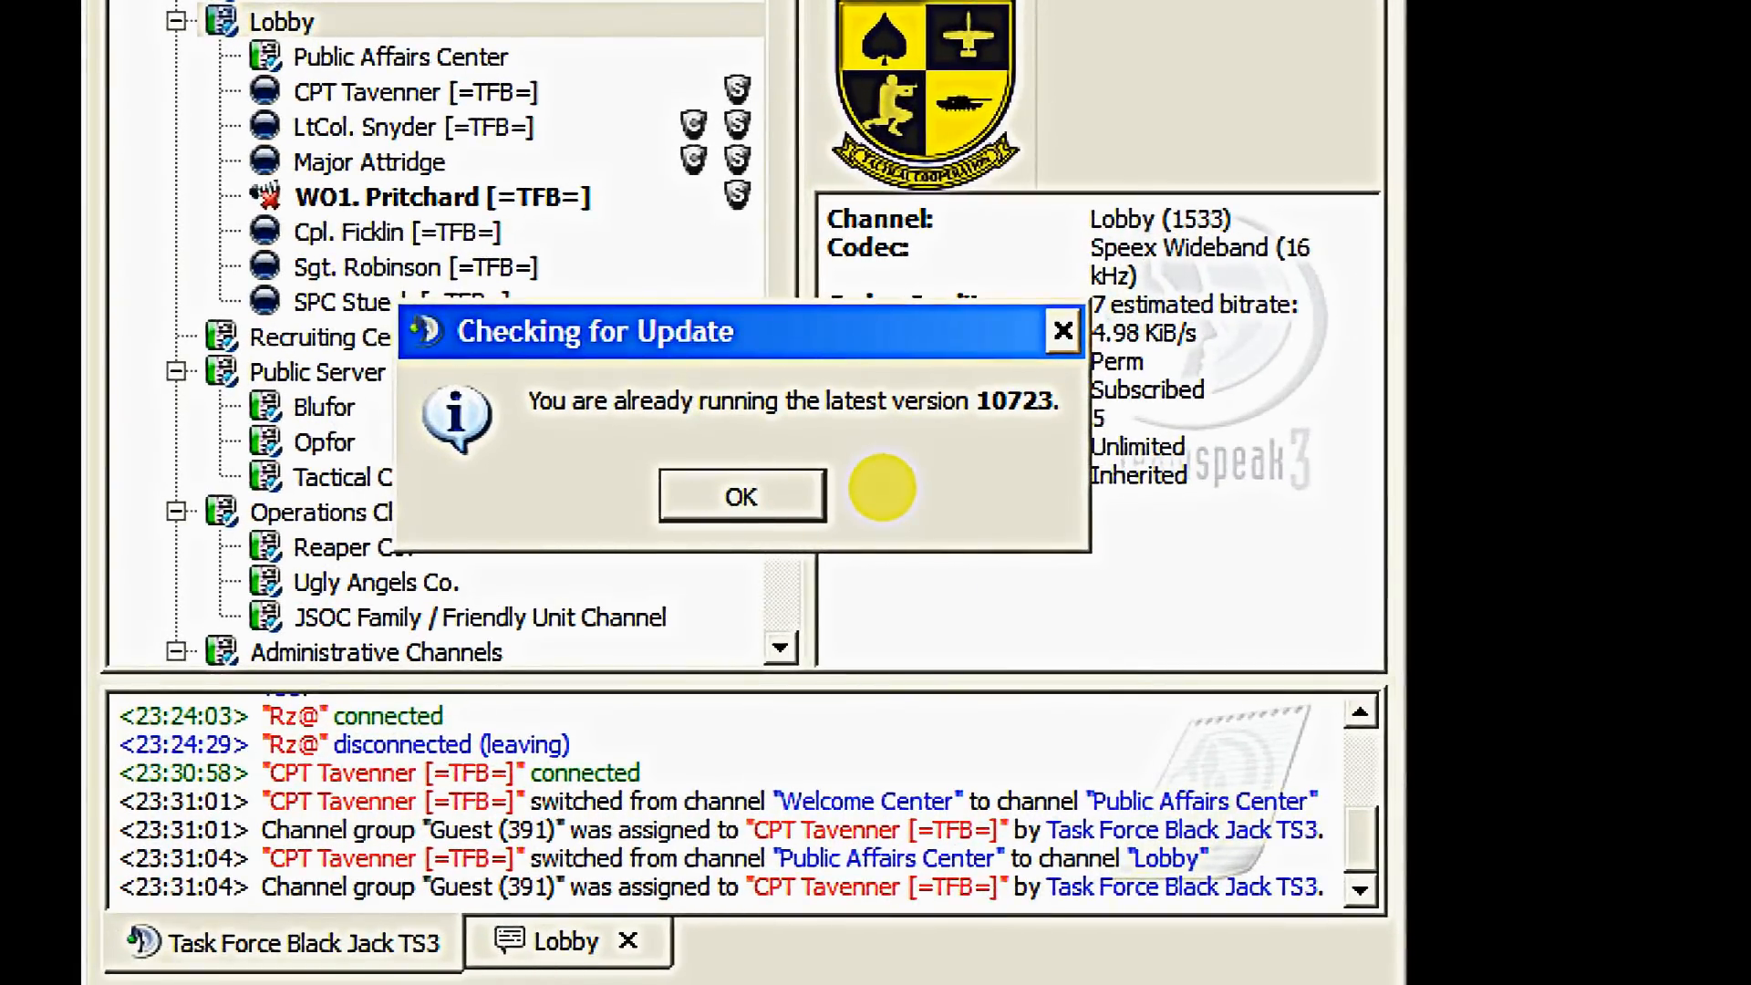
pyautogui.click(740, 496)
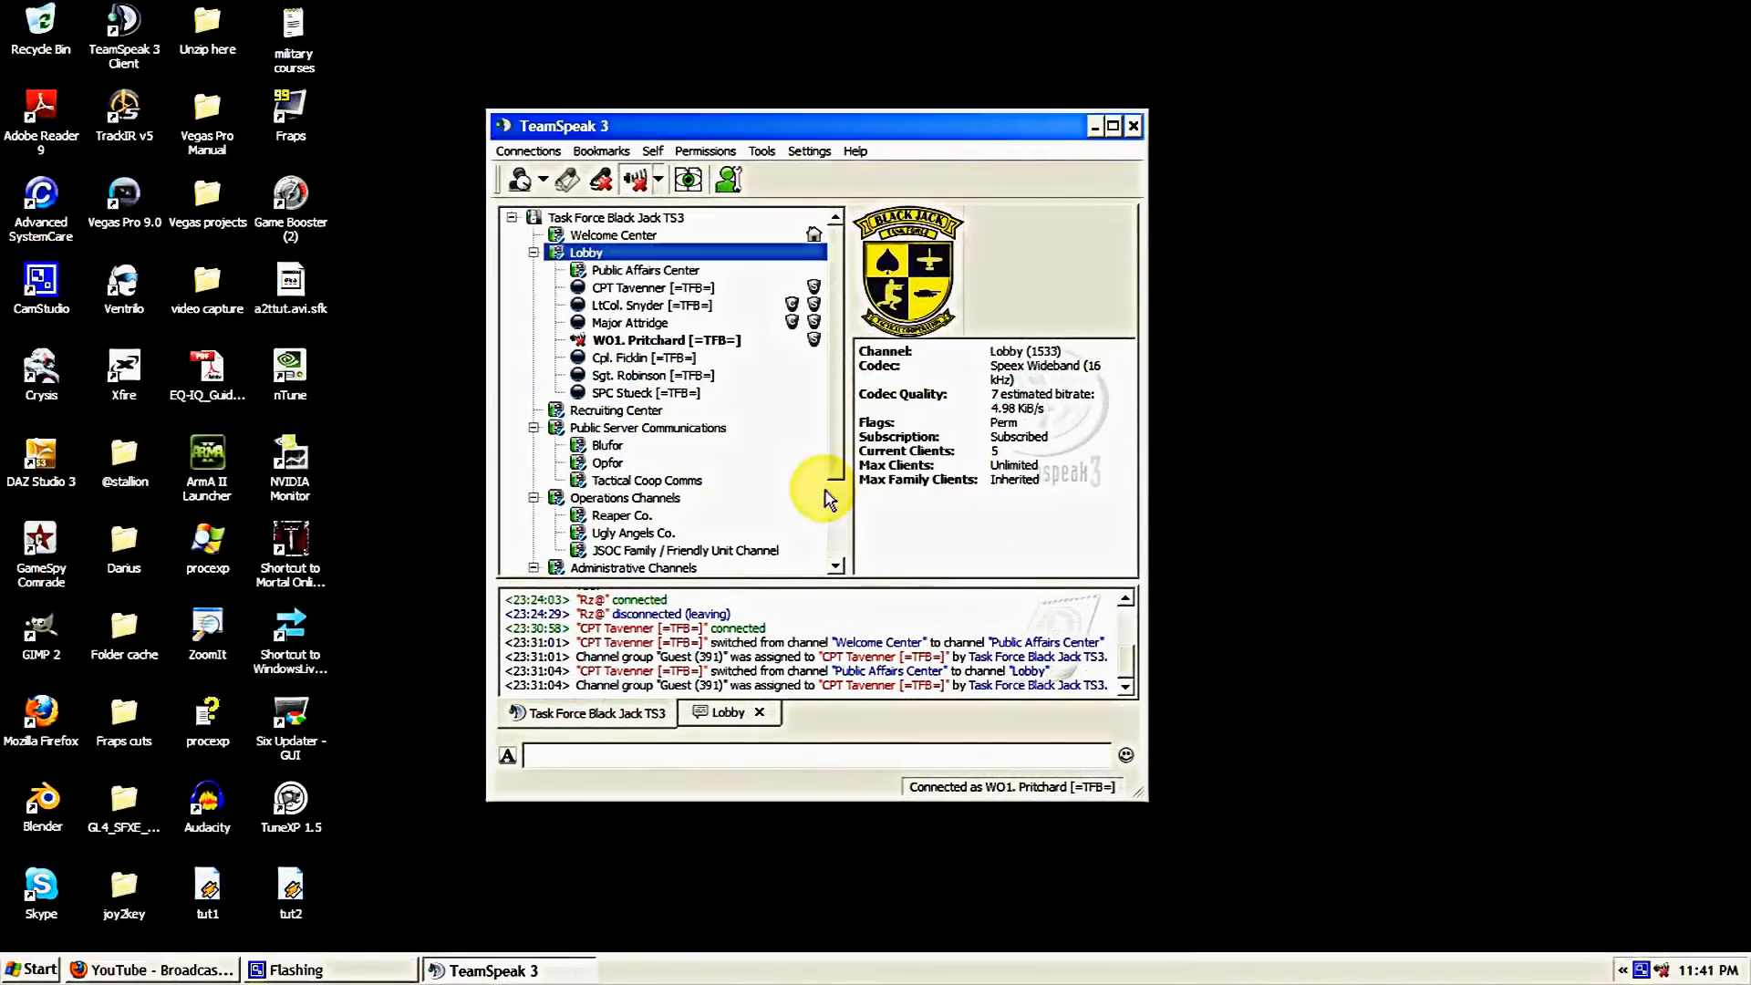
pyautogui.moveTo(815, 156)
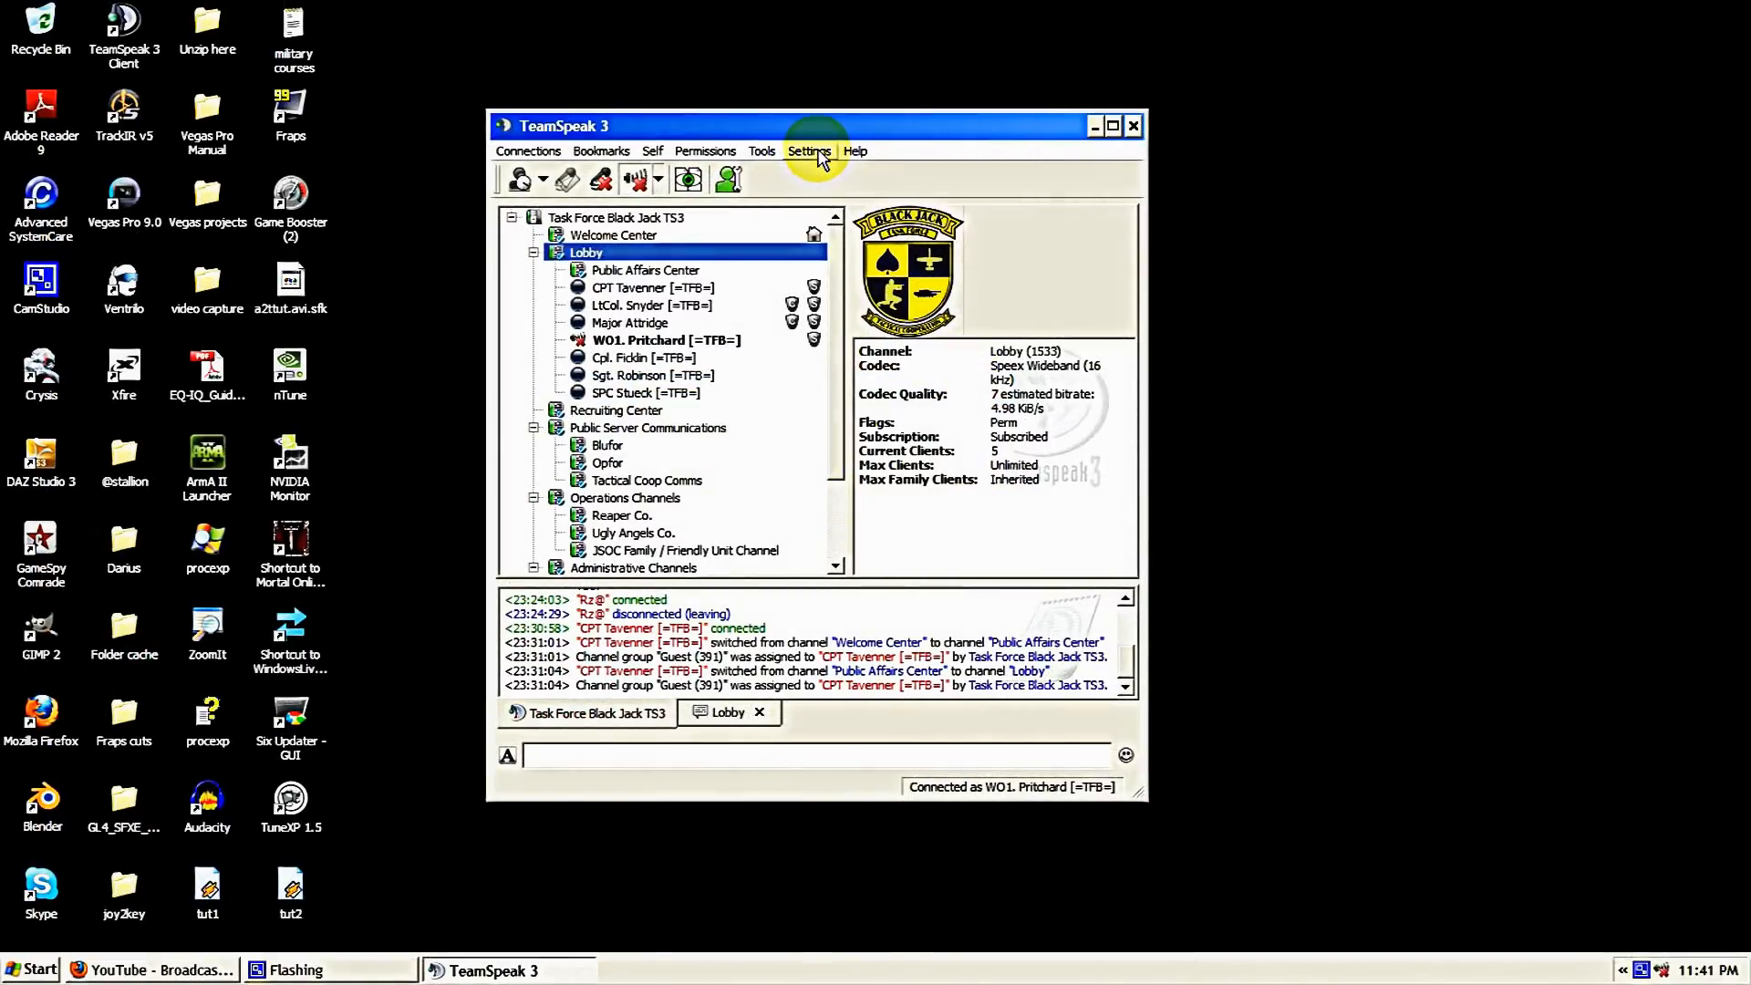
# Enable 'Always set clients 3D positions when available' under Playback in the options and save.
pyautogui.click(810, 150)
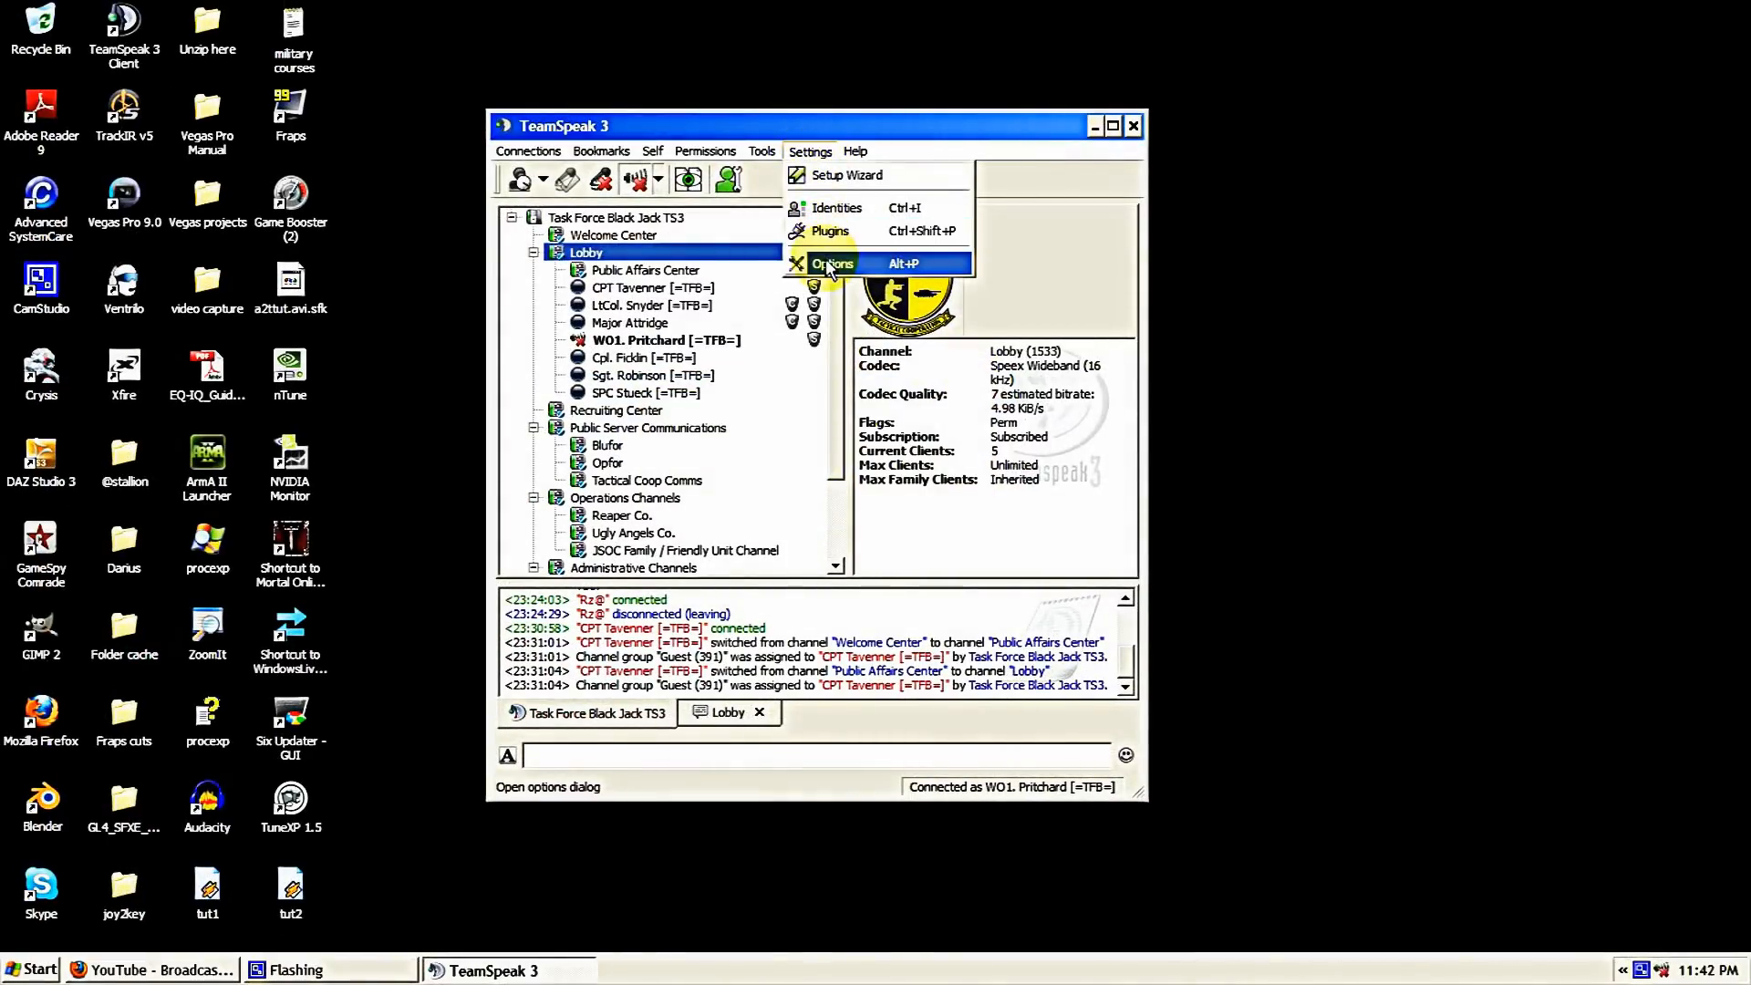
pyautogui.moveTo(823, 264)
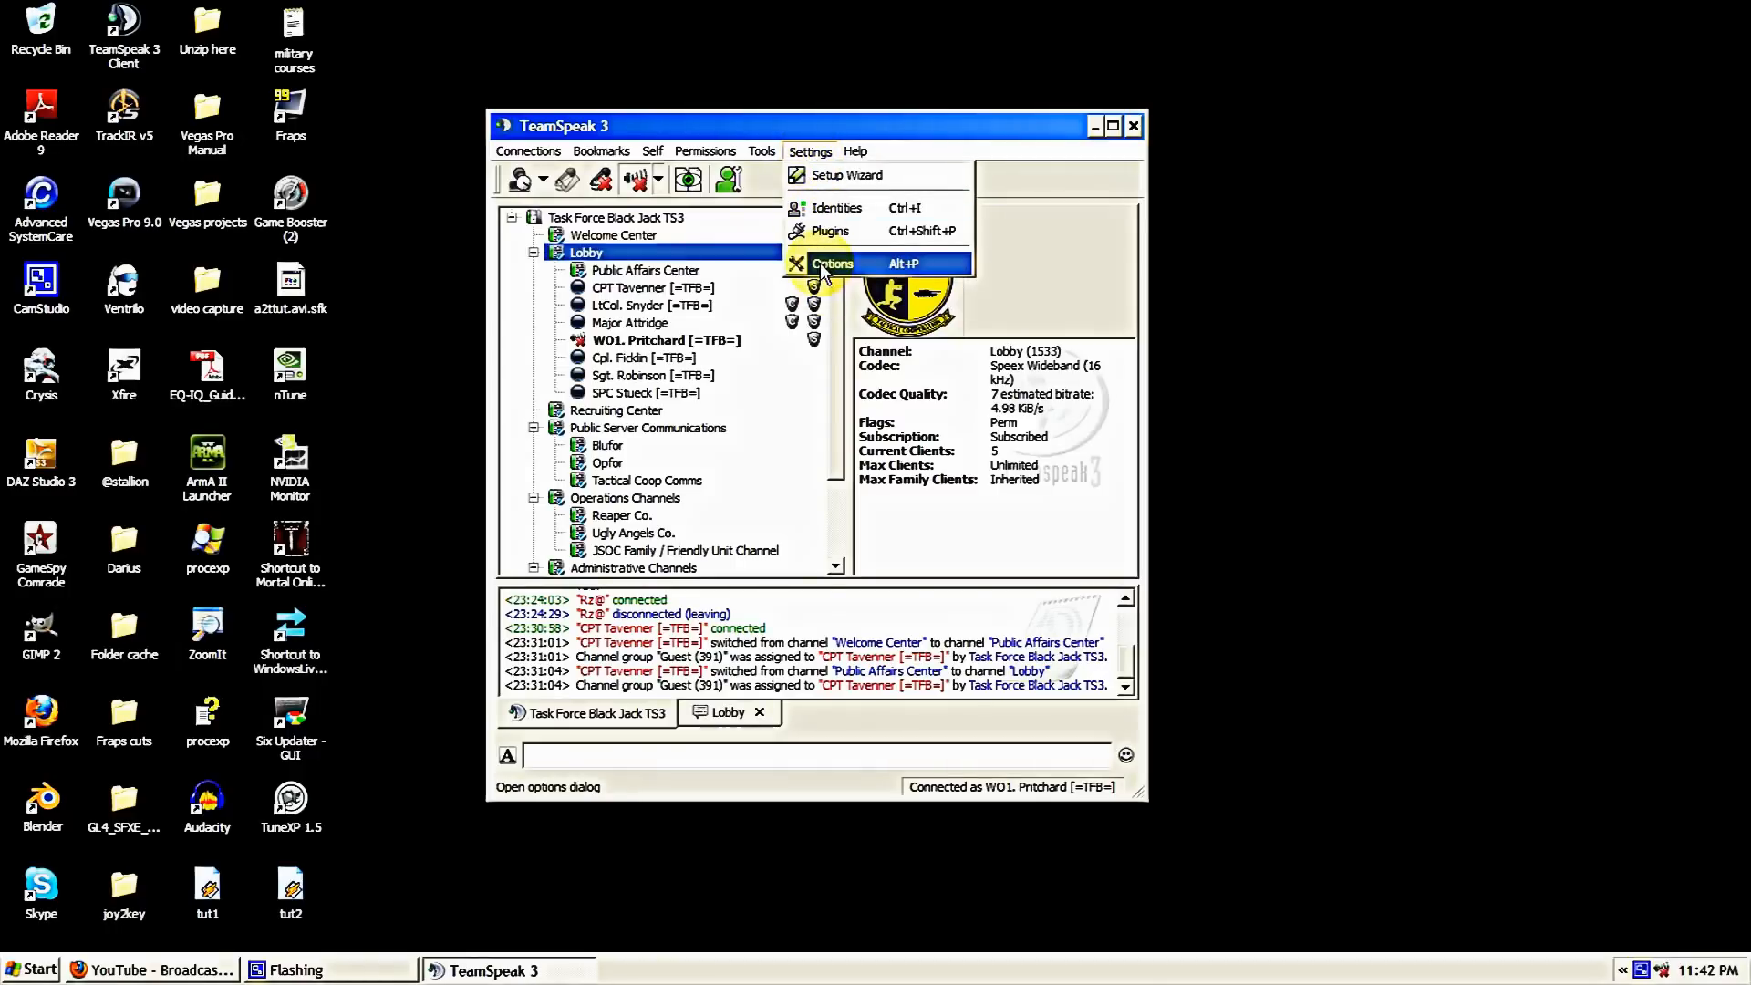
pyautogui.click(832, 262)
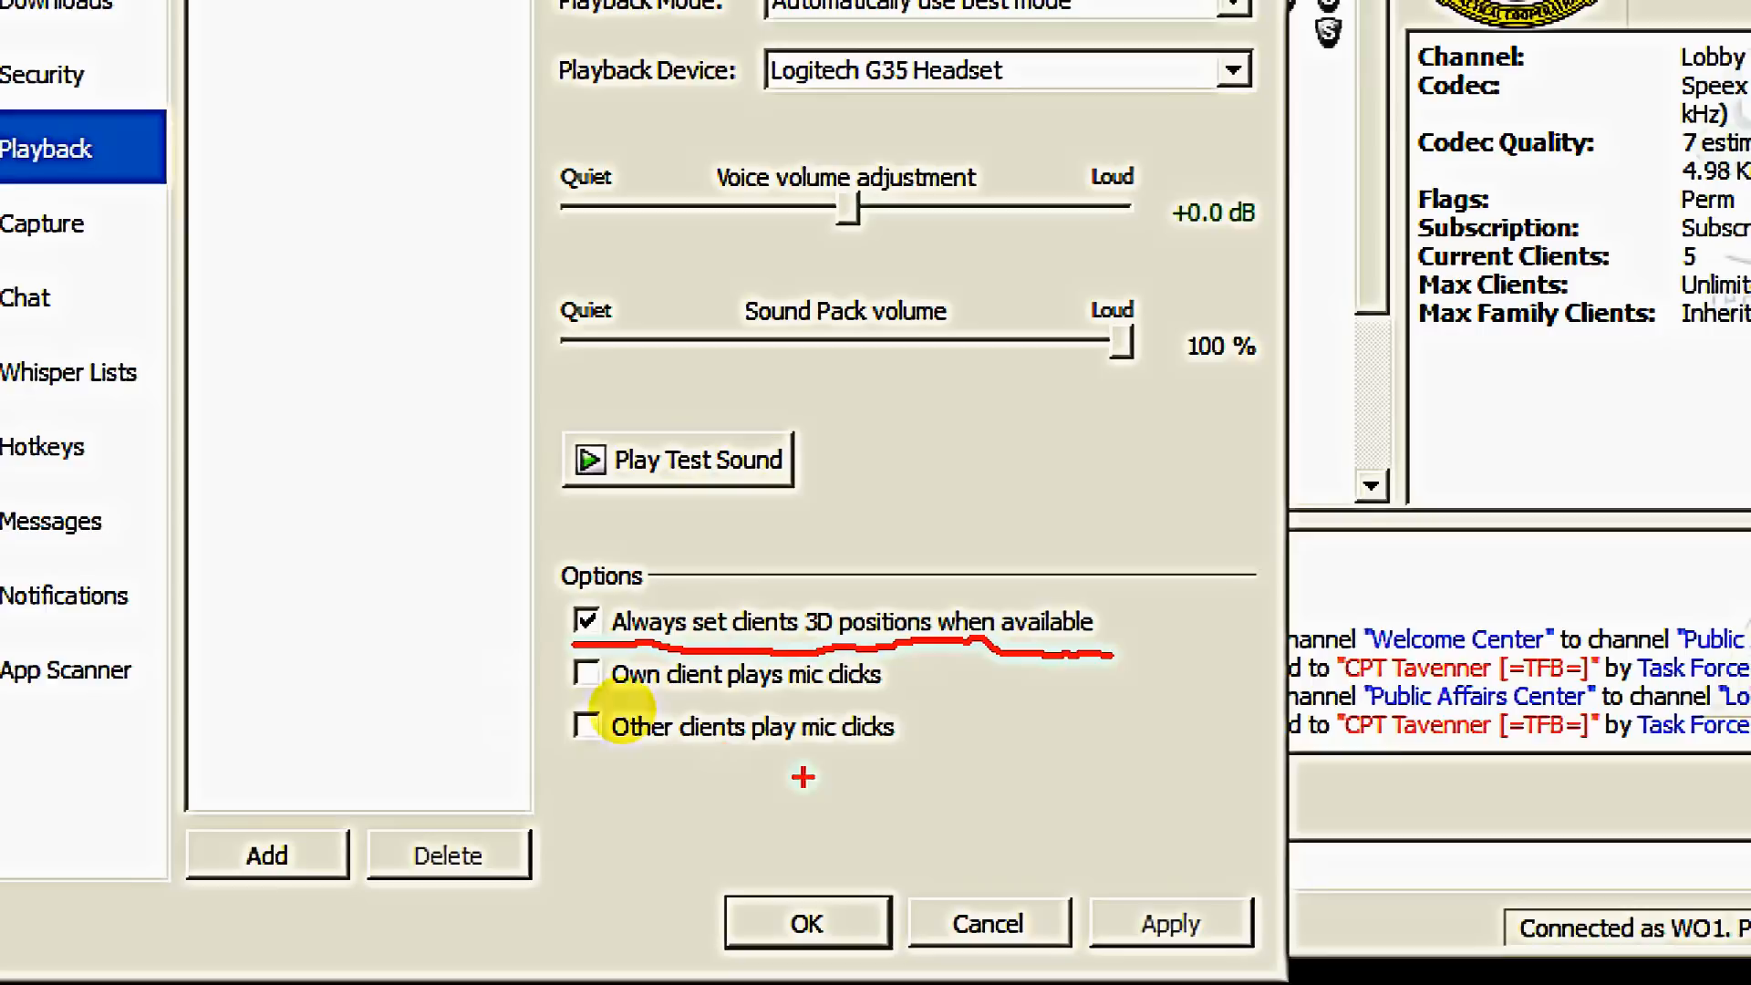
pyautogui.moveTo(637, 673)
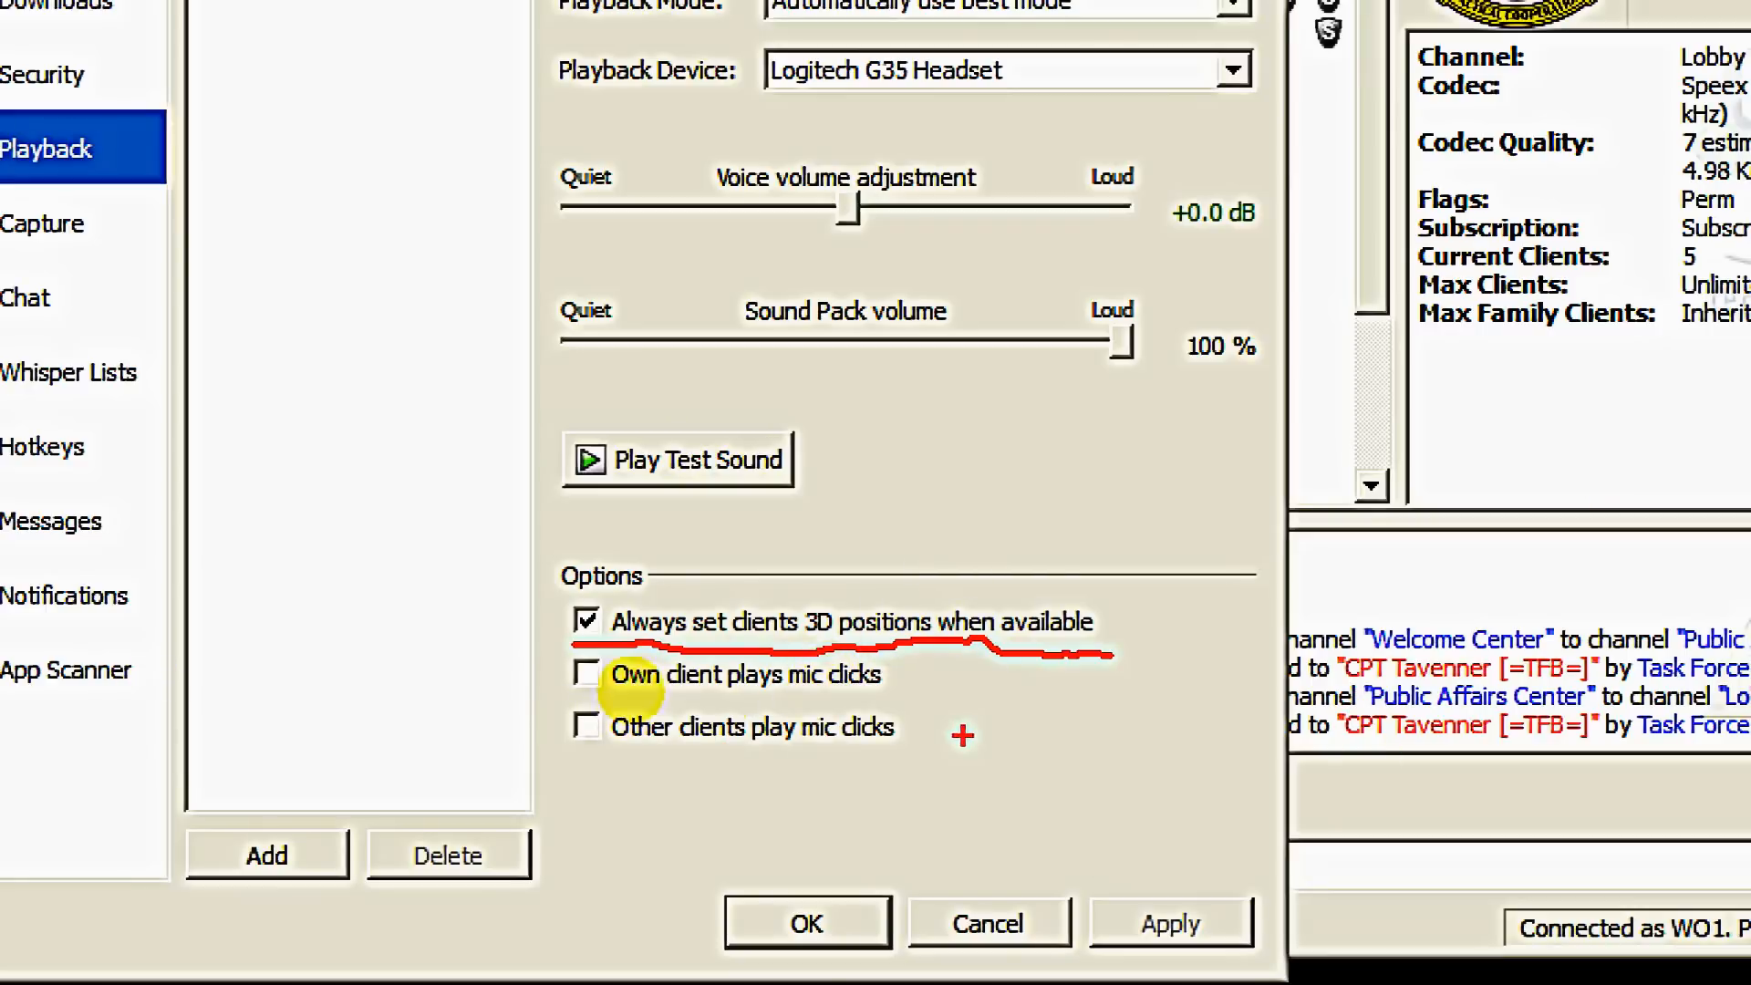
pyautogui.moveTo(588, 726)
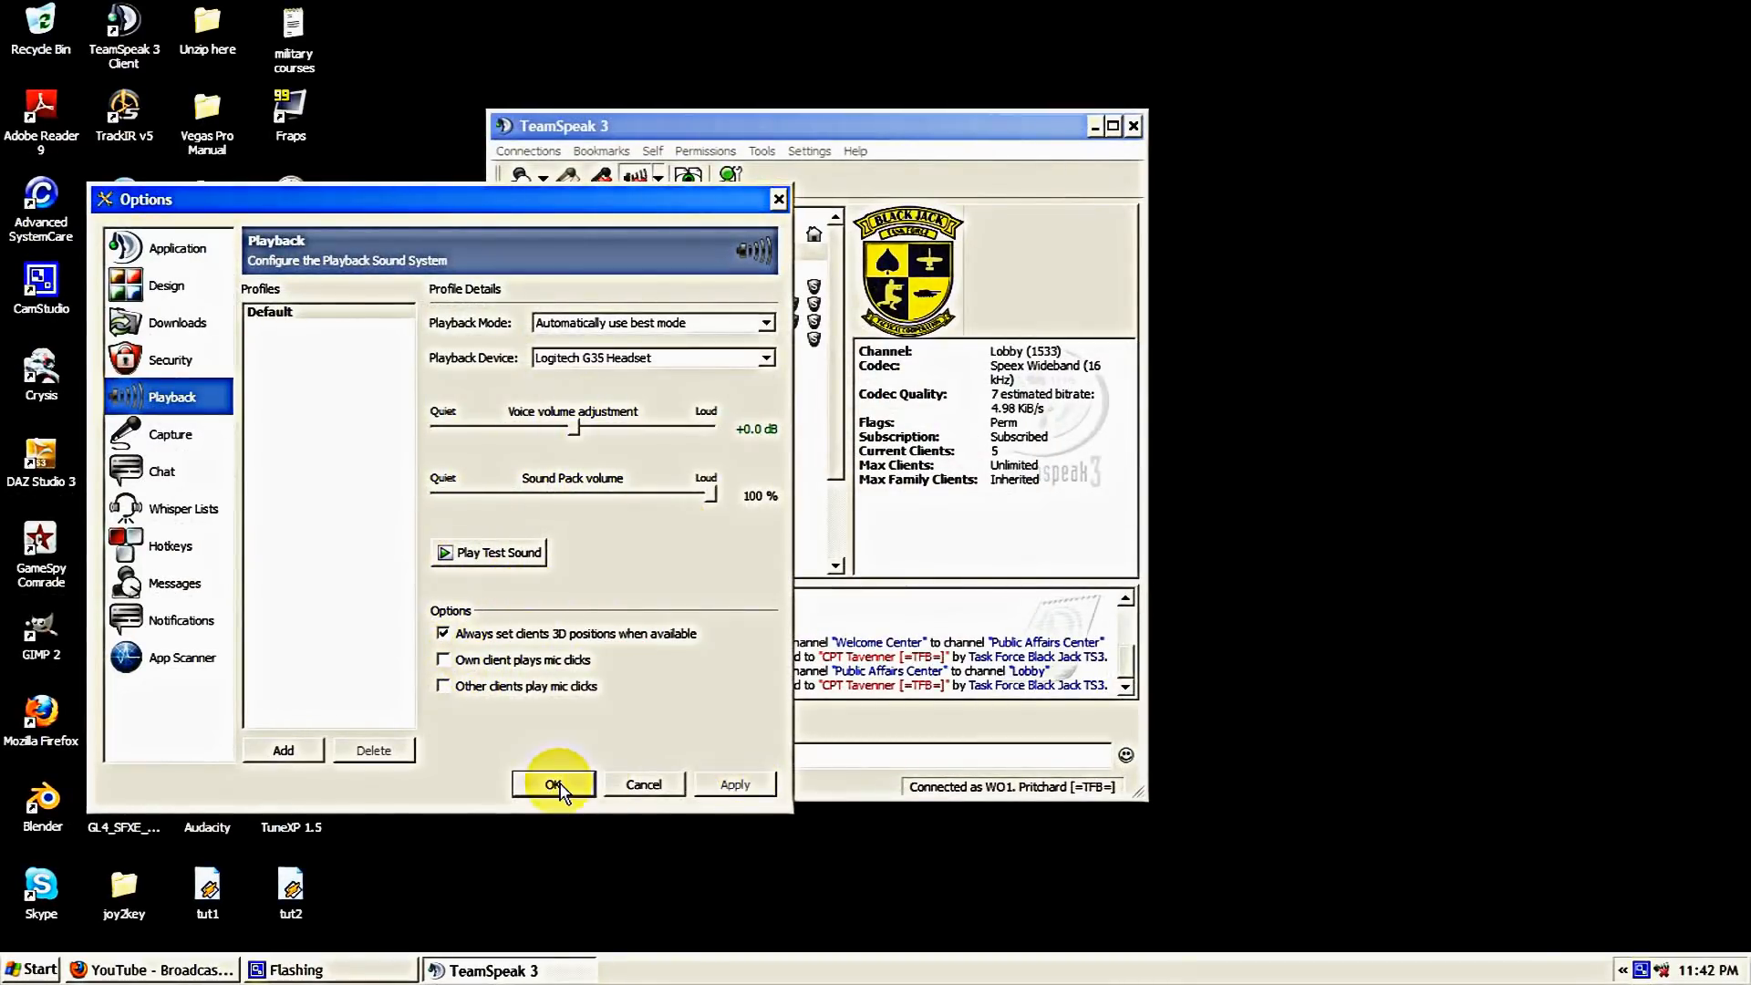
pyautogui.click(553, 785)
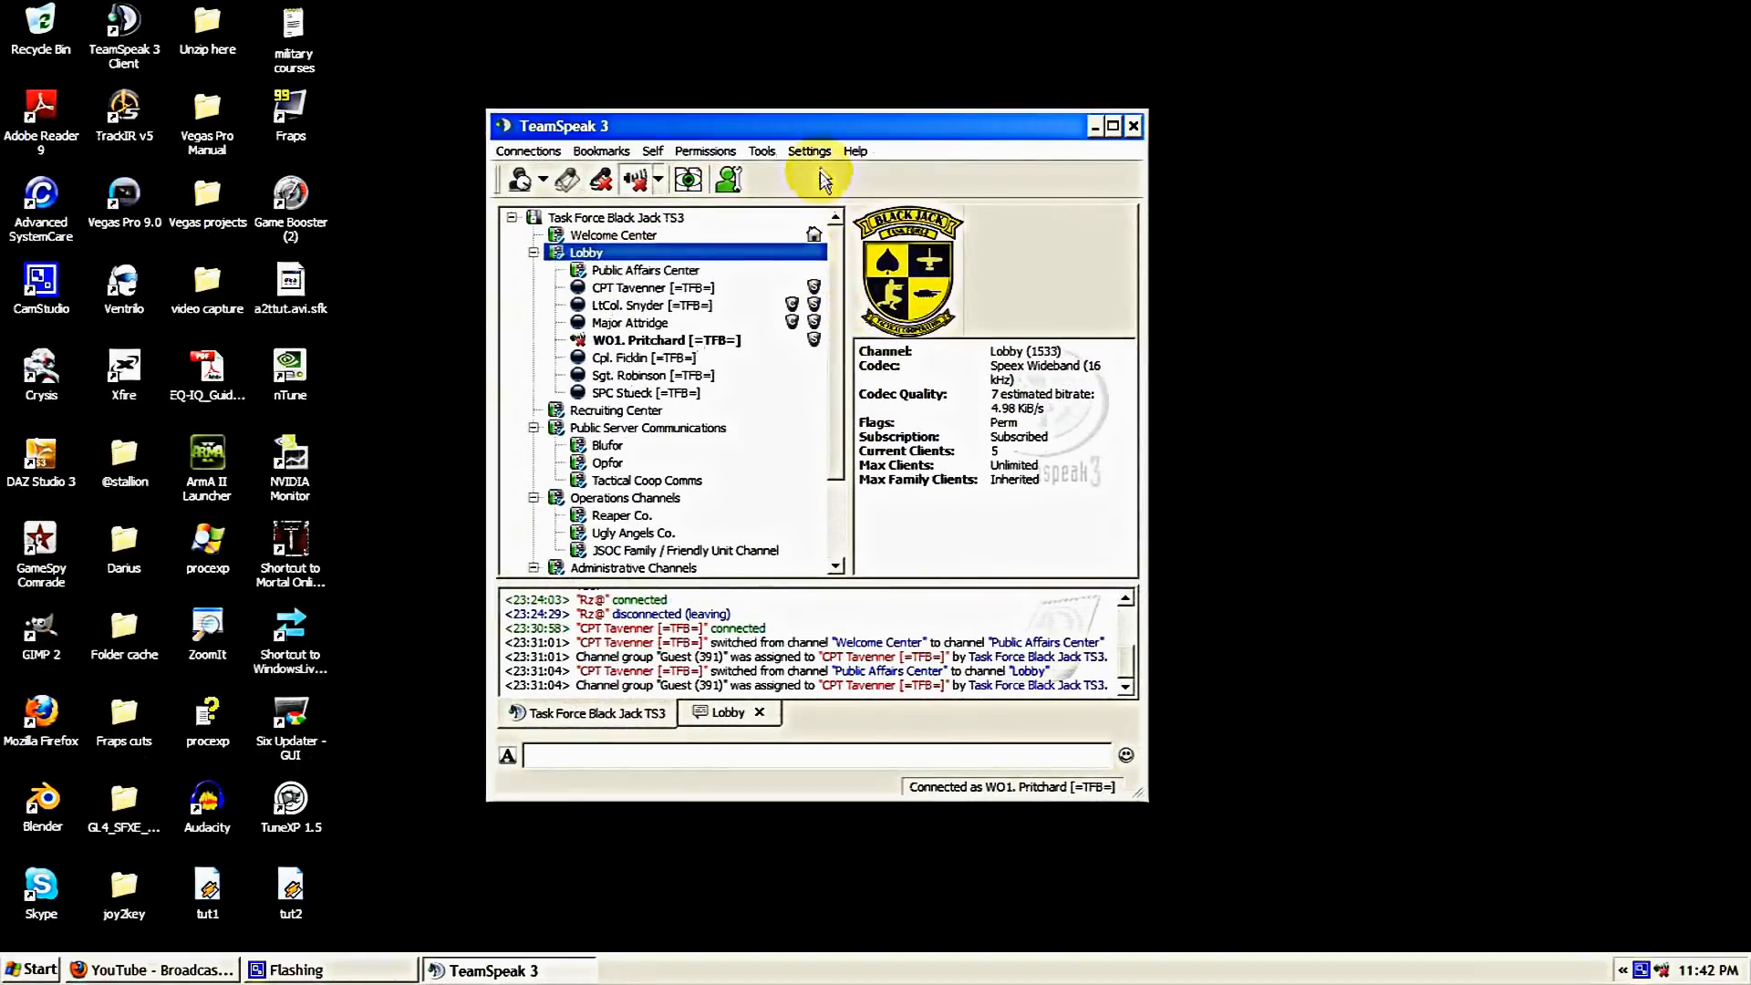
# Reload all plugins in TeamSpeak 3 Settings > Plugins and enable the ArmA 2 Plugin (arma2ts beta 0.8).
pyautogui.click(809, 150)
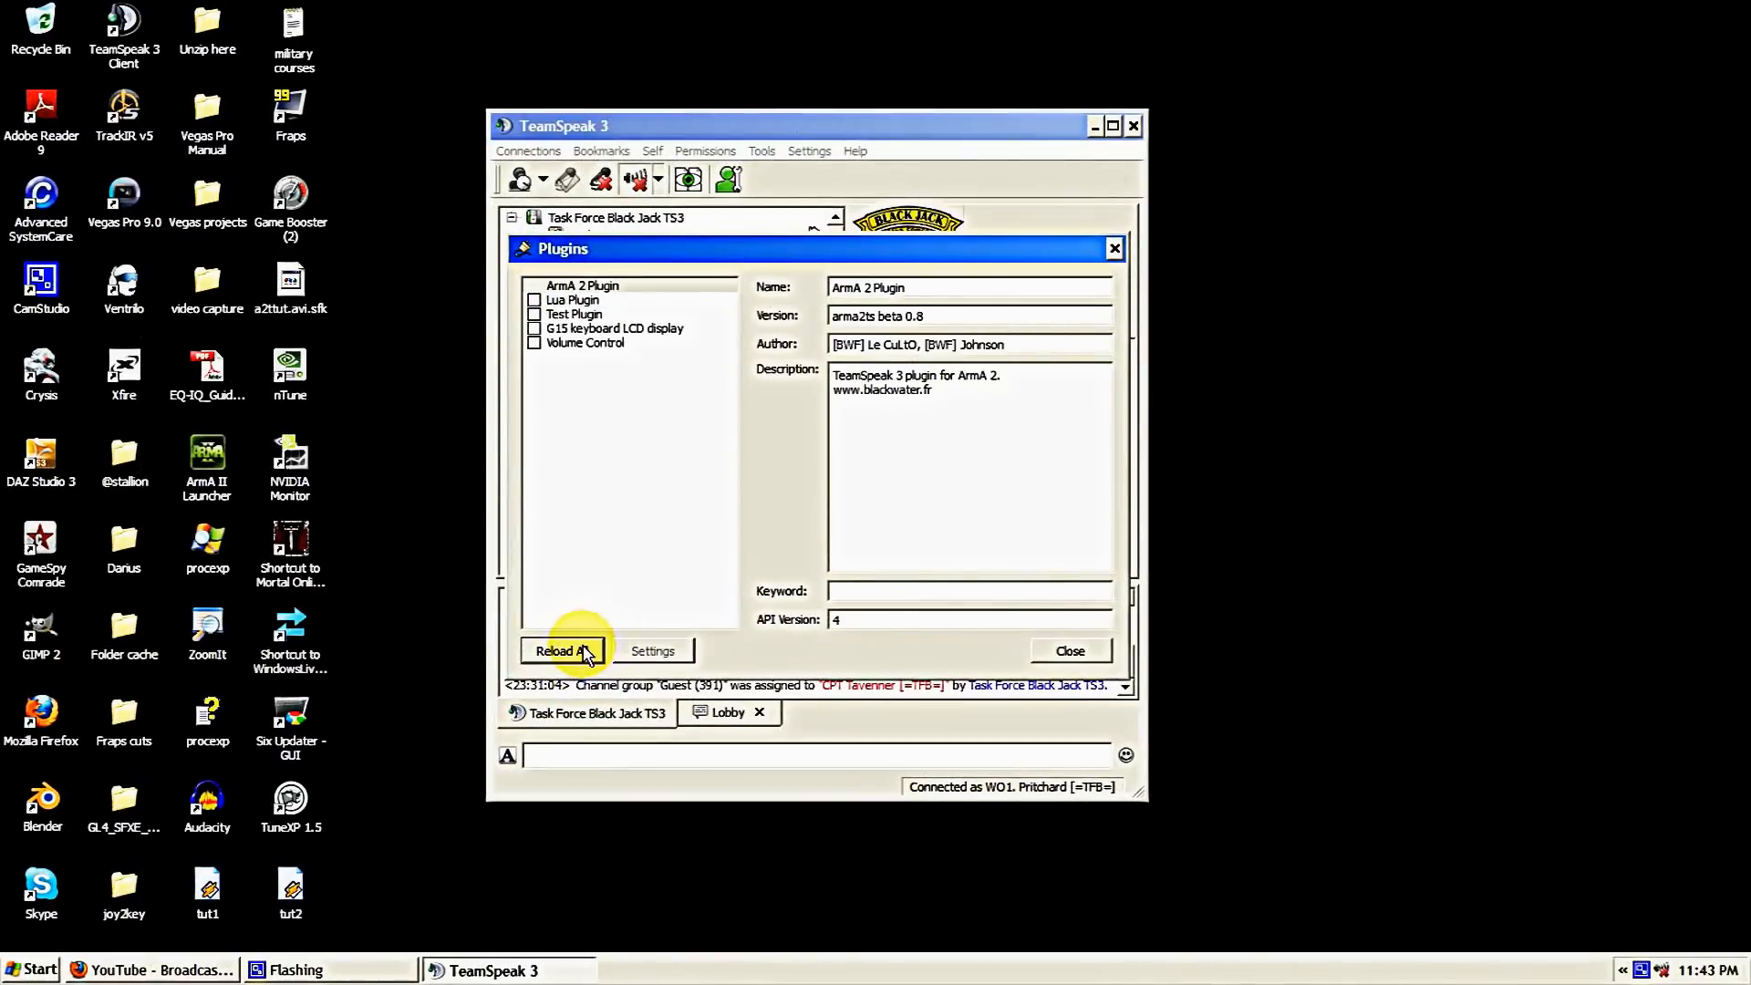
pyautogui.click(582, 285)
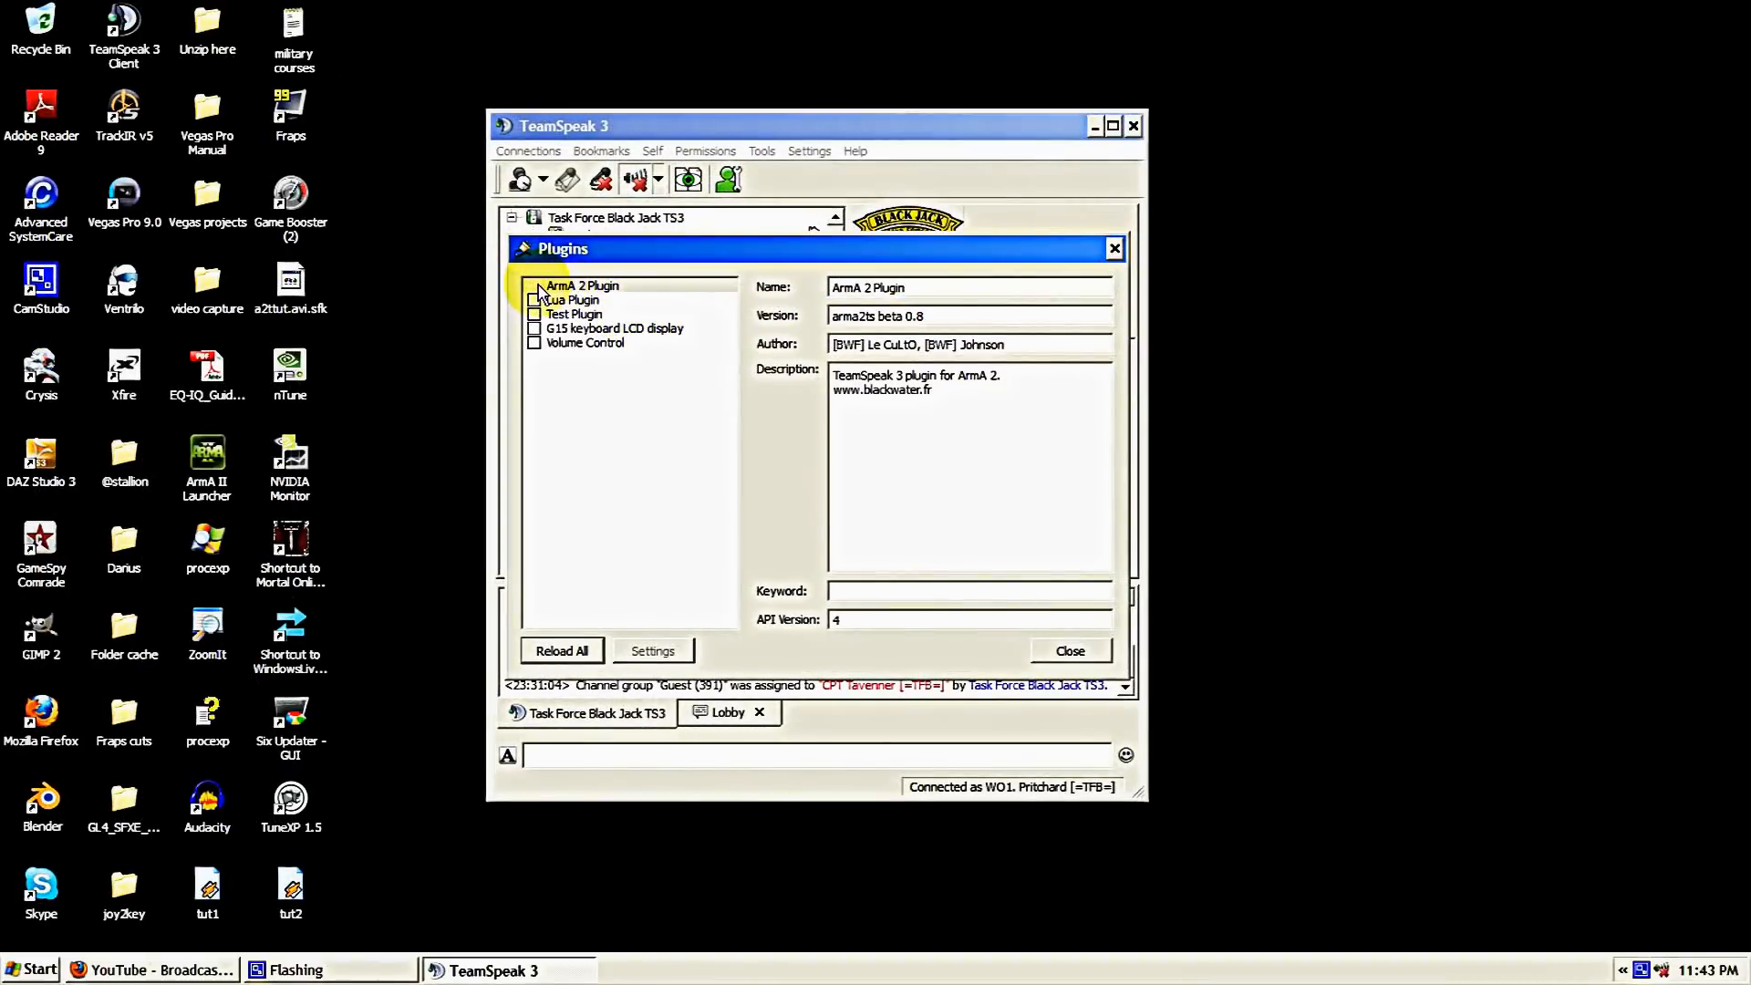
pyautogui.click(582, 285)
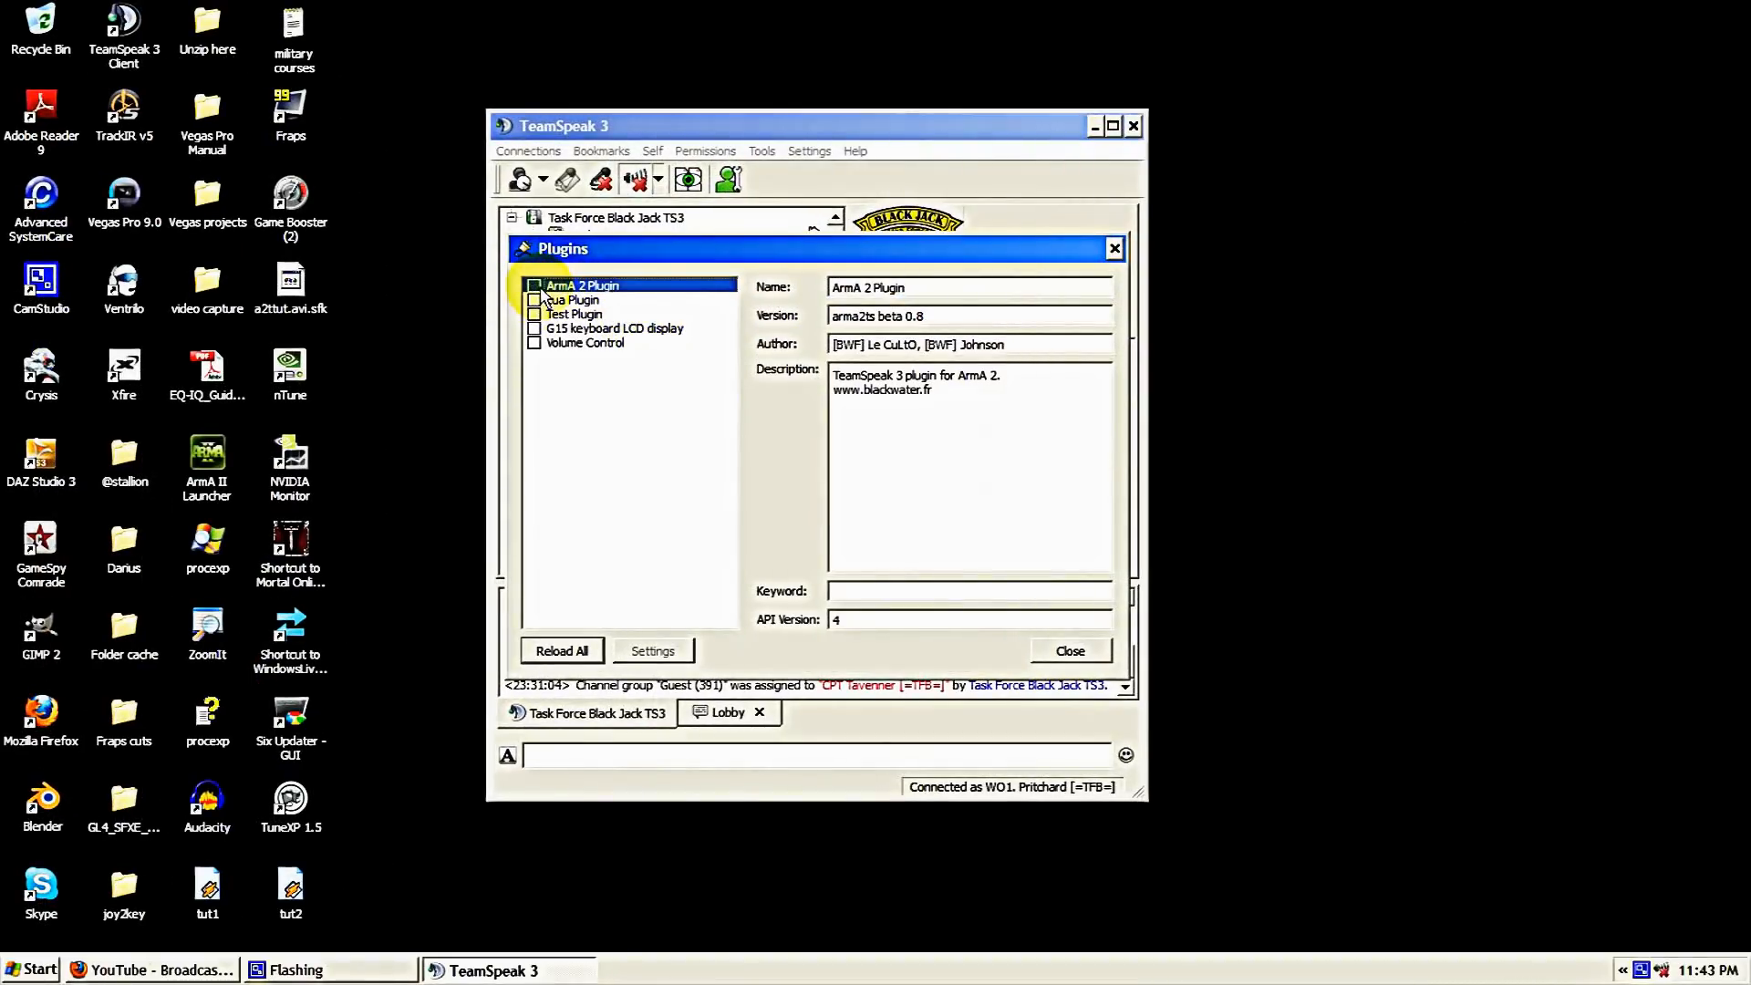
pyautogui.click(533, 285)
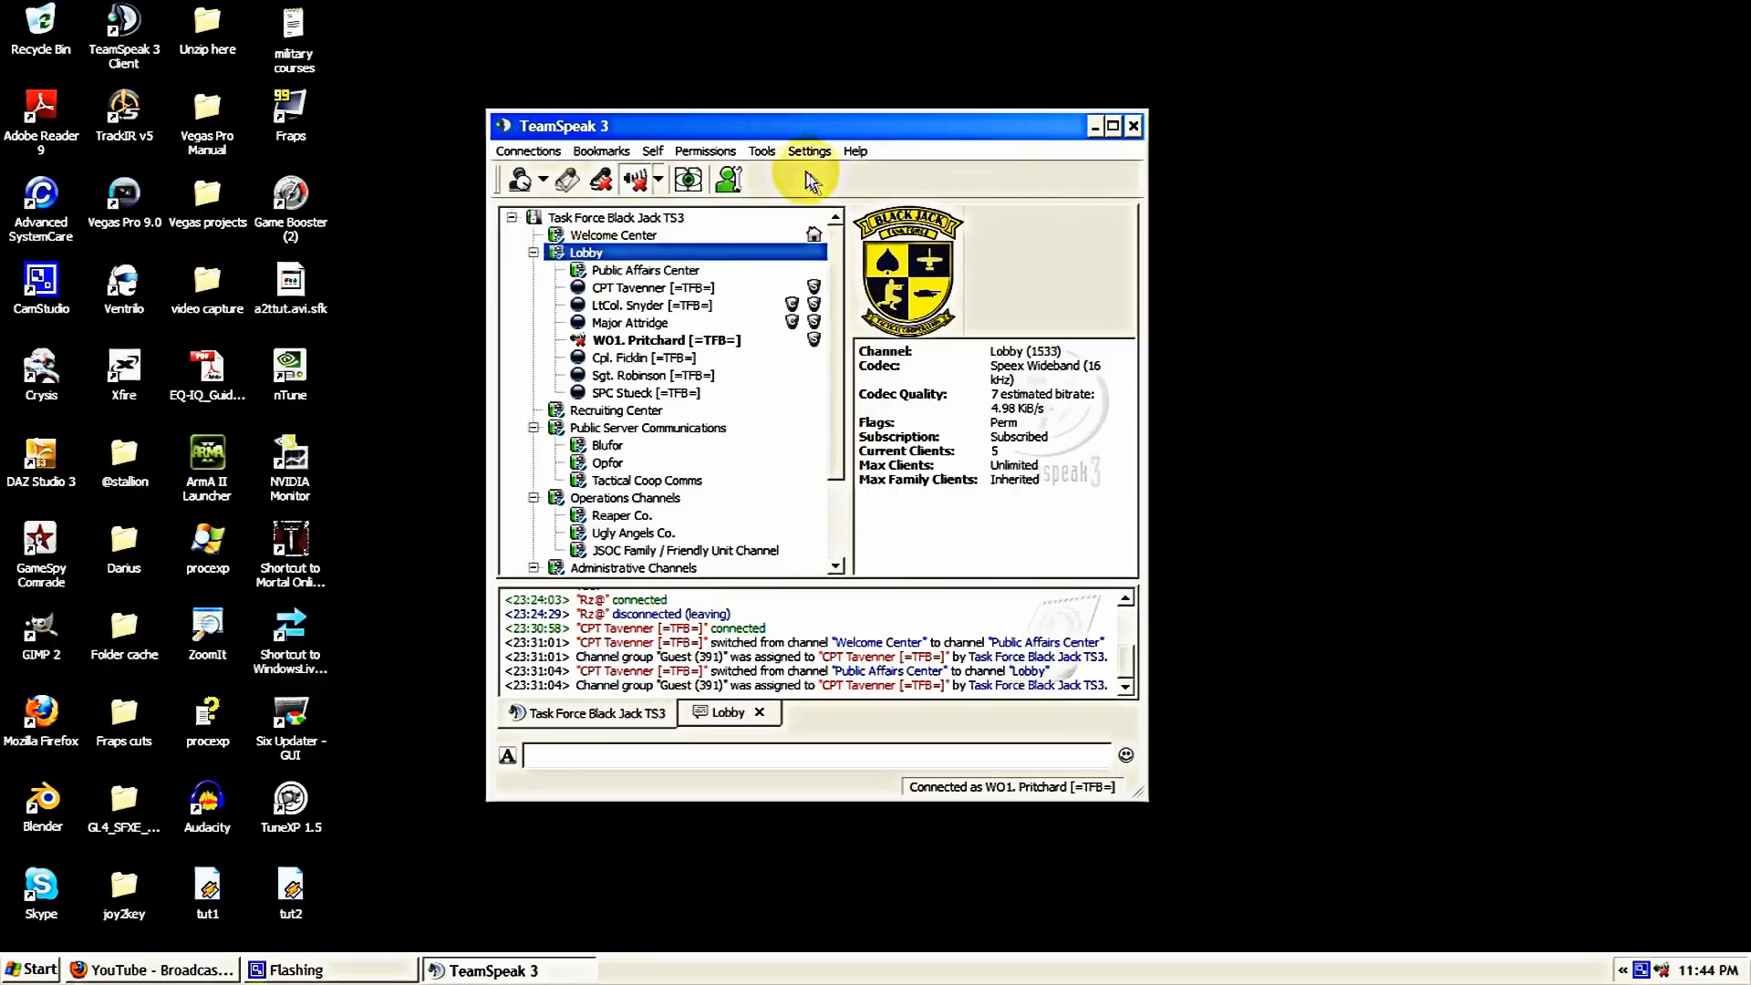
pyautogui.moveTo(816, 156)
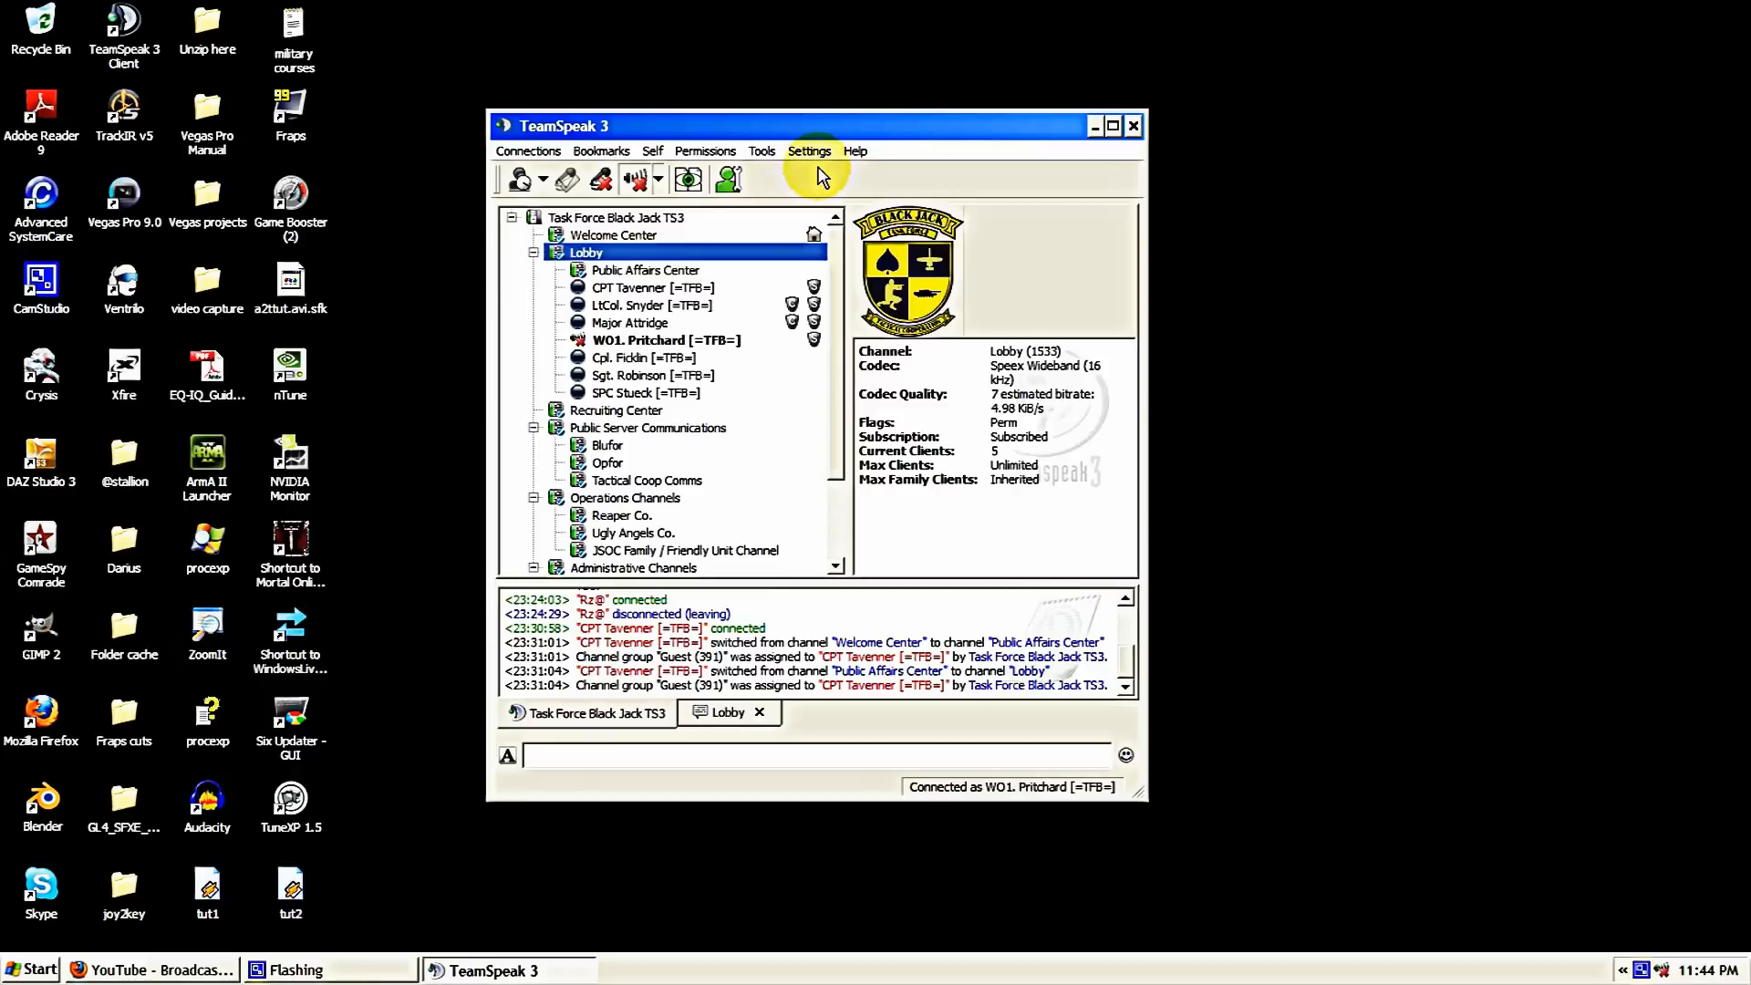
pyautogui.moveTo(787, 148)
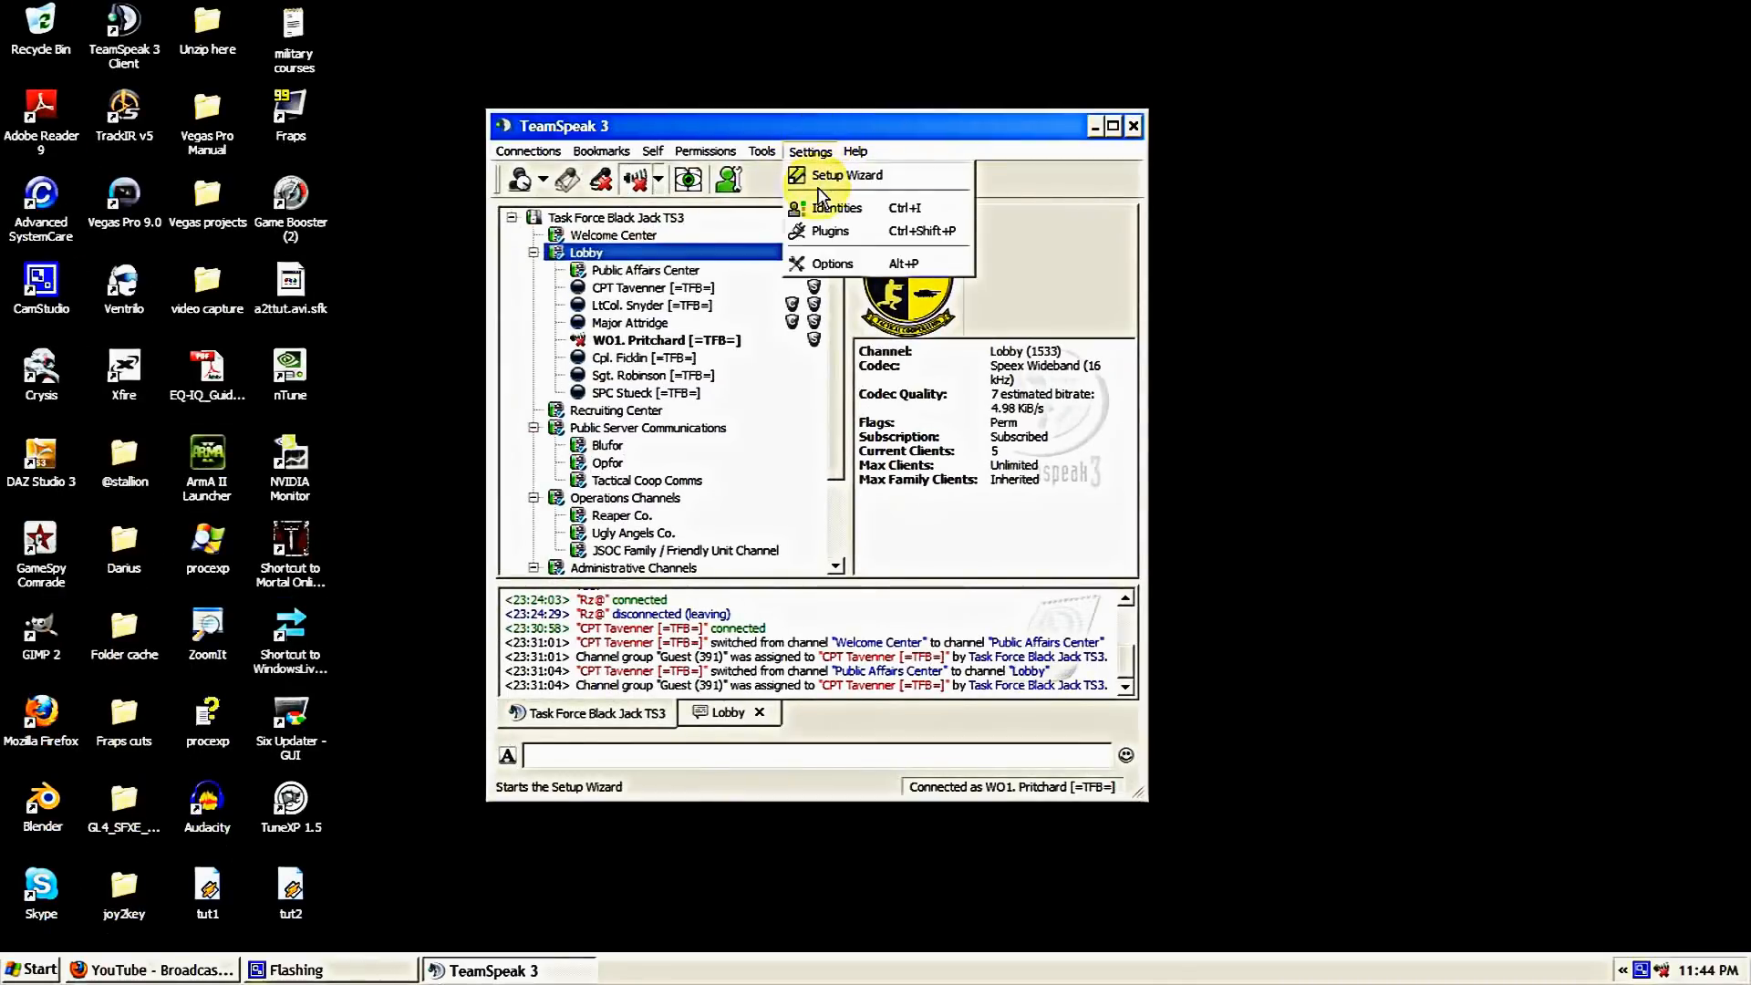
pyautogui.click(830, 230)
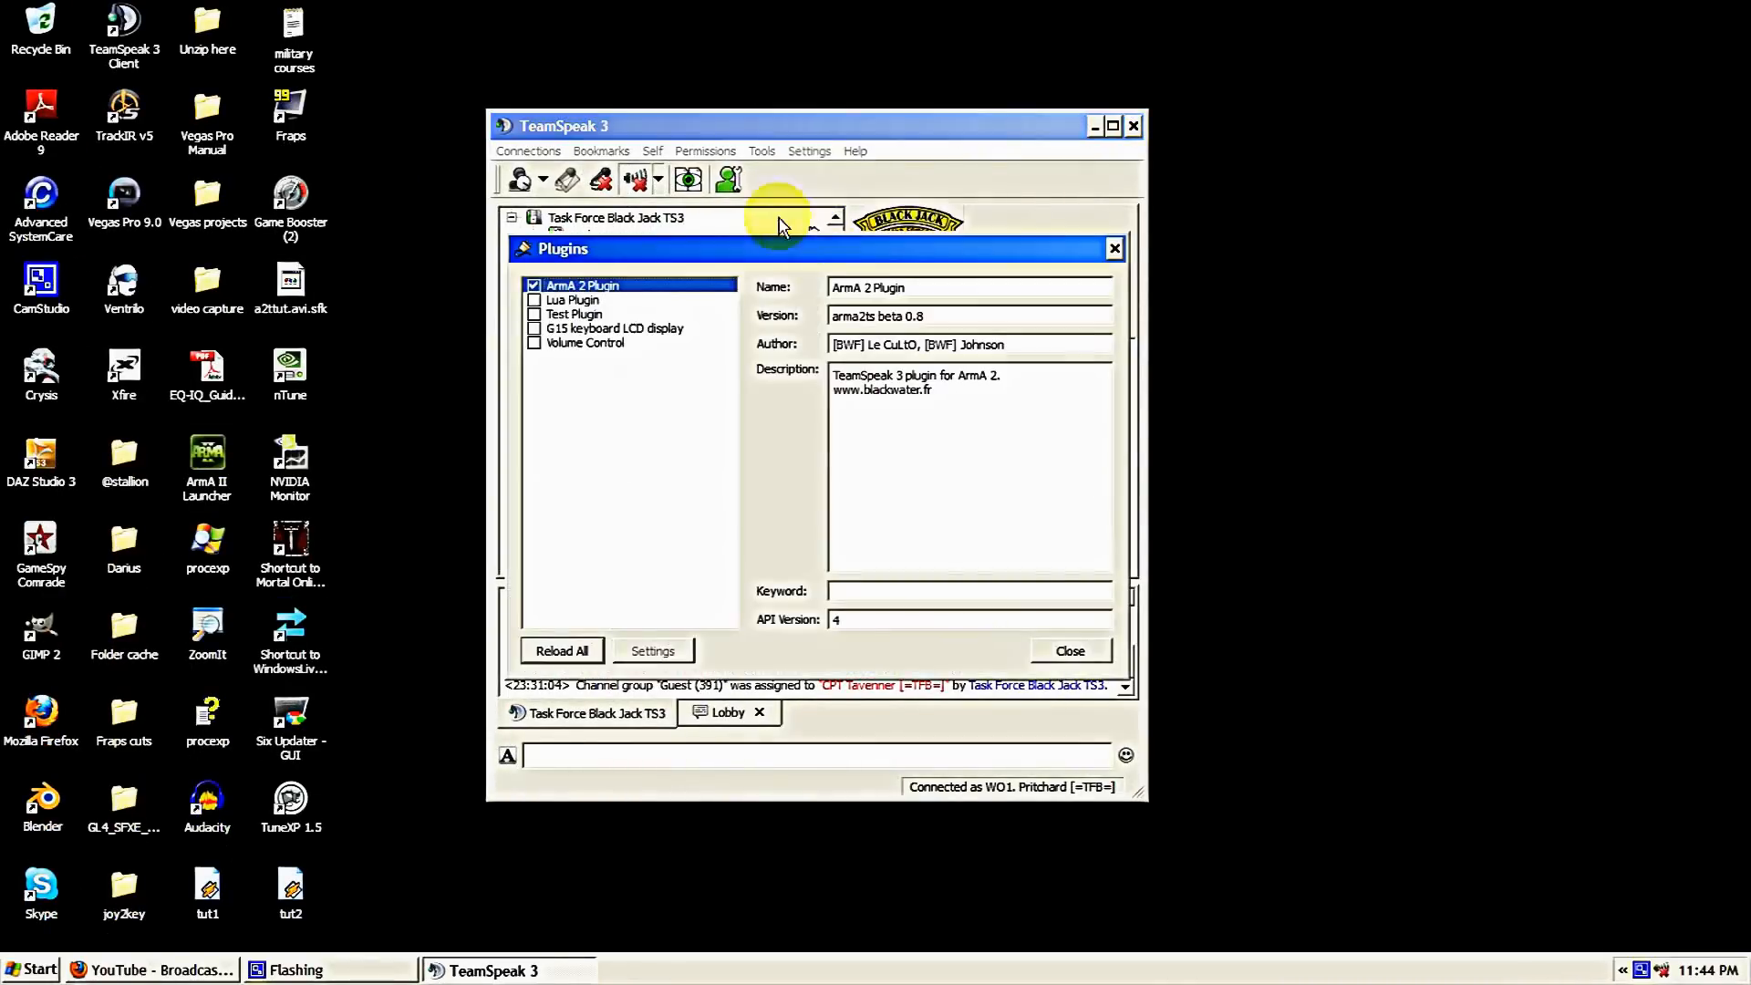
pyautogui.click(533, 285)
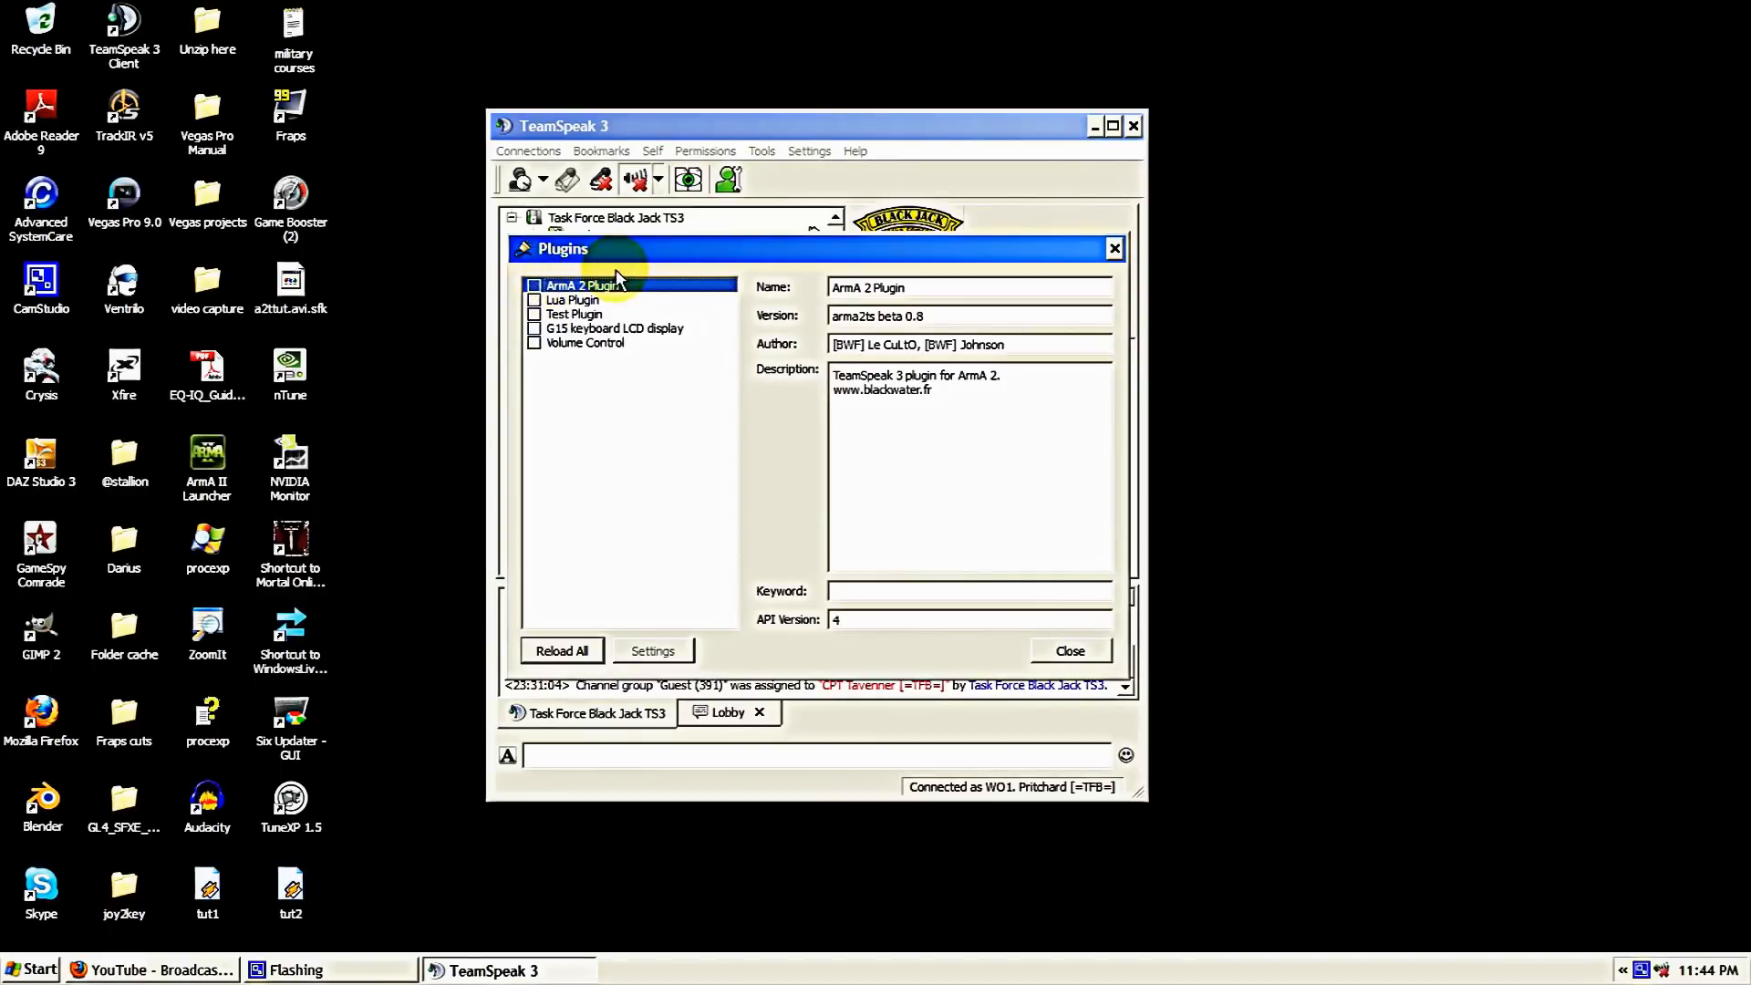
pyautogui.moveTo(670, 335)
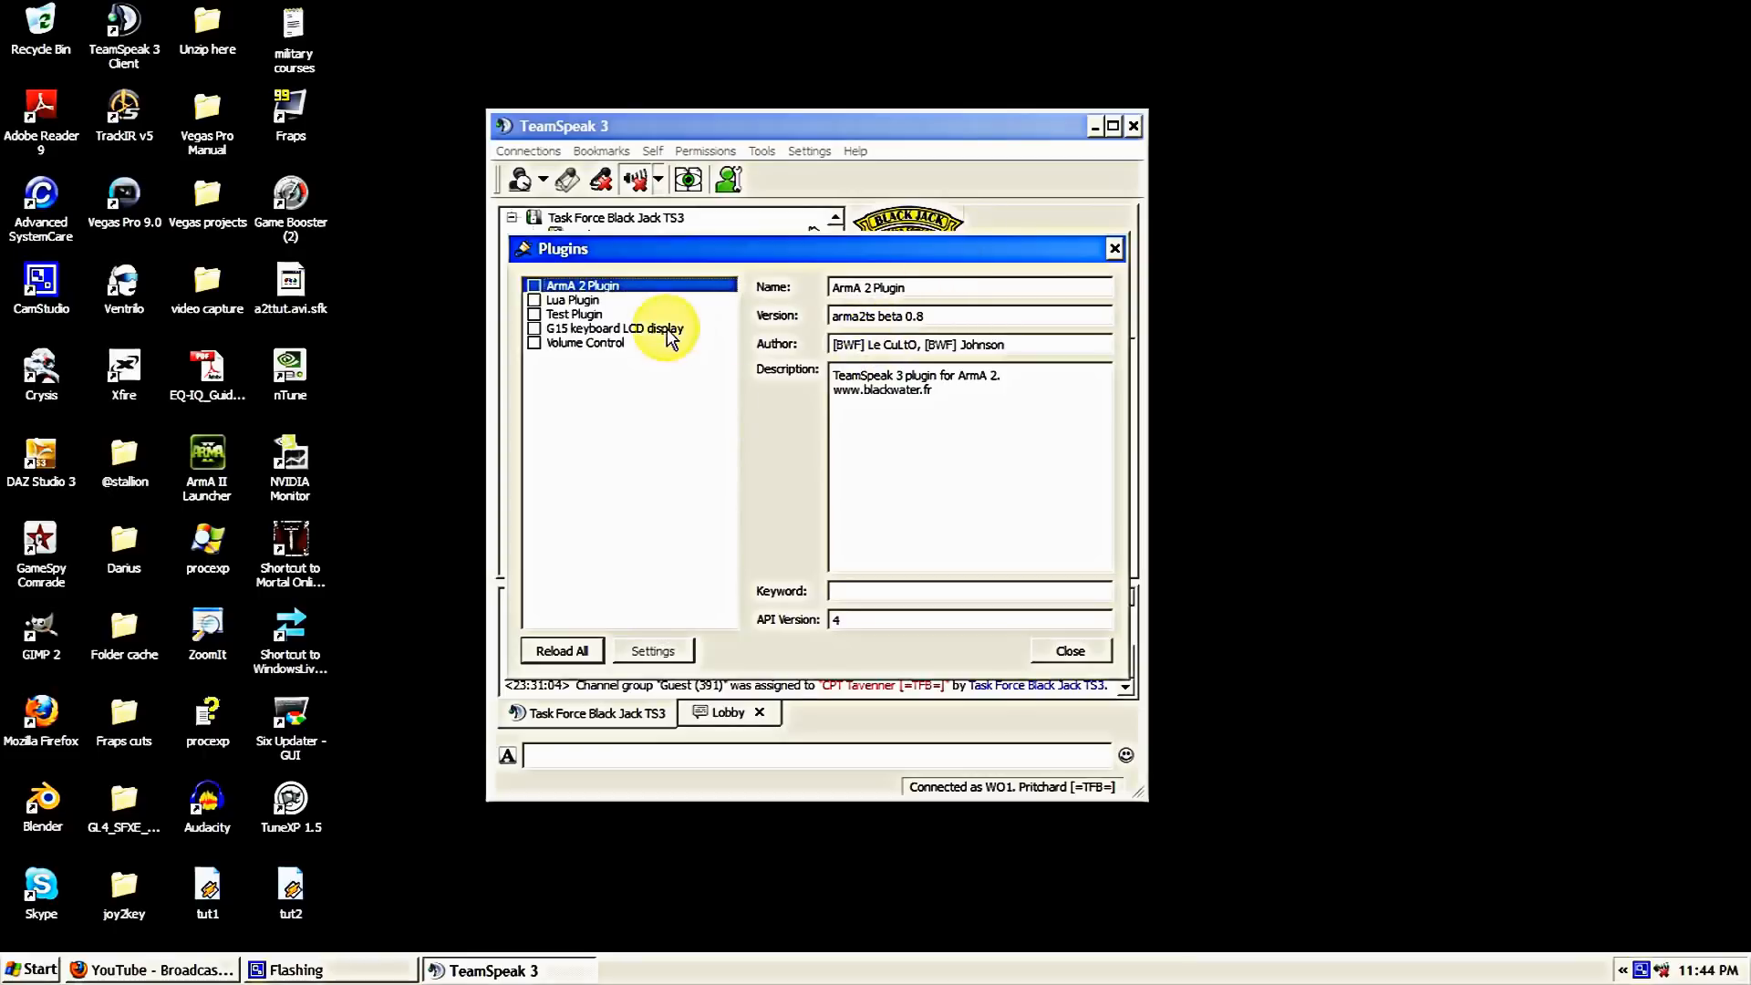
pyautogui.click(534, 286)
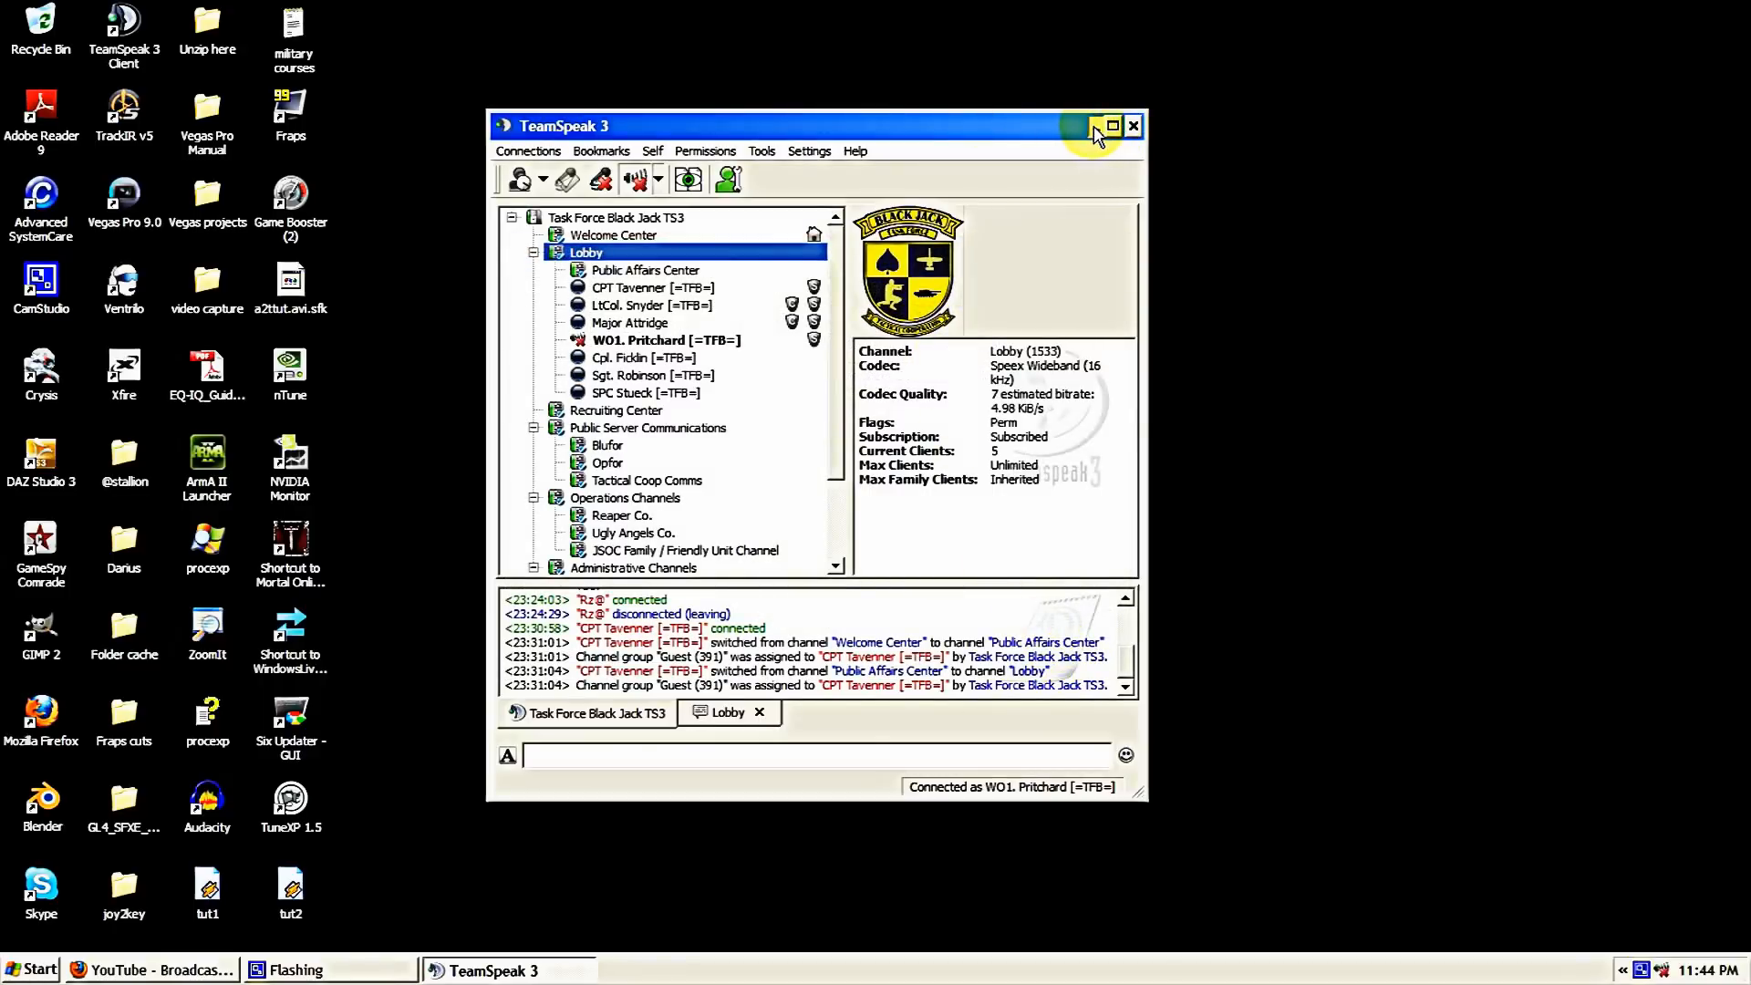
# Minimize TeamSpeak and launch ArmA II Launcher 2.0.6 from its desktop shortcut.
pyautogui.click(1085, 125)
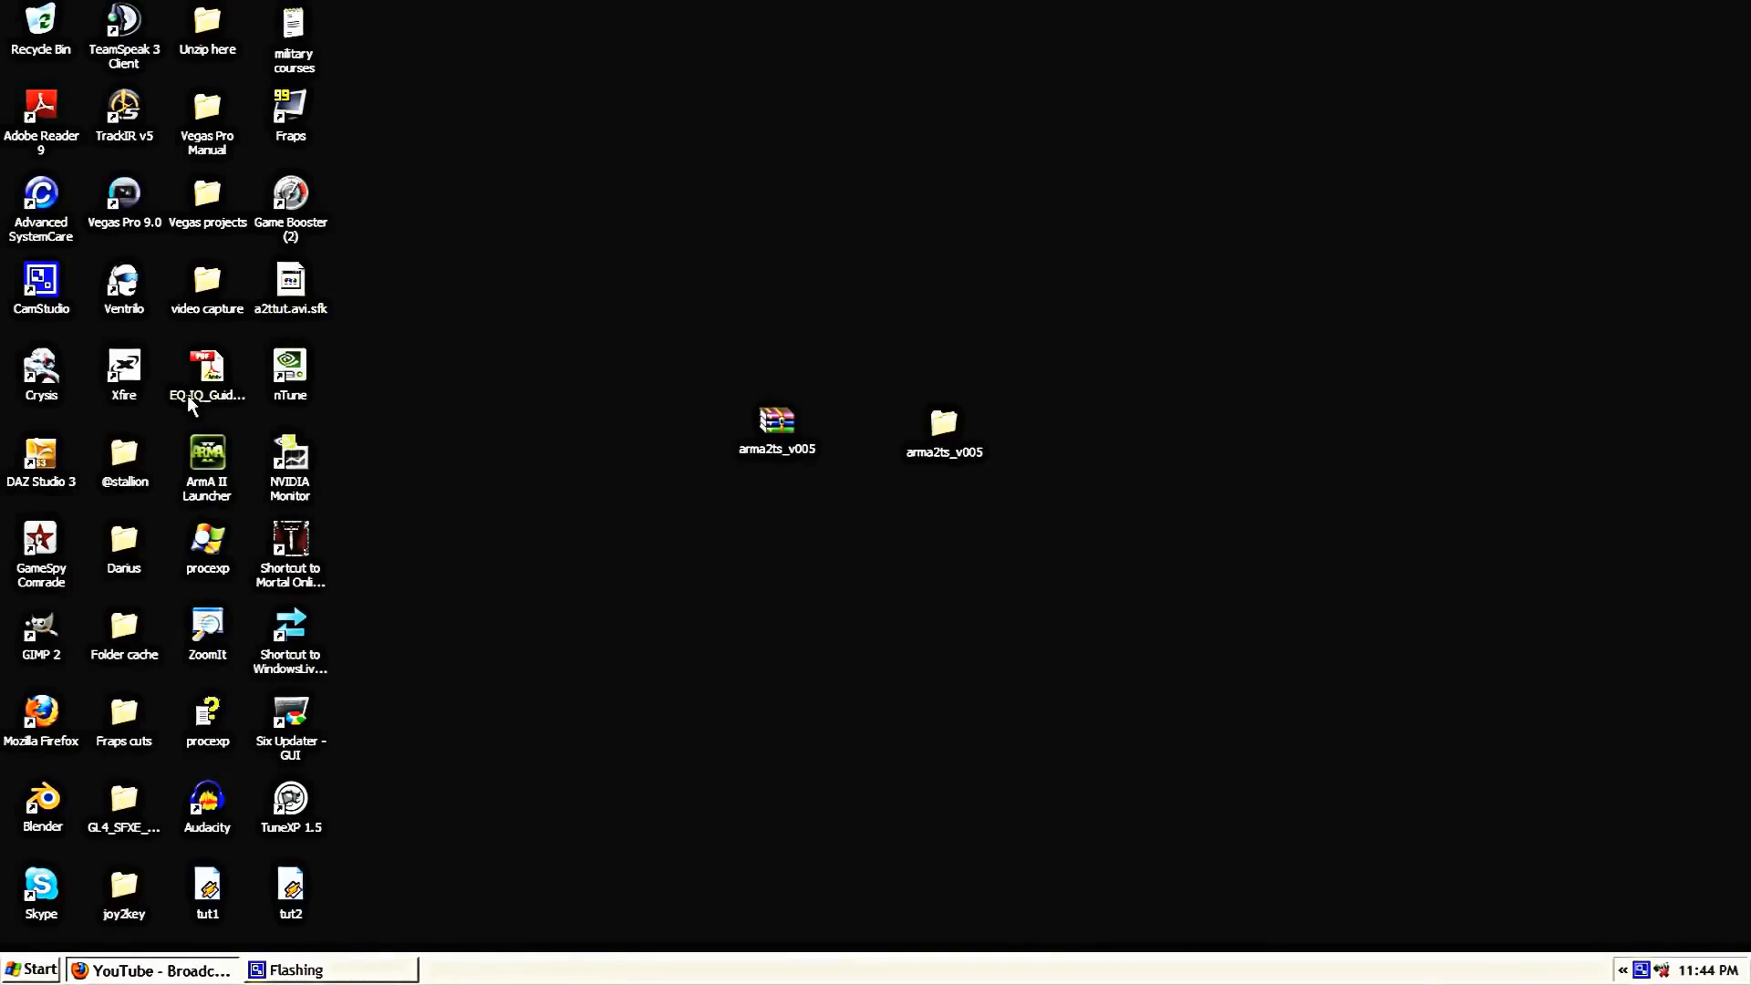
pyautogui.moveTo(217, 458)
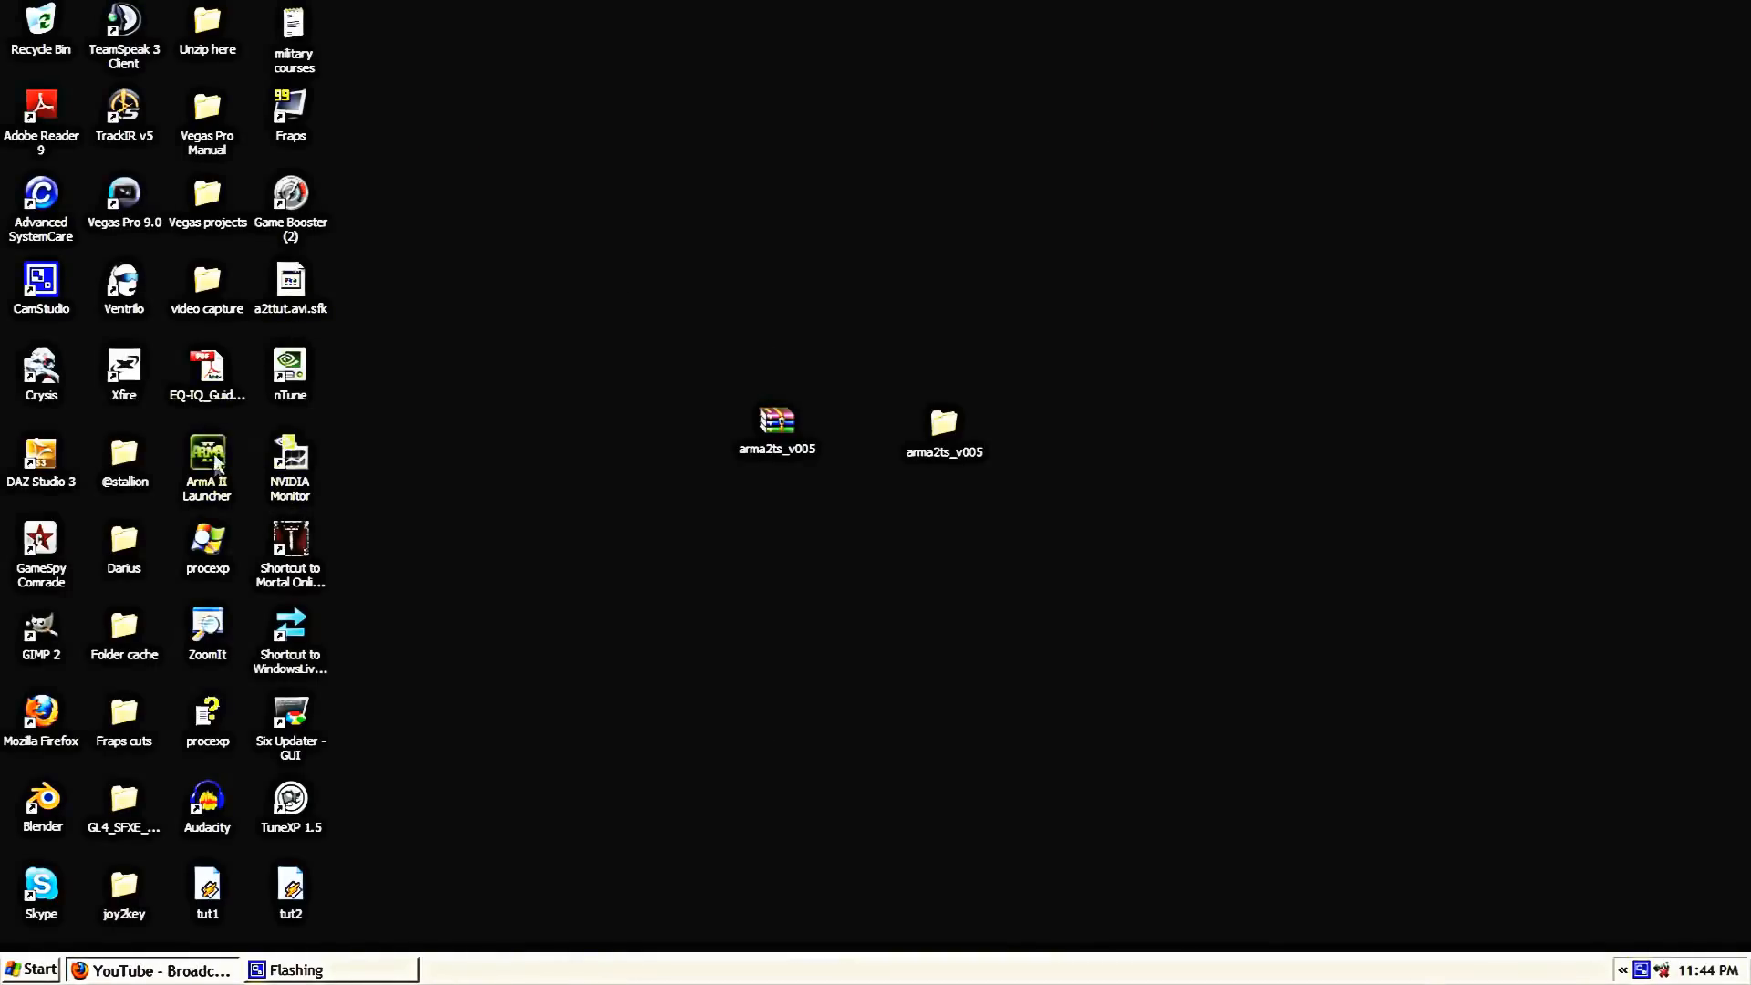
pyautogui.doubleClick(207, 458)
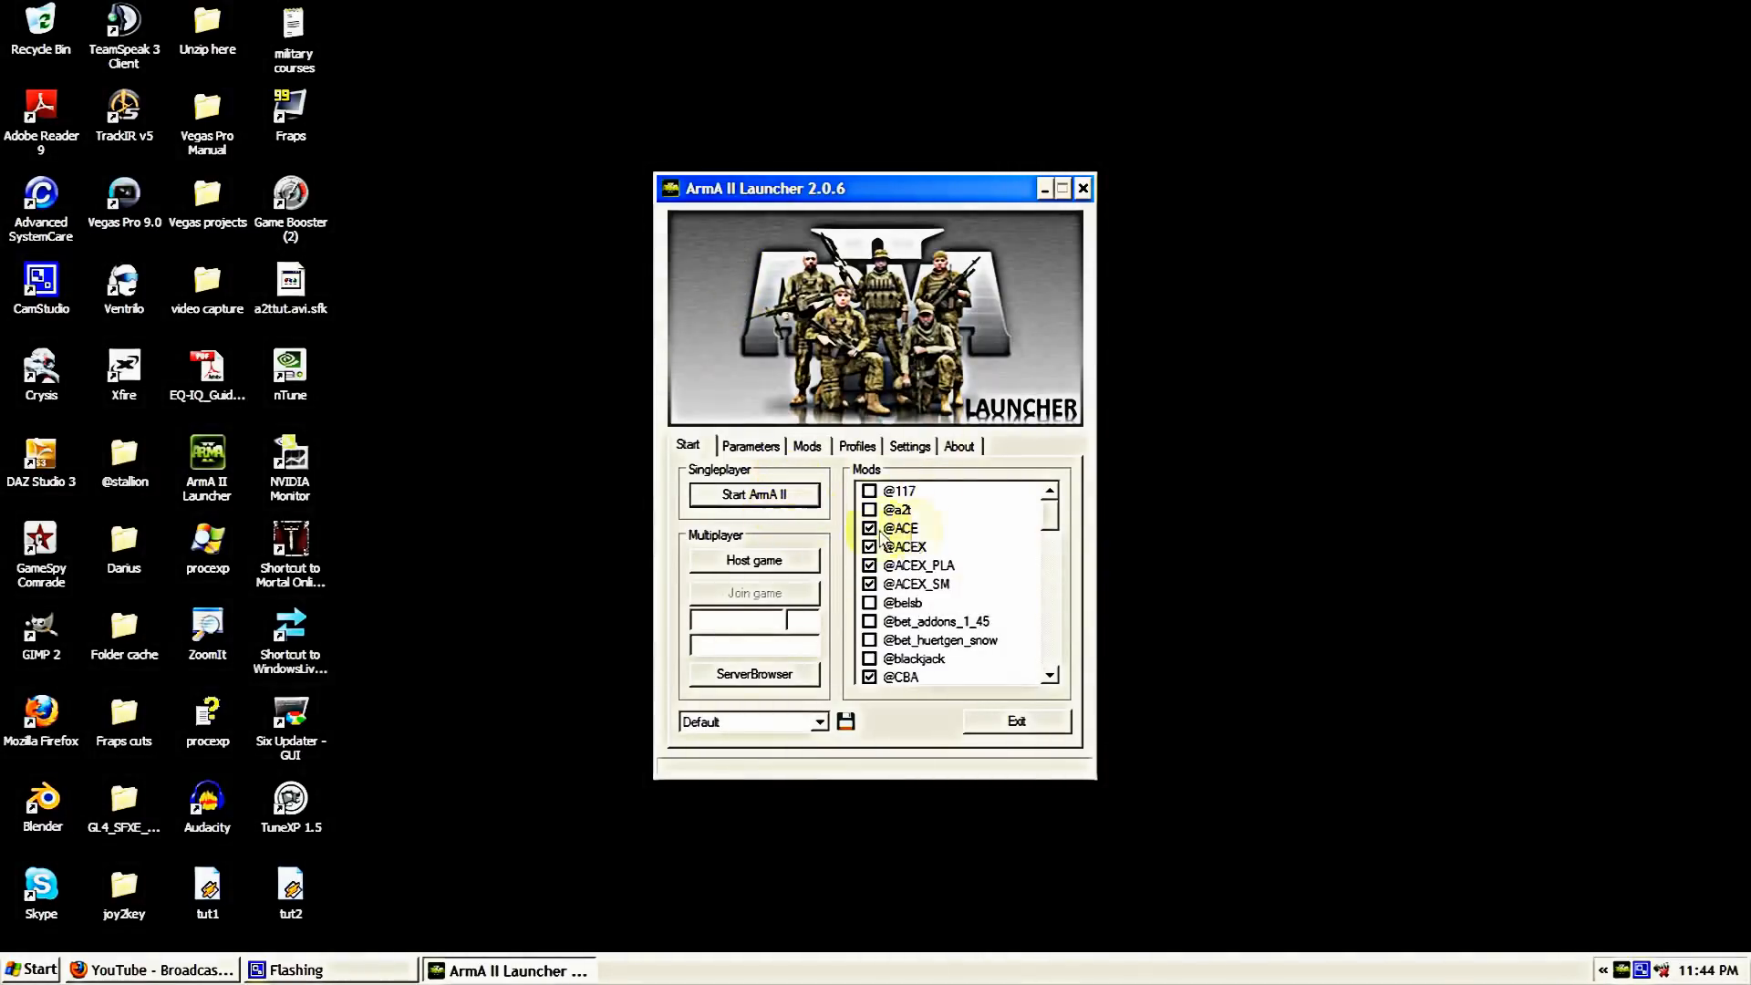
pyautogui.moveTo(900, 527)
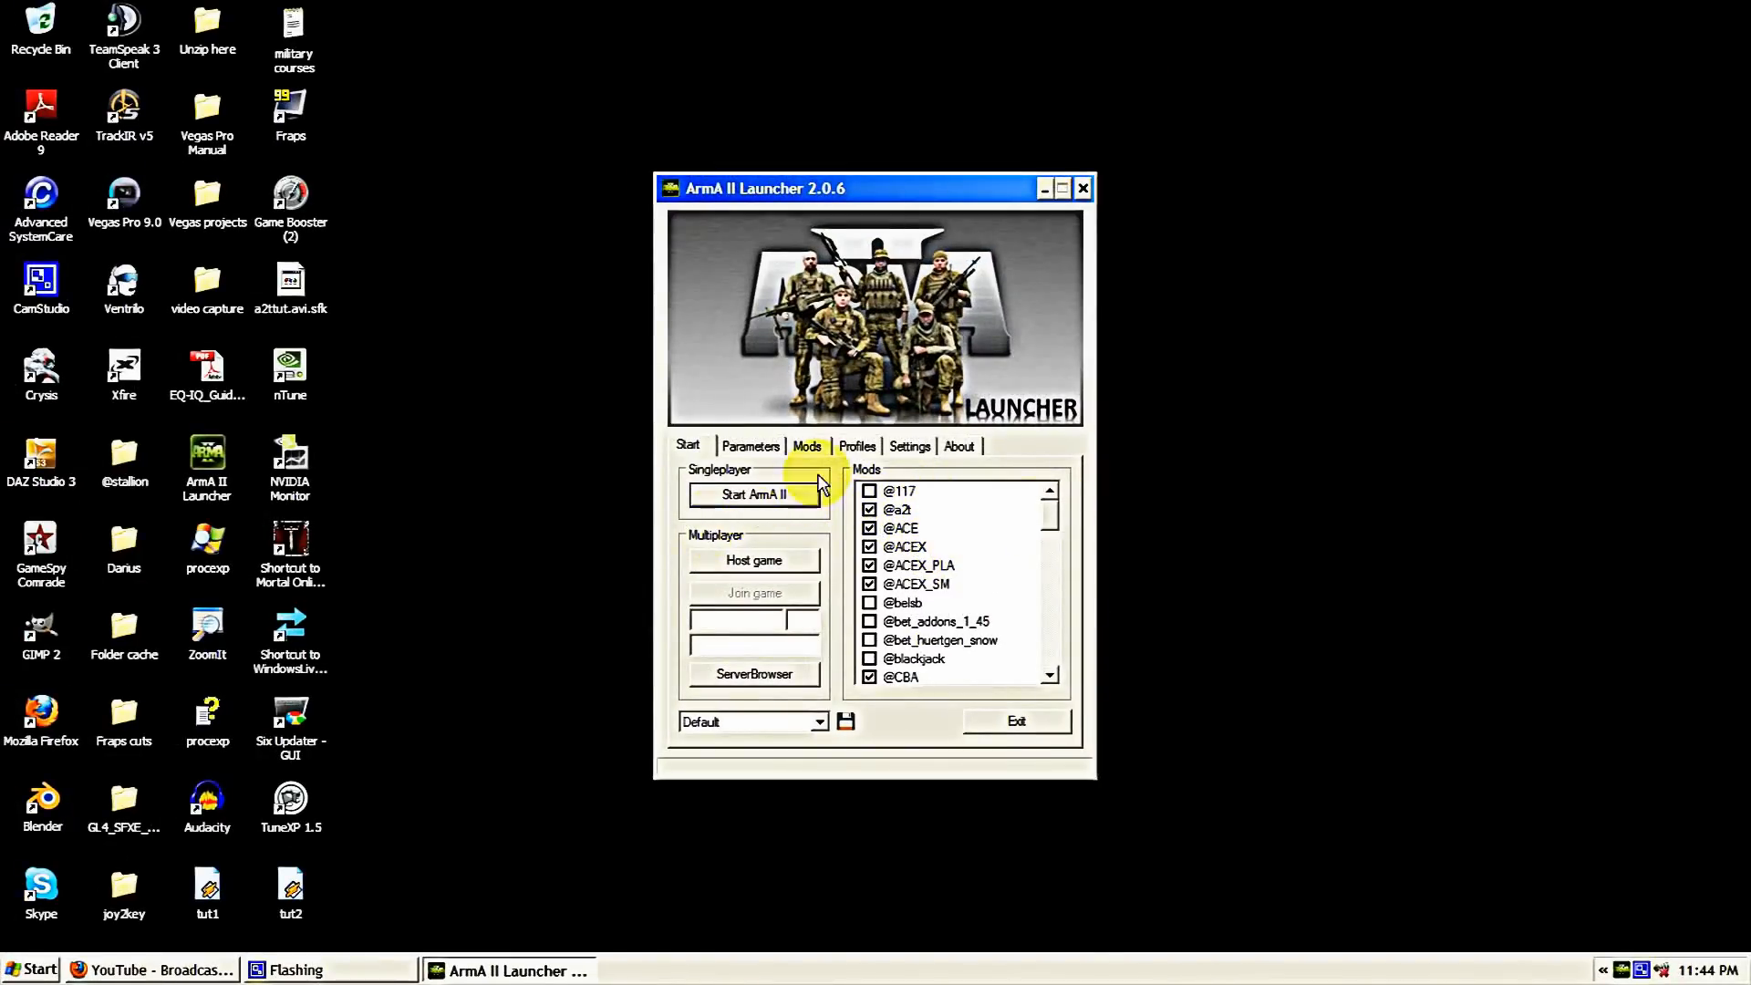
pyautogui.moveTo(1206, 454)
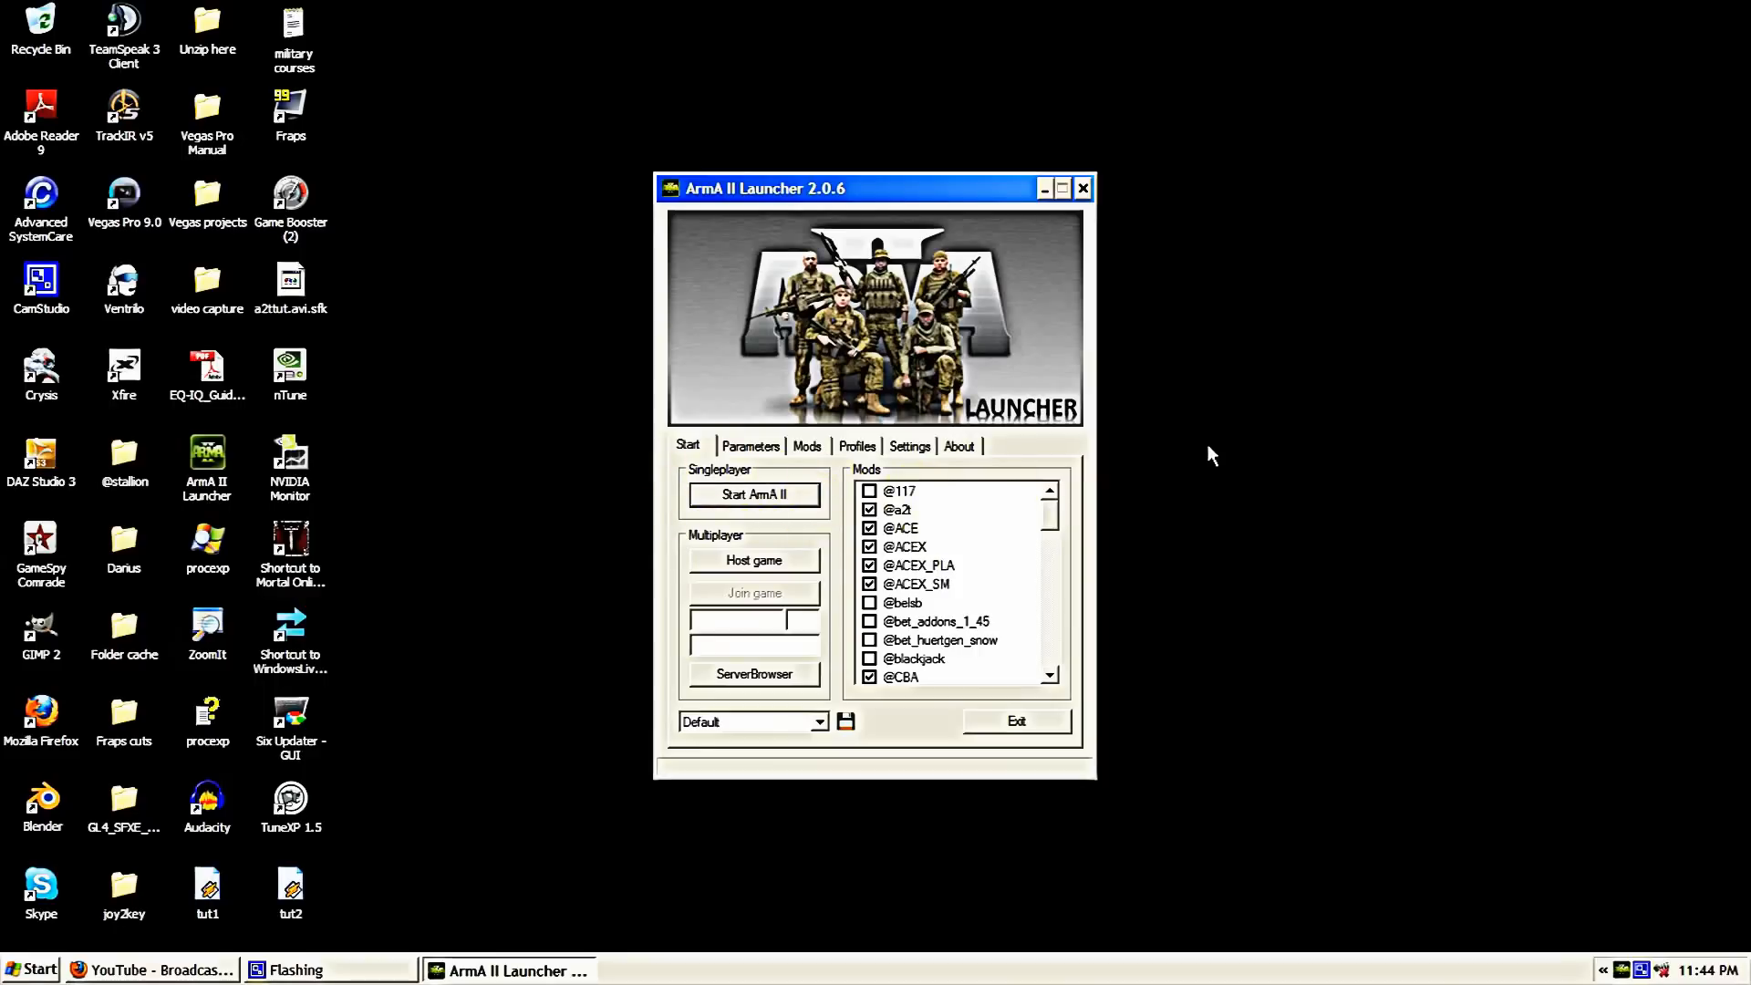
pyautogui.moveTo(1126, 450)
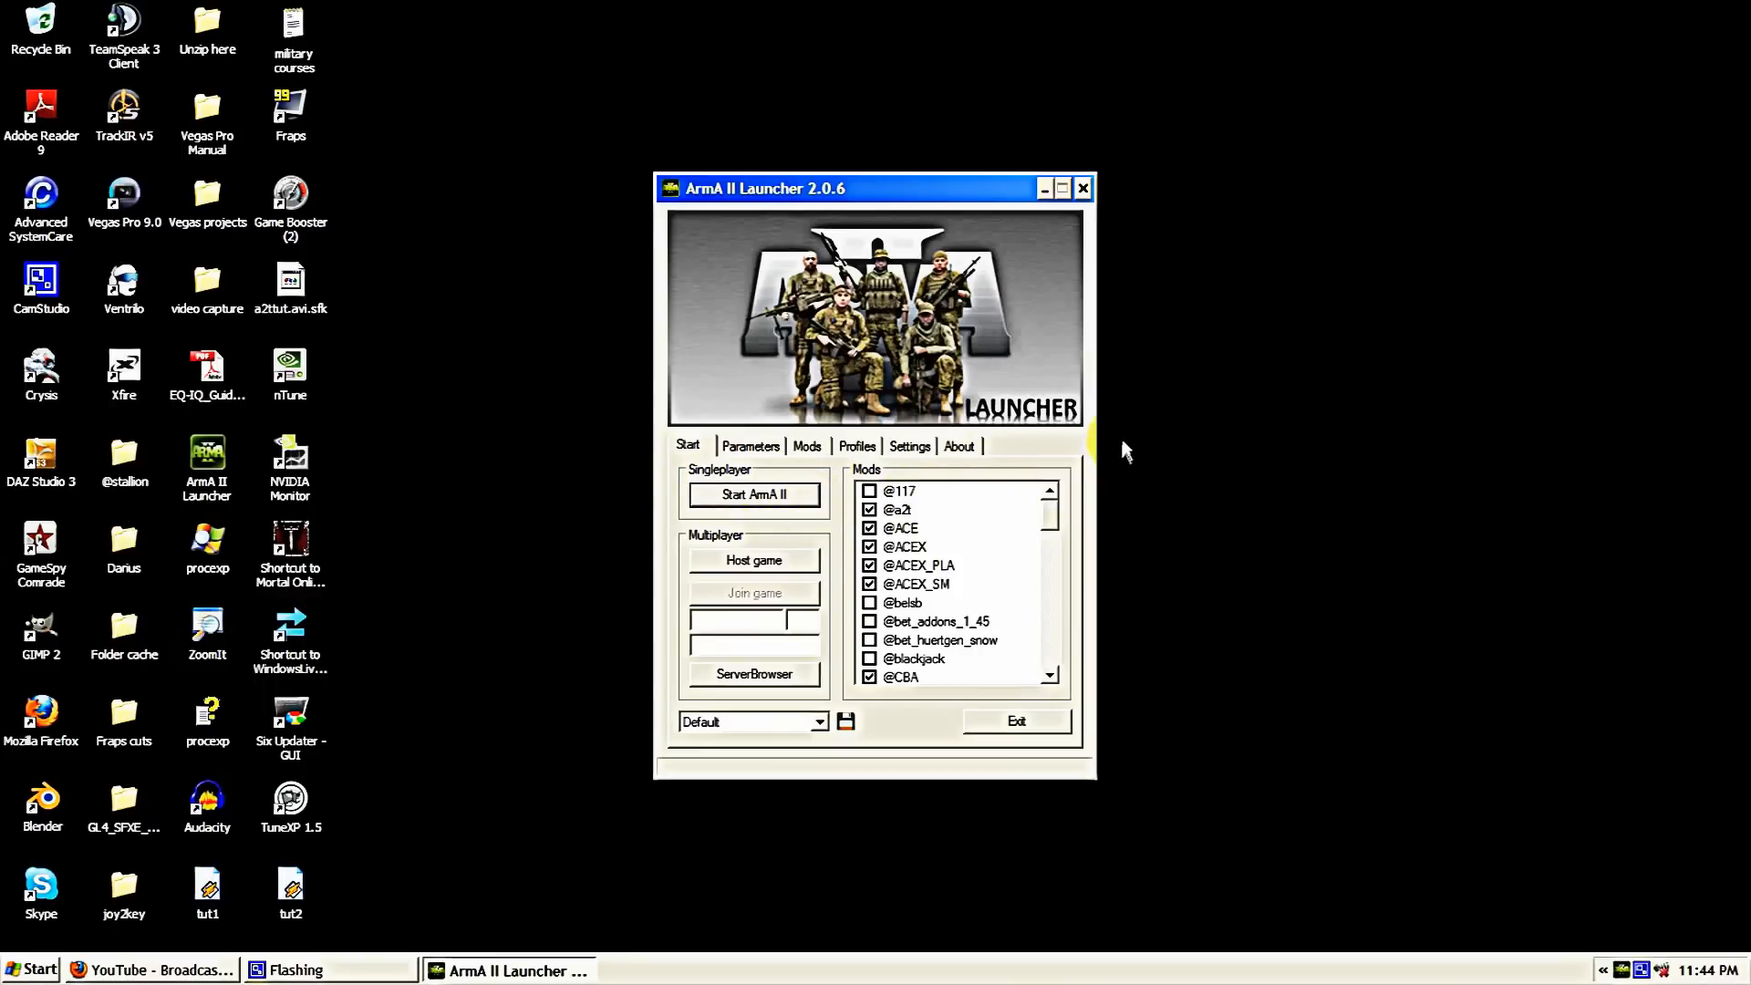